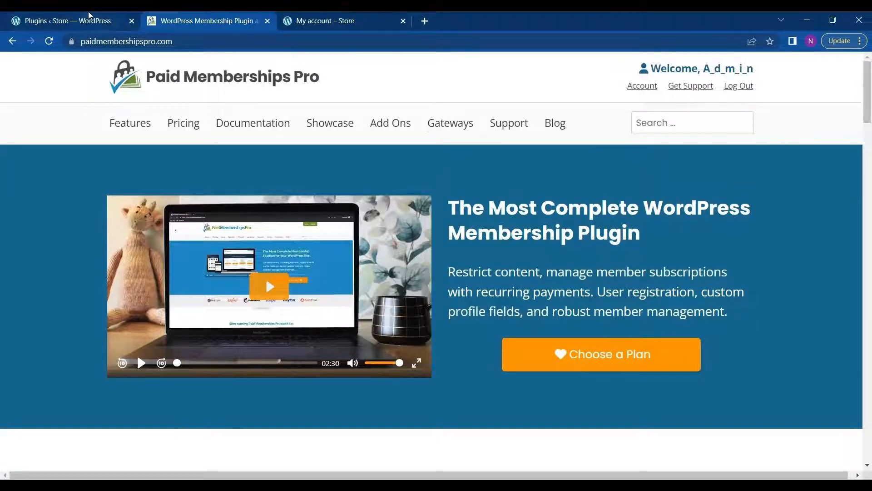
View the store's Shop page and scroll through its product prices.
click(64, 21)
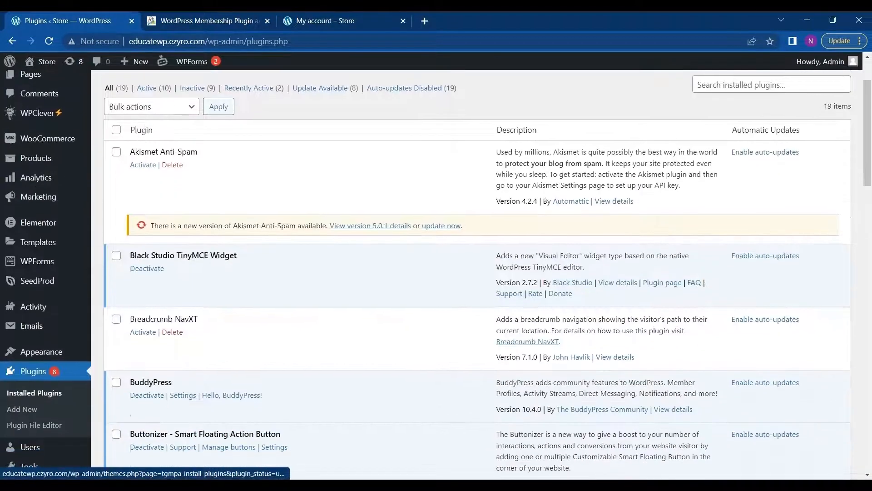
click(333, 21)
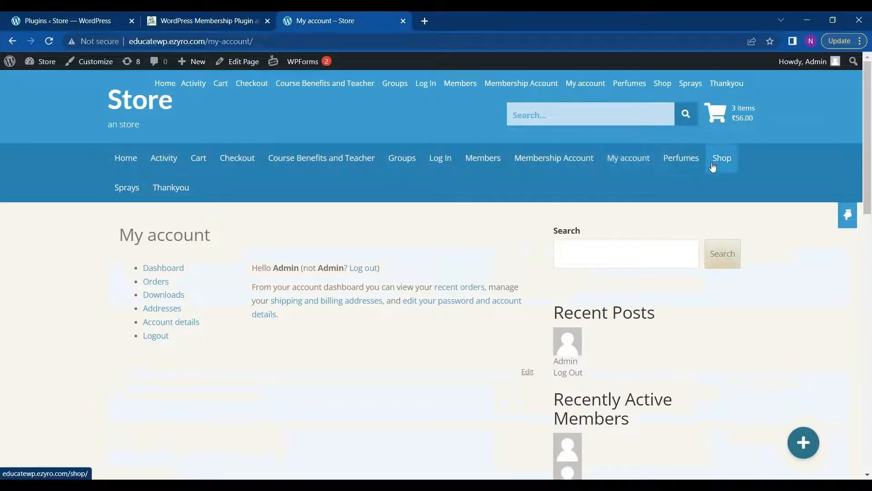
click(721, 157)
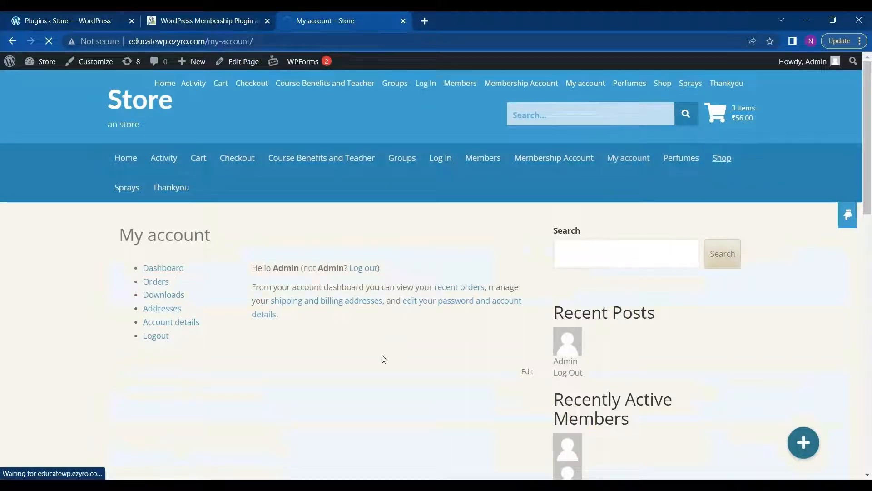
click(723, 158)
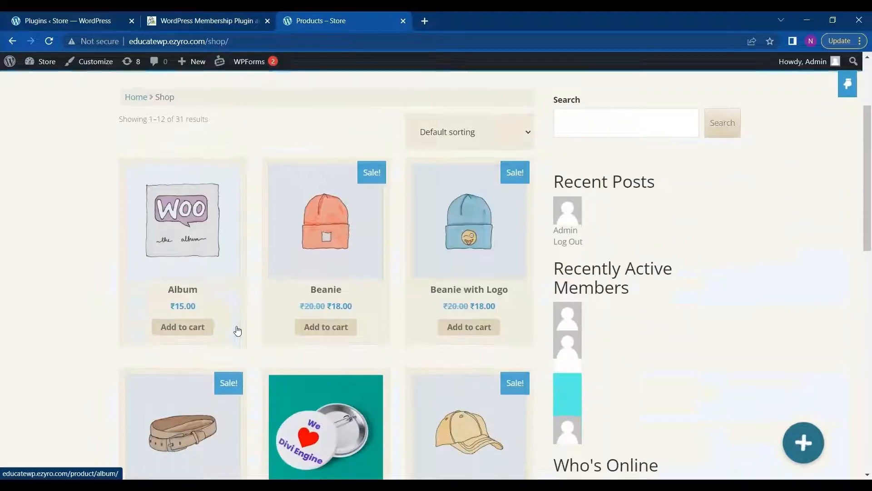
scroll(down, 3)
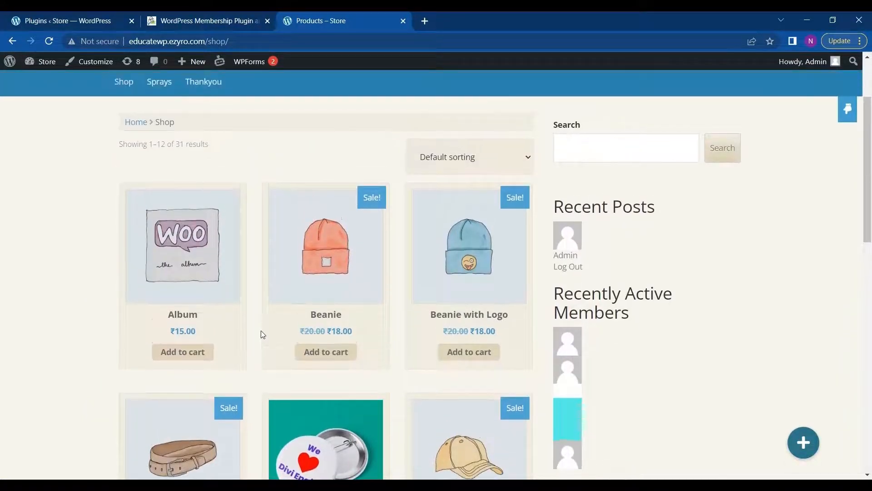
Glance at the Paid Memberships Pro site, then return to the installed plugins list.
click(209, 21)
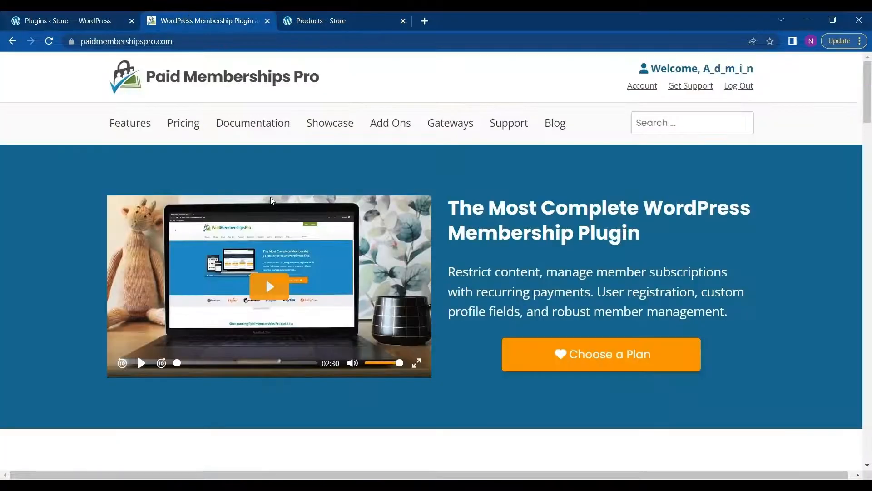
click(64, 21)
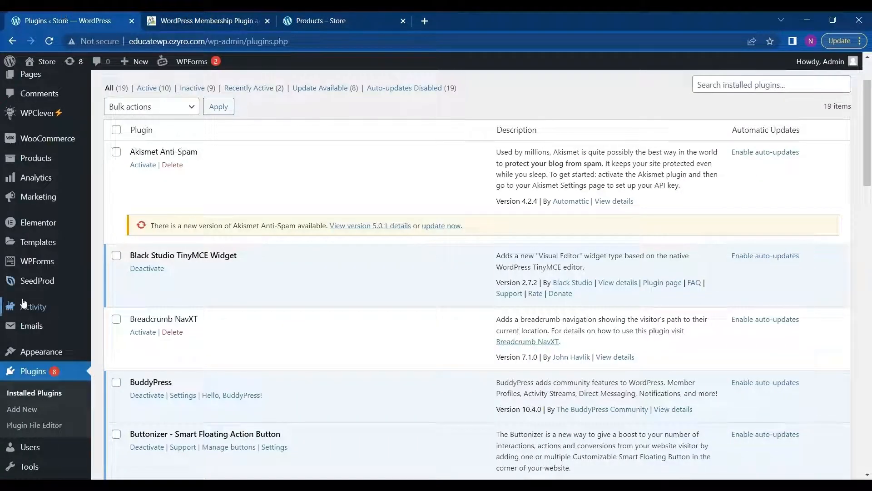
scroll(down, 3)
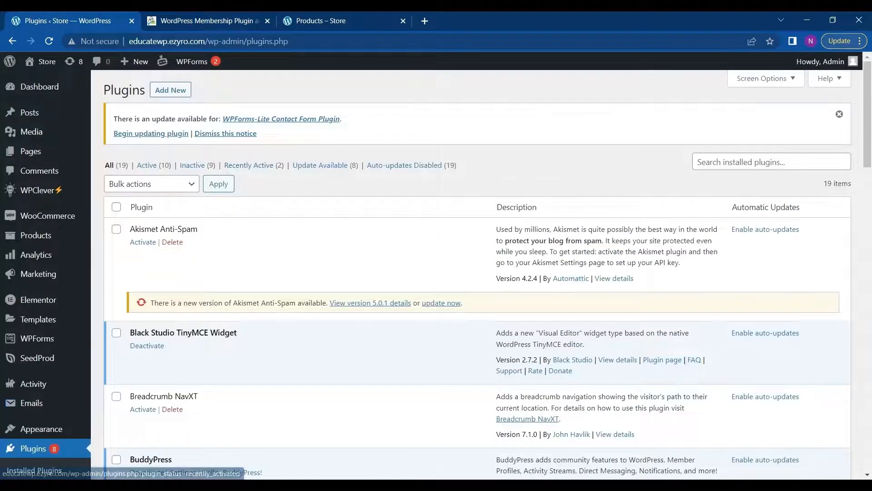
Search the Add New plugins page for 'paid' to find Paid Memberships Pro.
click(170, 90)
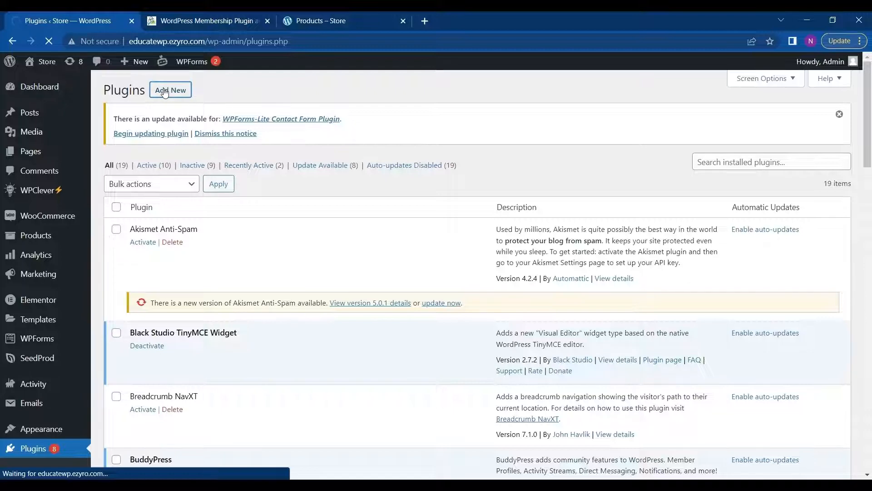
click(170, 90)
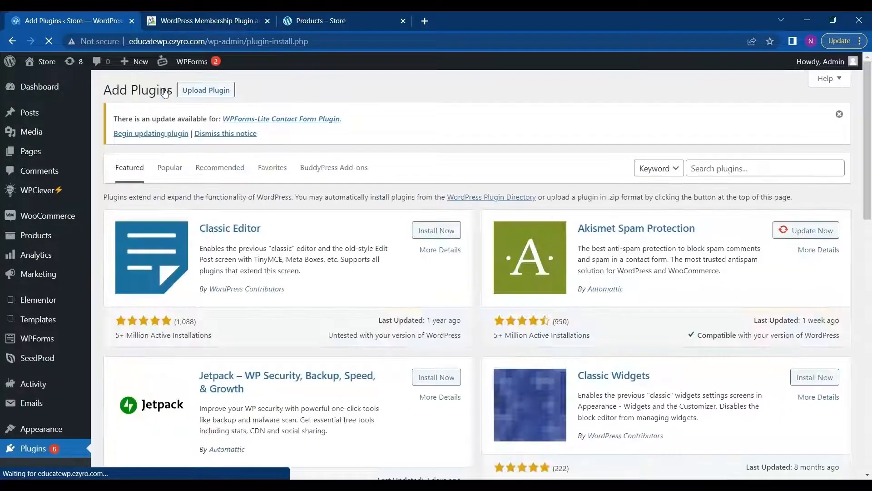
click(764, 168)
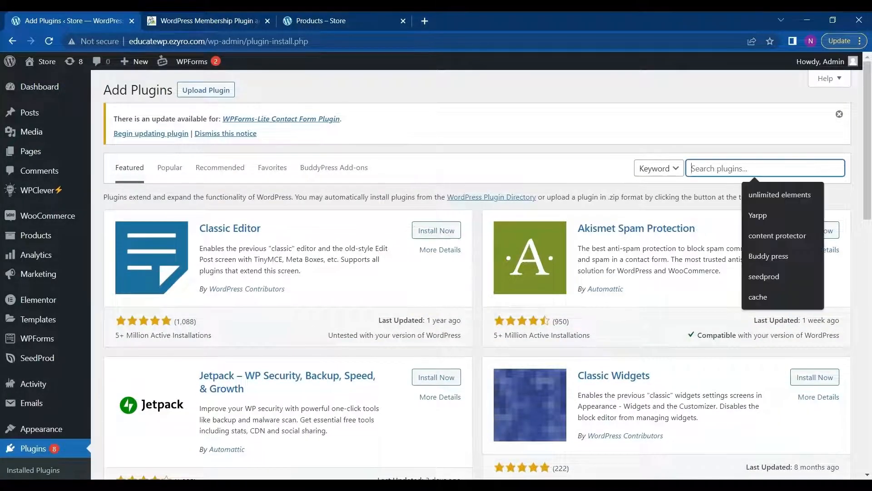
text(paid)
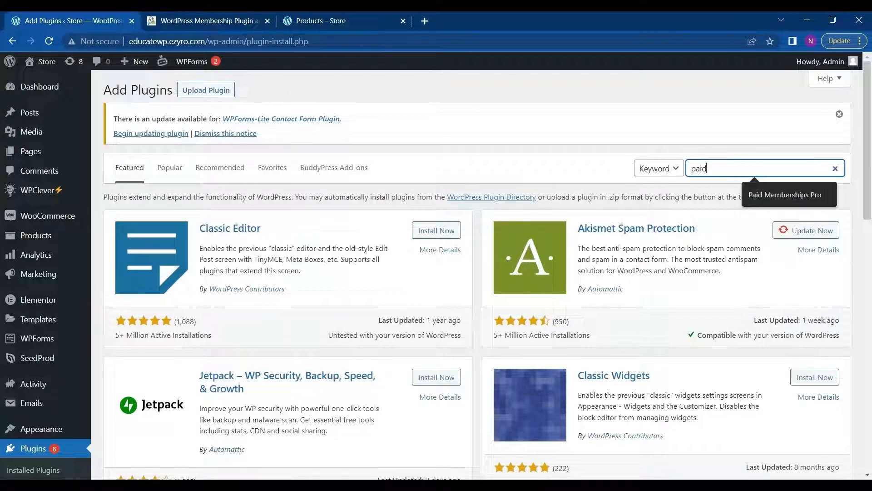
click(785, 194)
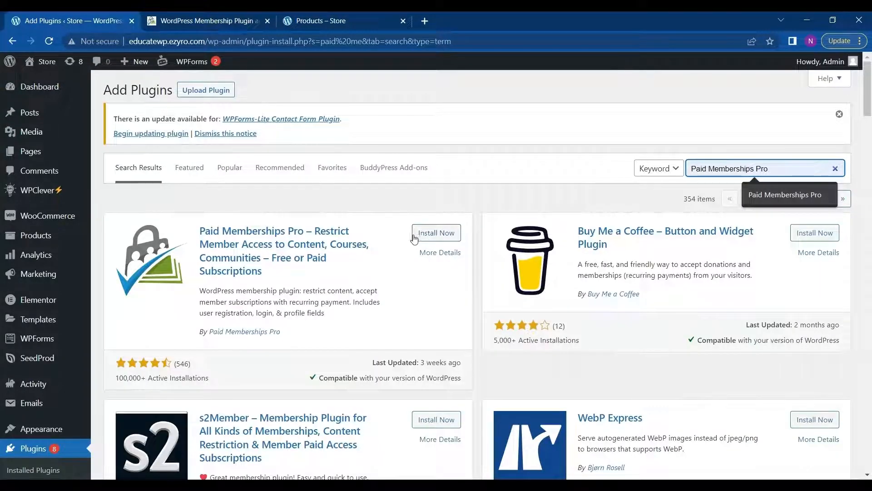
Install and activate the Paid Memberships Pro plugin.
click(436, 233)
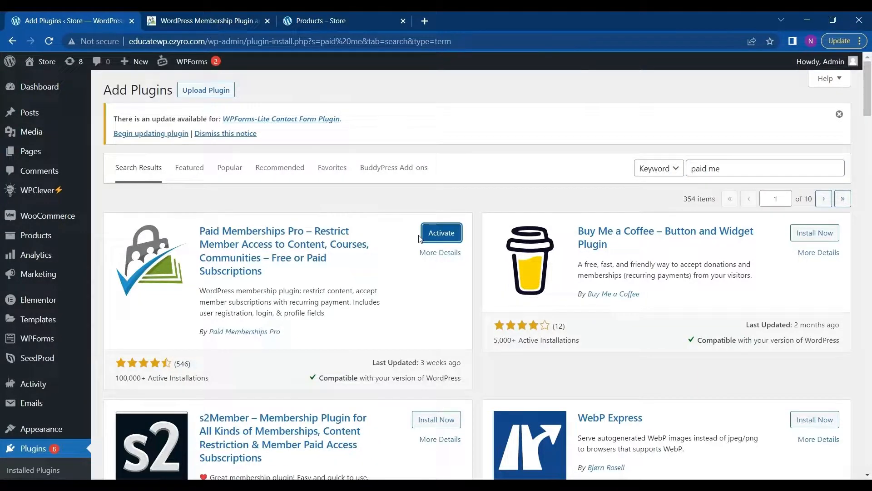
click(441, 233)
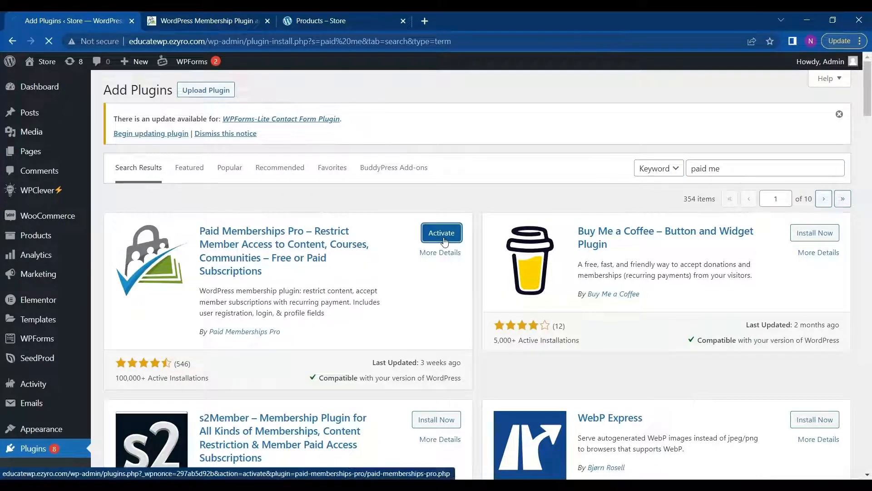
click(441, 232)
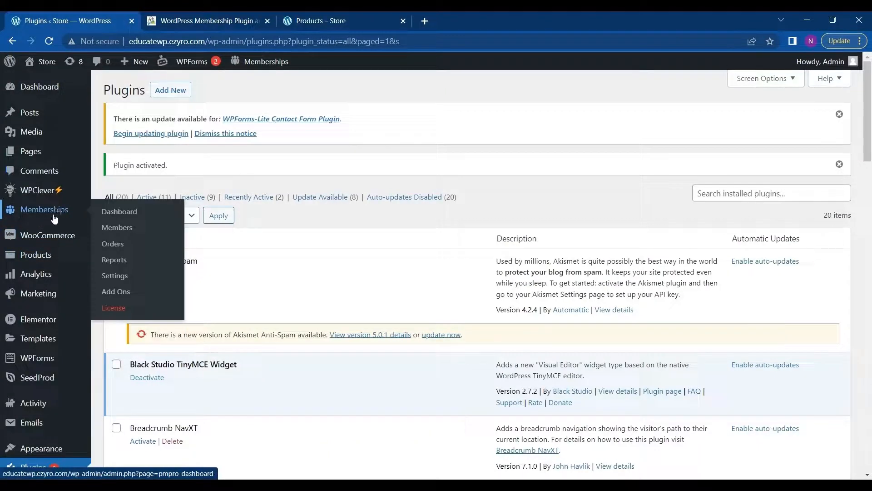
Go to Memberships > Dashboard and launch View Plans and Pricing.
click(119, 212)
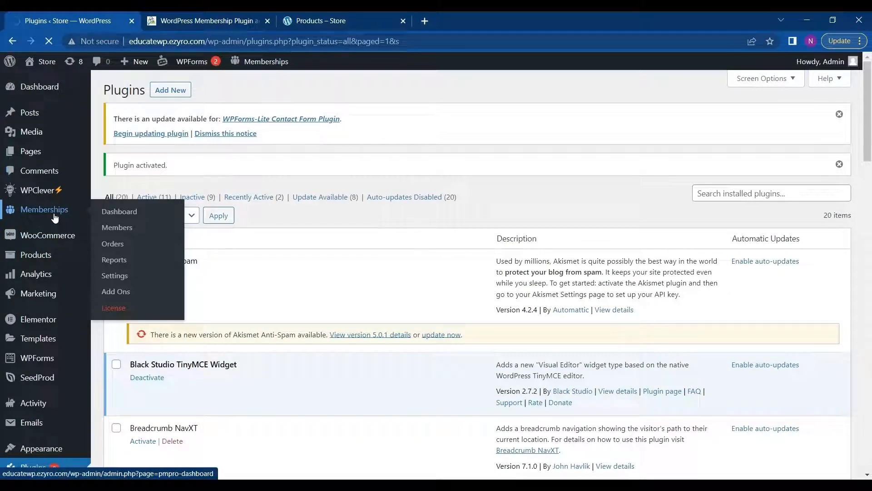
click(118, 212)
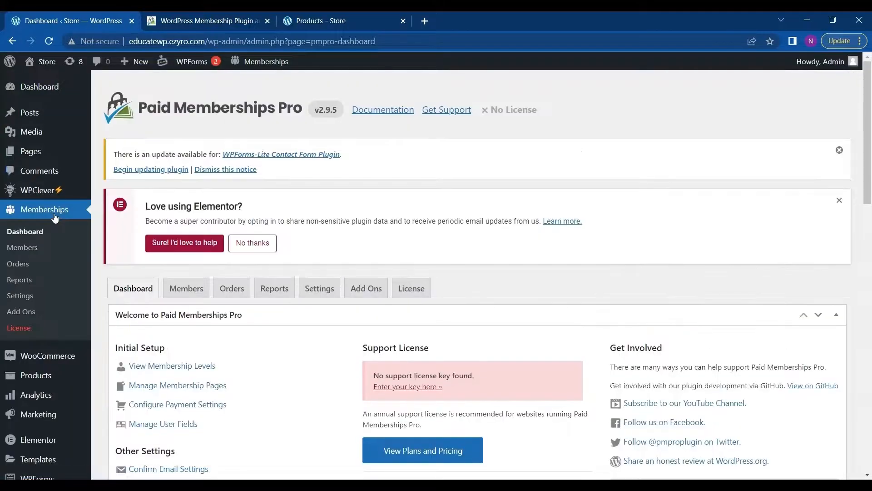
scroll(down, 3)
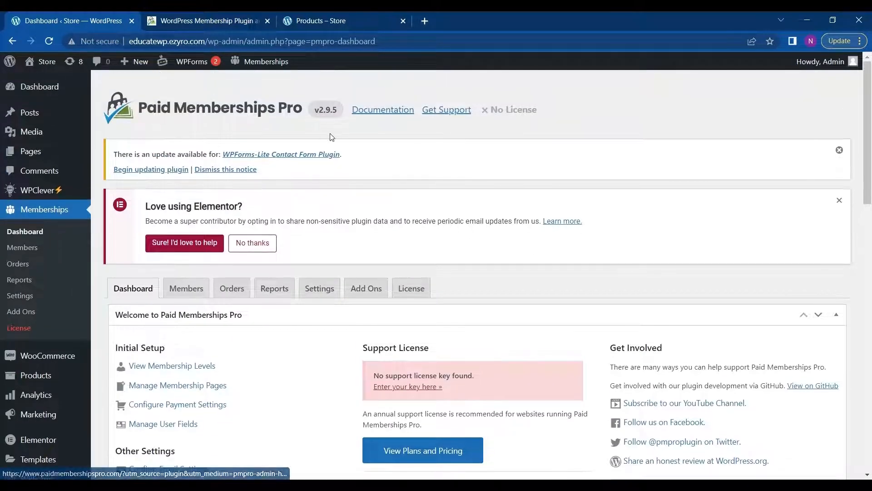
scroll(down, 3)
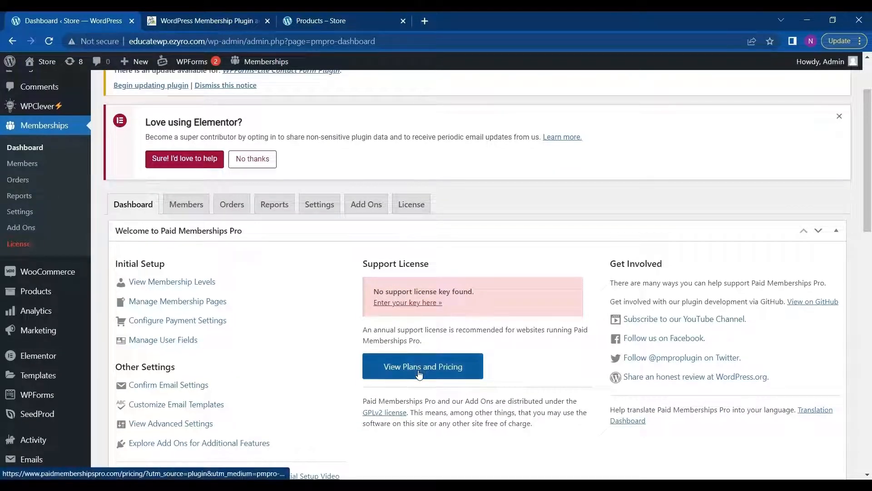
click(423, 366)
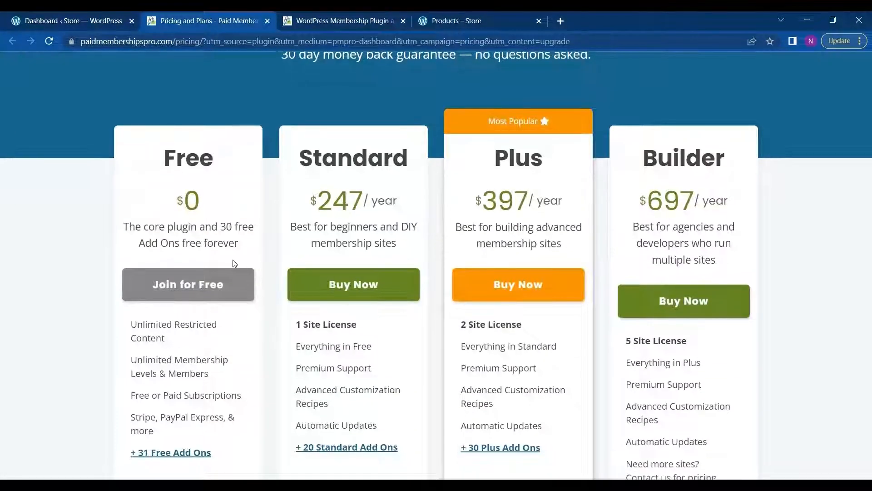
Scroll through the Free, Standard, Plus and Builder plans, then return to the store's dashboard tab.
scroll(down, 3)
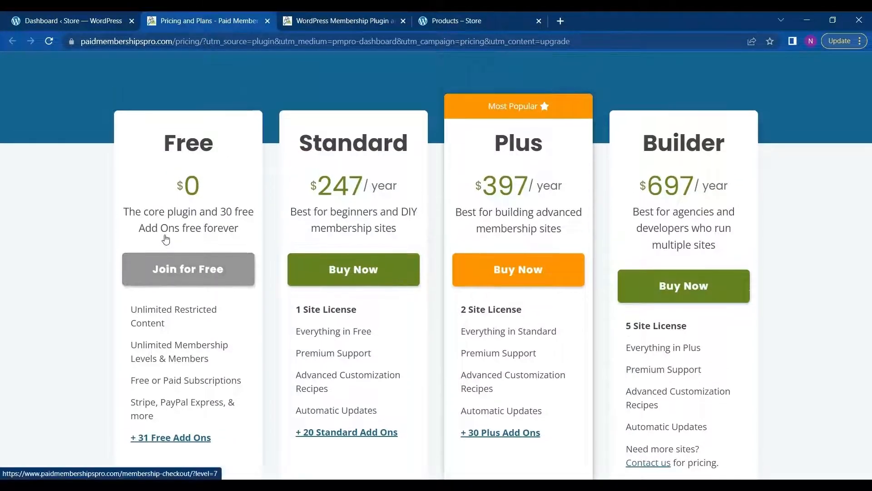
scroll(down, 3)
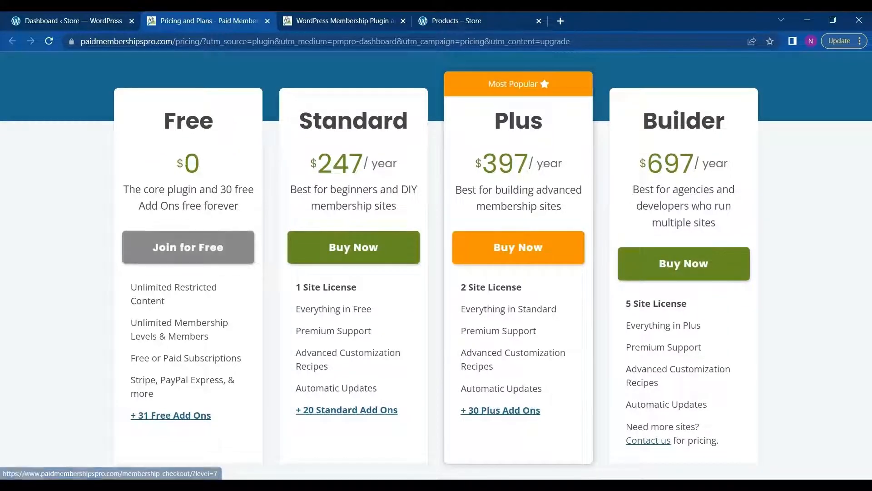
click(66, 21)
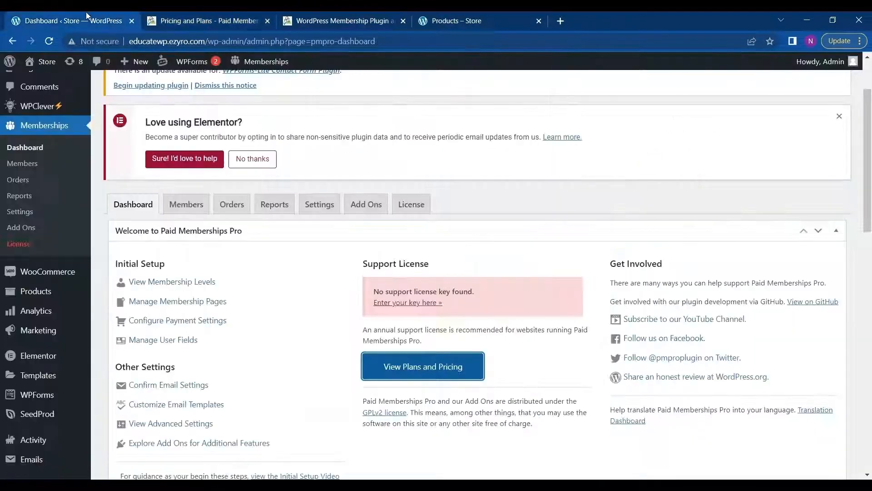
Choose View Membership Levels under Initial Setup on the dashboard.
click(839, 115)
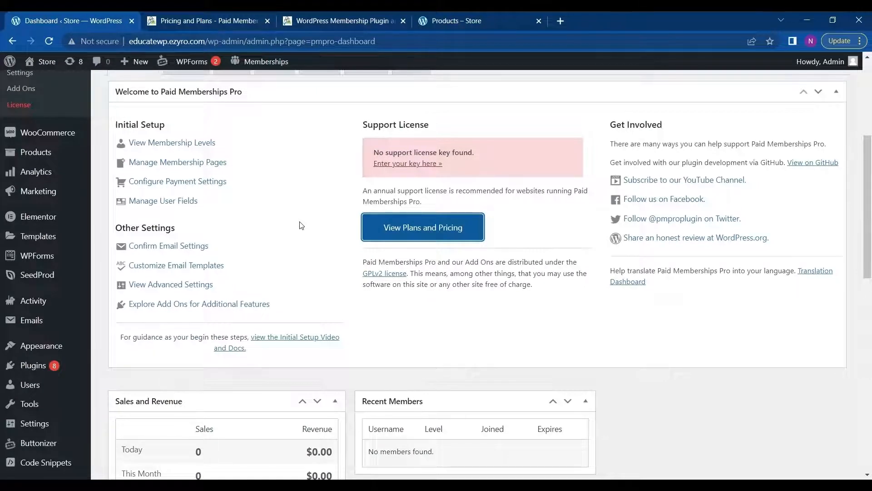
scroll(down, 3)
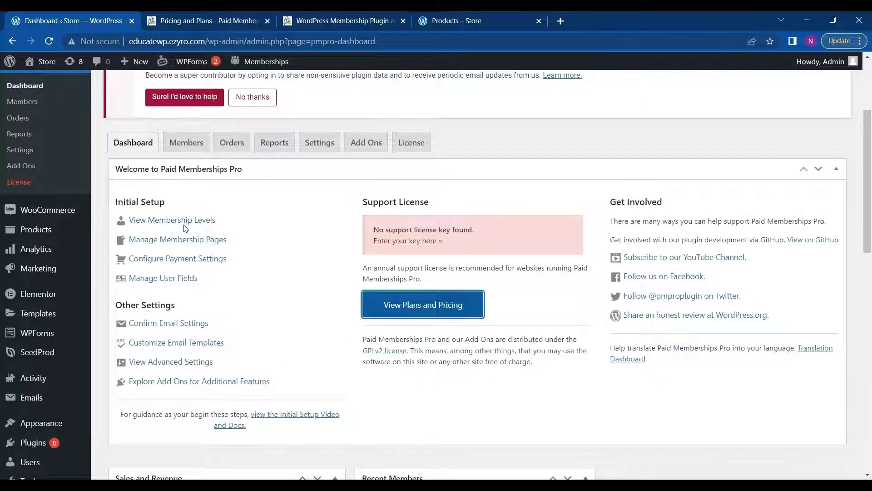
click(172, 219)
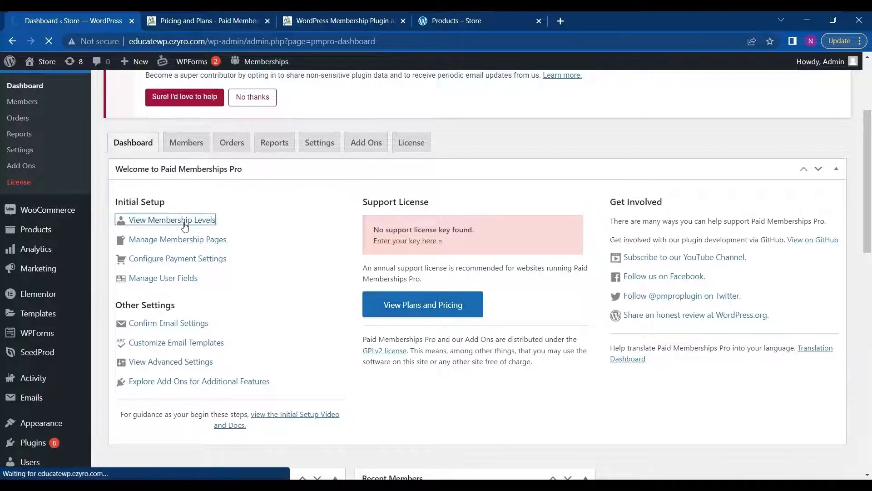
Add a new membership level using the Monthly recurring subscription template.
click(171, 219)
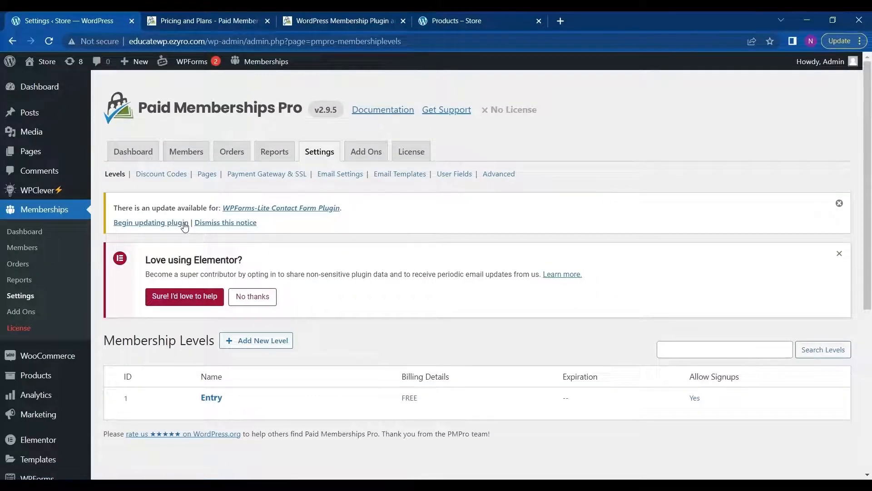
mouse_move(174, 324)
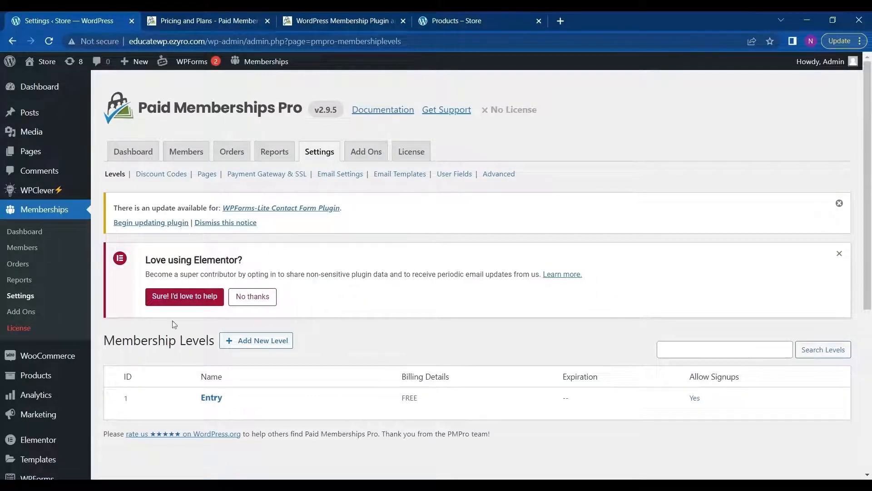
scroll(down, 3)
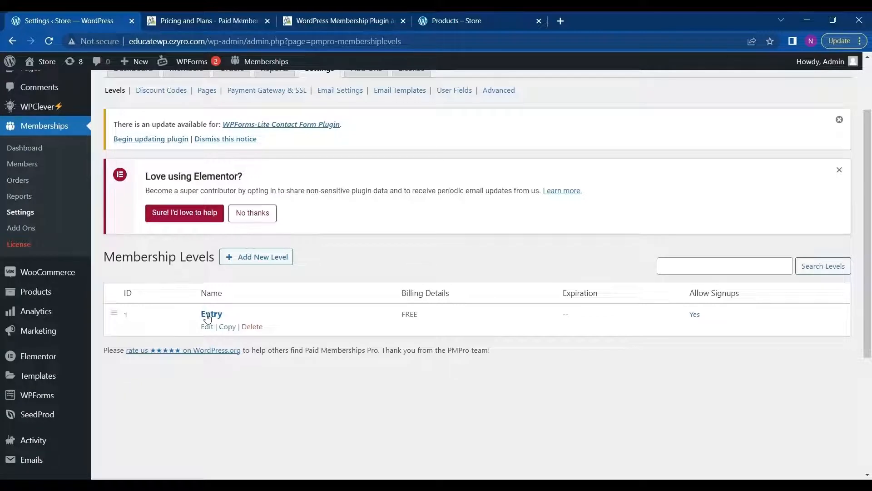
mouse_move(431, 319)
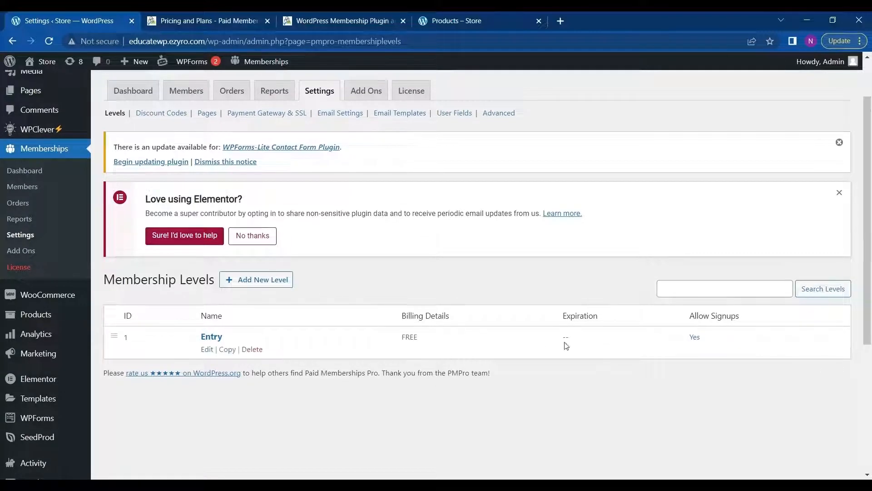
mouse_move(682, 340)
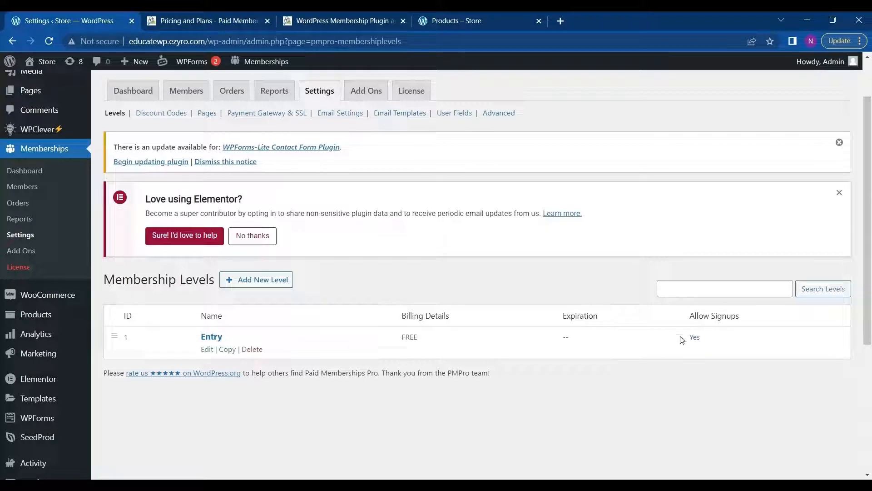
scroll(down, 3)
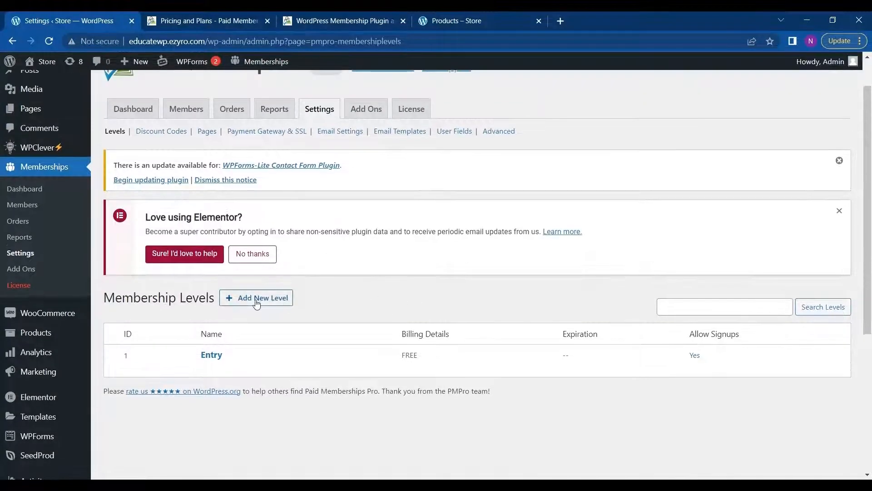
click(261, 297)
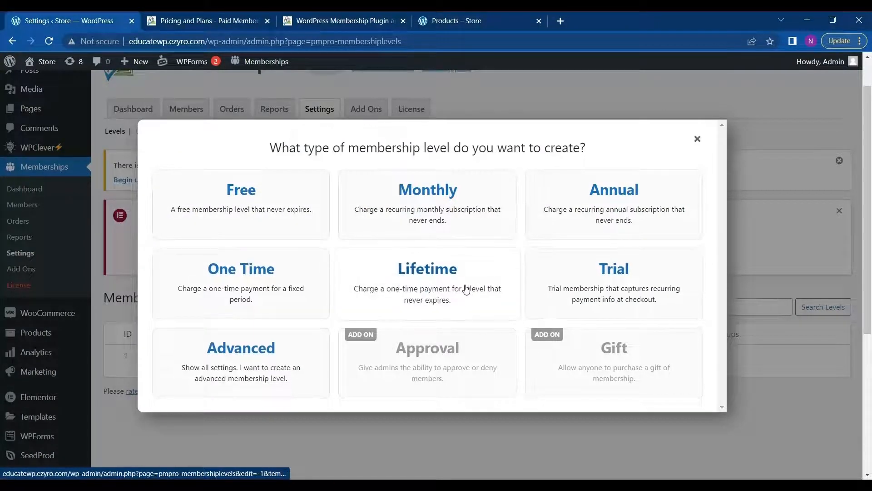
click(427, 205)
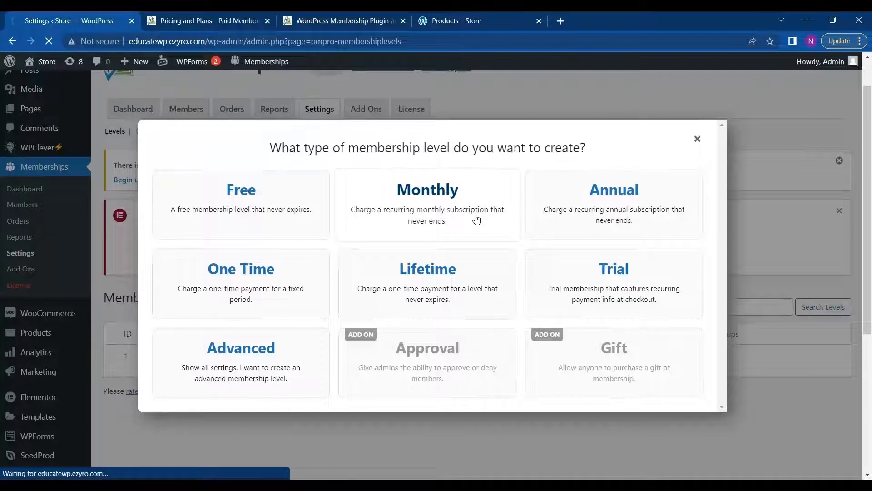
click(428, 204)
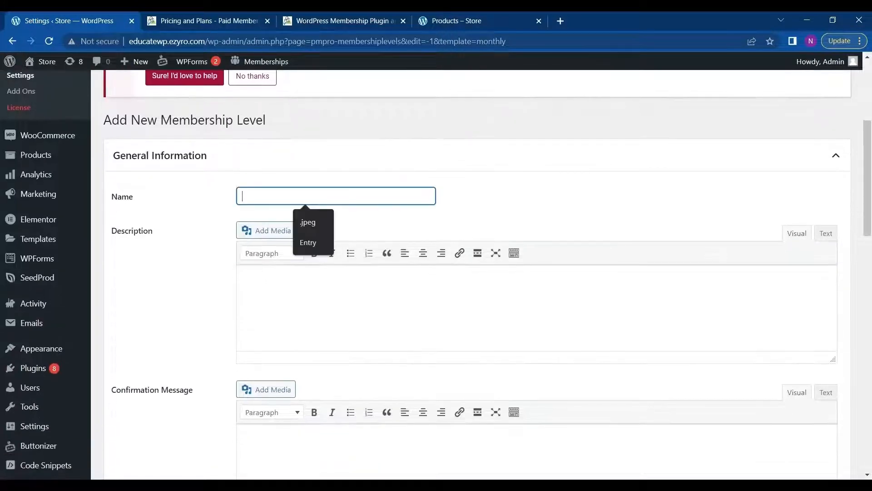
Enter 'Monthly' as the new level's name and move down to its messages.
text(M)
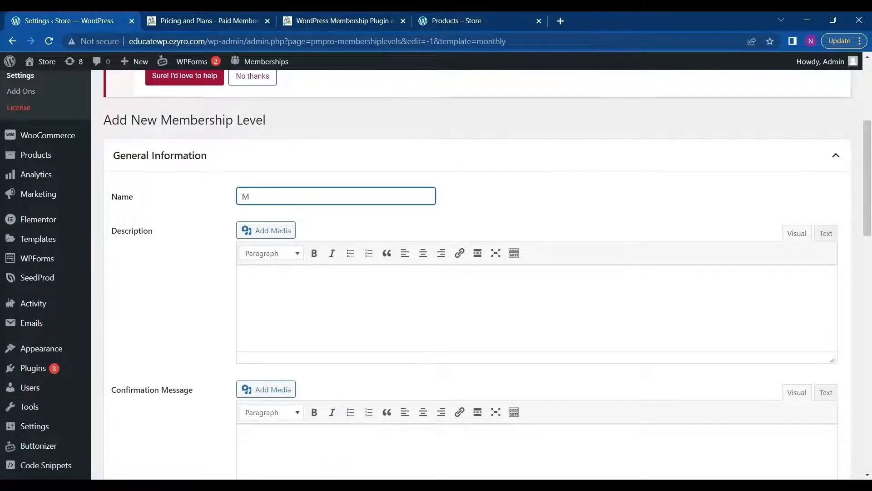
text(onth)
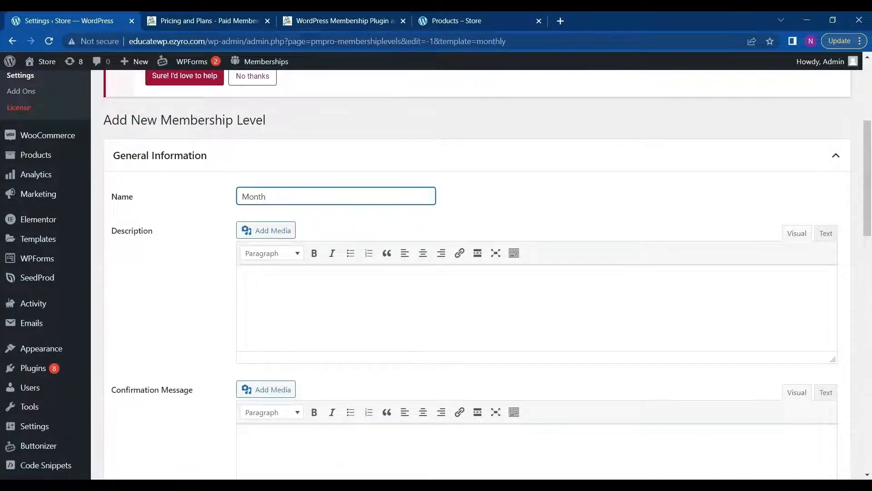
scroll(down, 3)
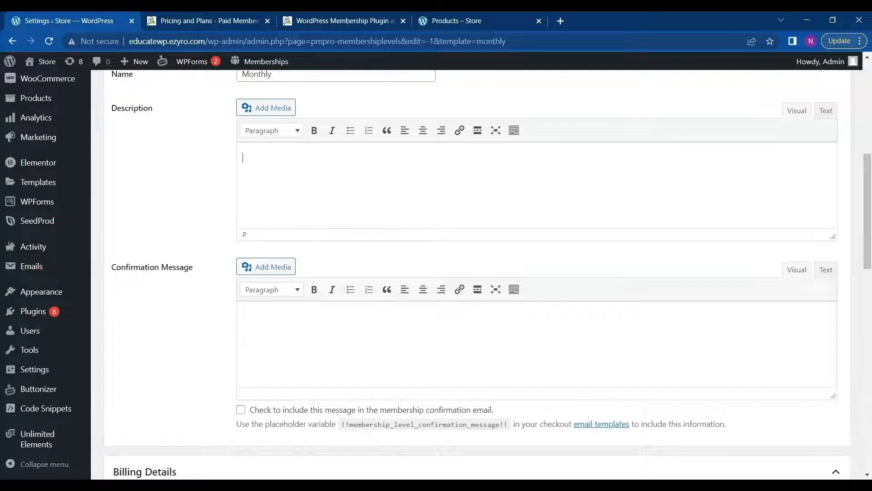
scroll(down, 3)
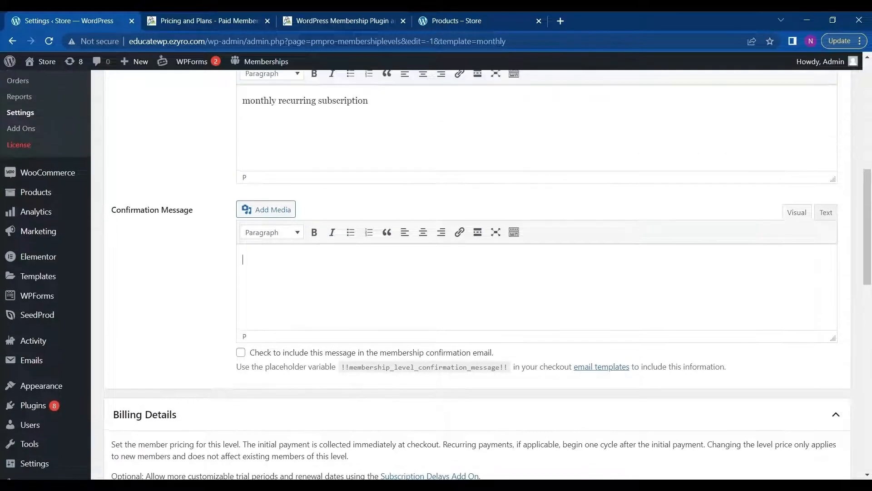
Tick the option to include the confirmation message in the membership email.
click(240, 353)
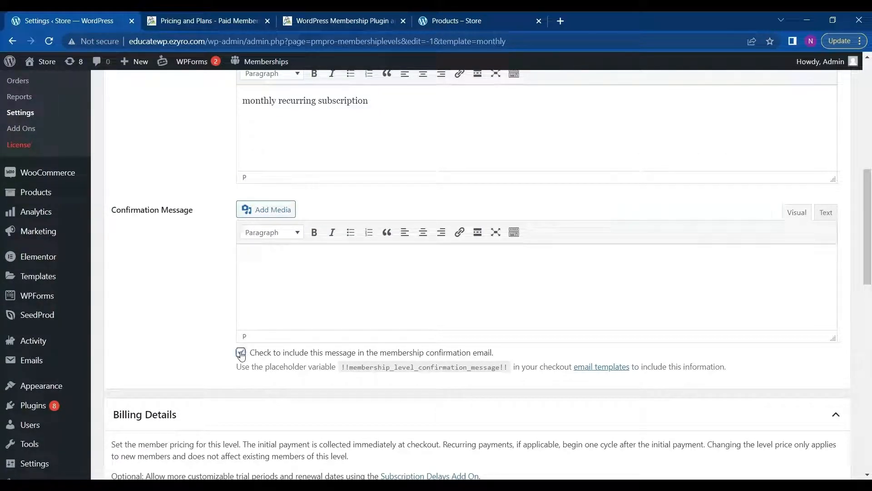
click(240, 353)
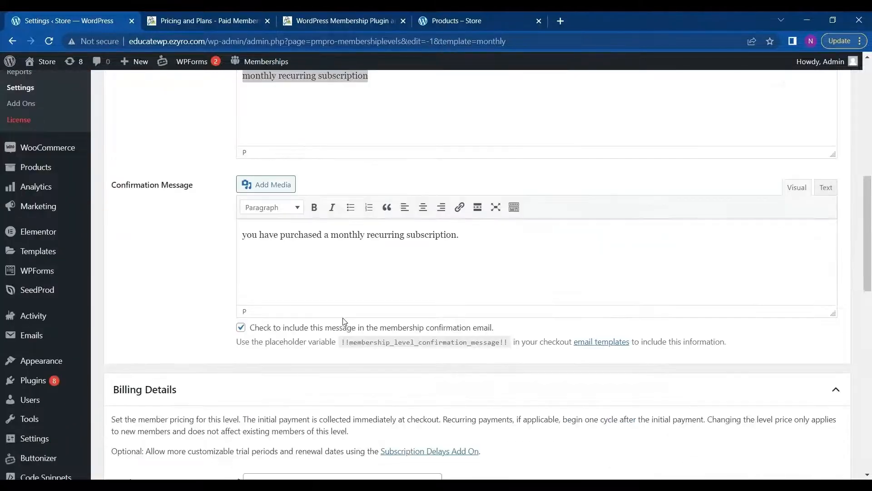
scroll(down, 3)
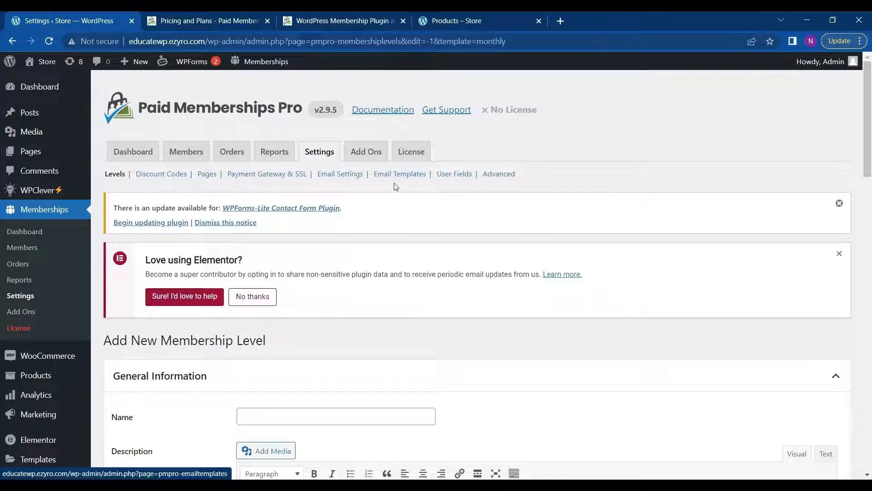
In Payment Gateway & SSL settings, set the currency to Indian Rupee and save.
click(266, 173)
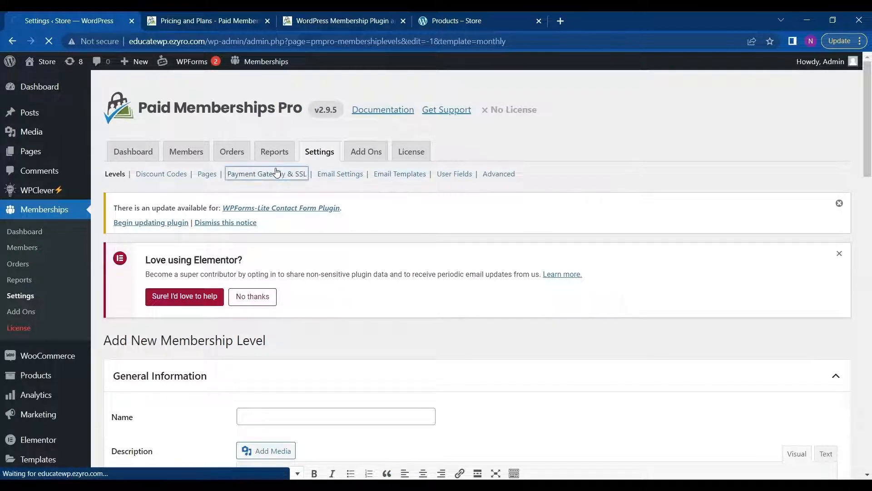
click(266, 173)
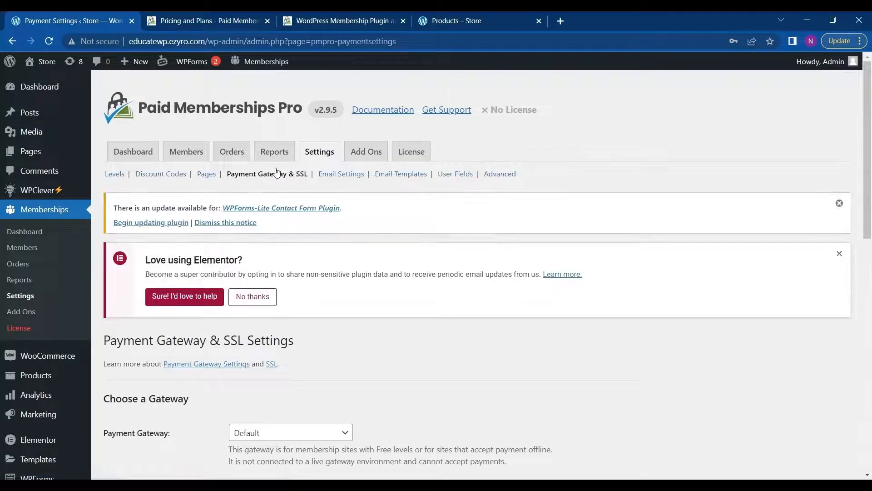
scroll(down, 3)
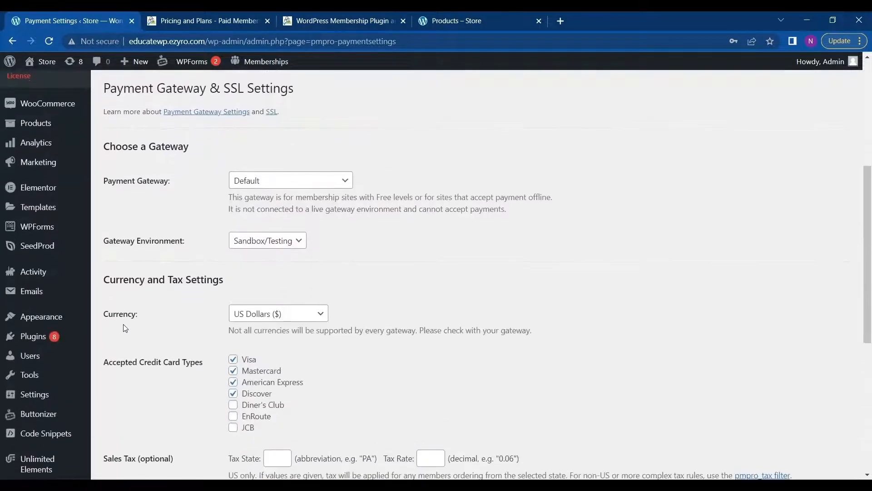
click(278, 314)
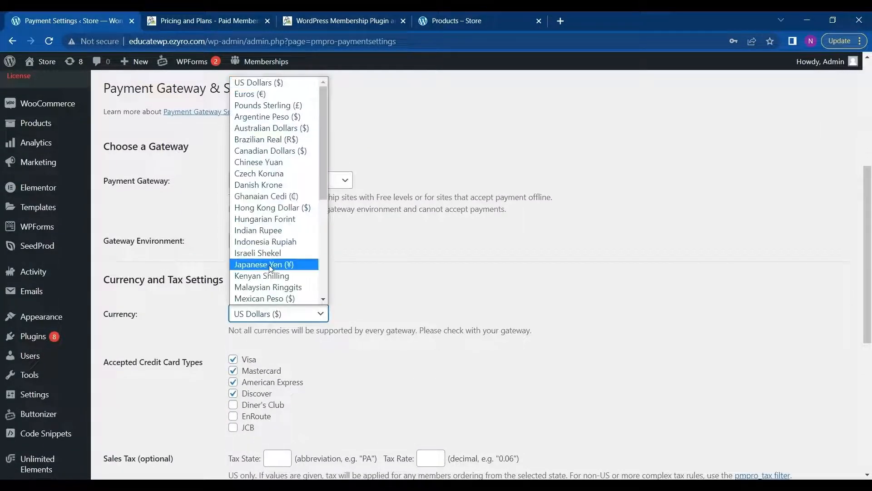
mouse_move(264, 219)
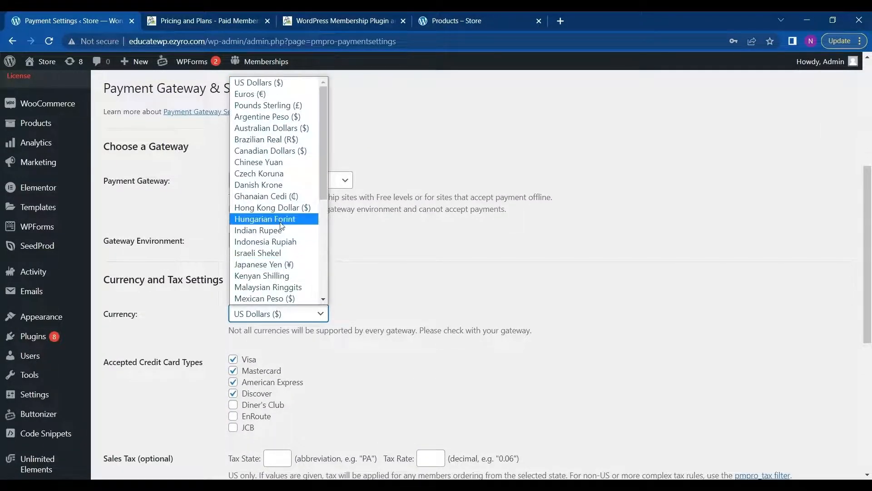
click(261, 230)
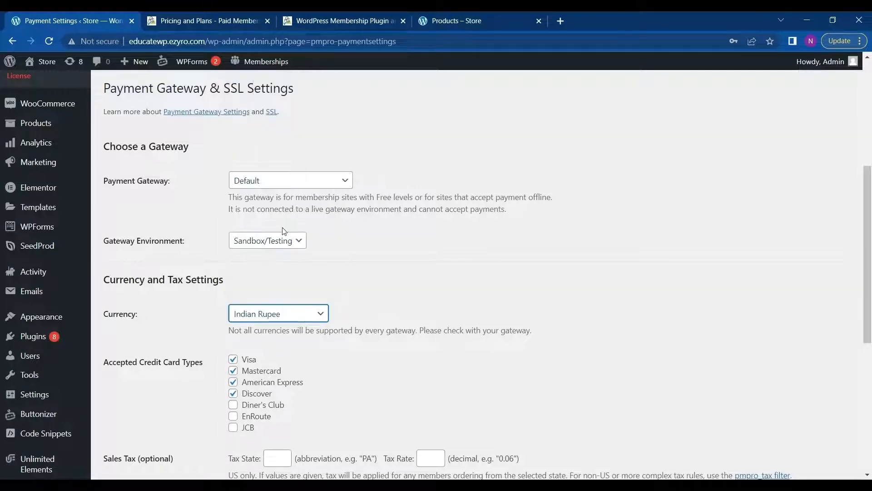
scroll(down, 3)
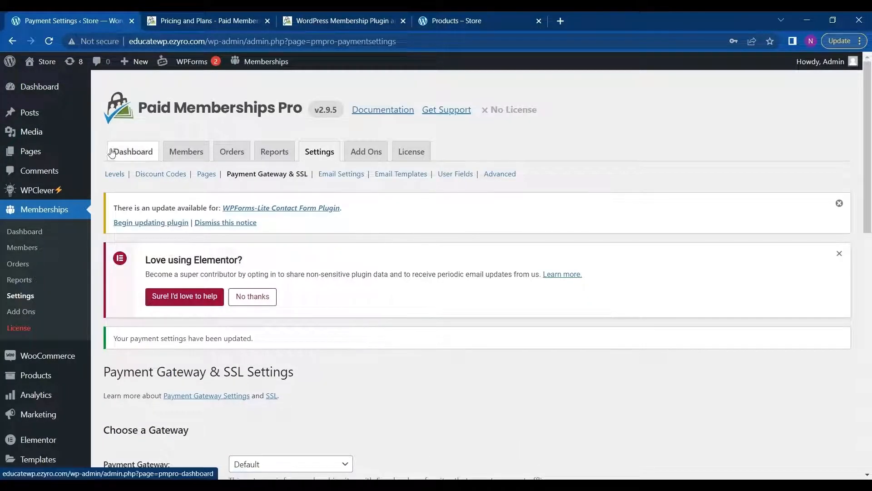
Add another Monthly-template level and begin typing its name ('mo').
click(114, 174)
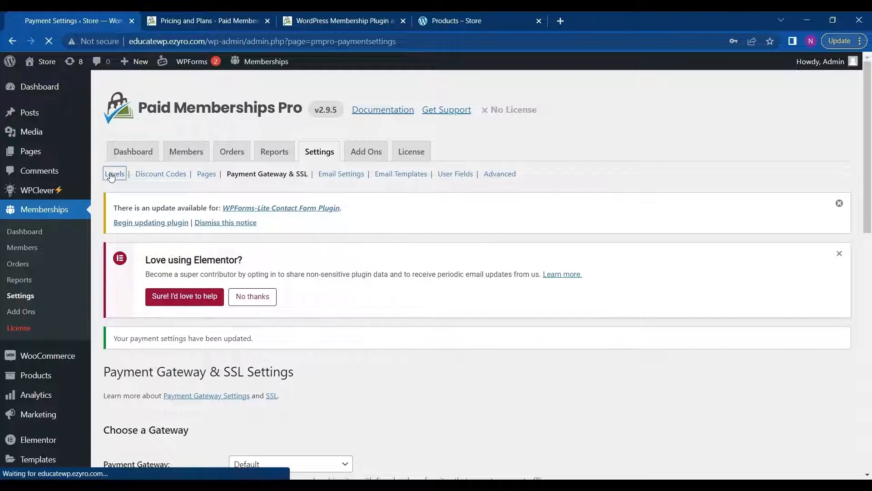
click(114, 173)
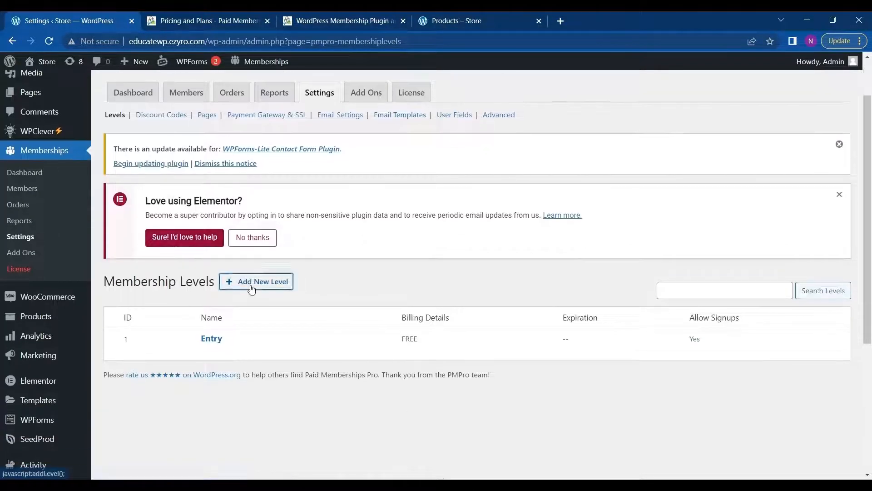
click(255, 280)
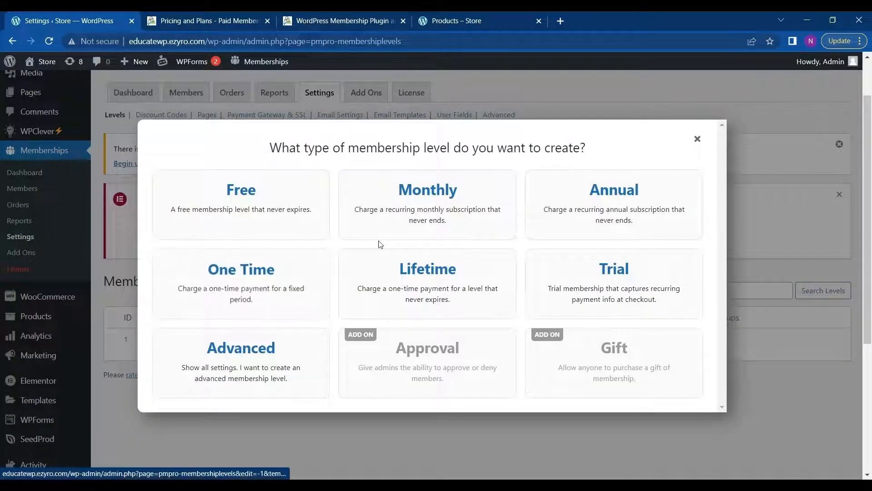
mouse_move(406, 233)
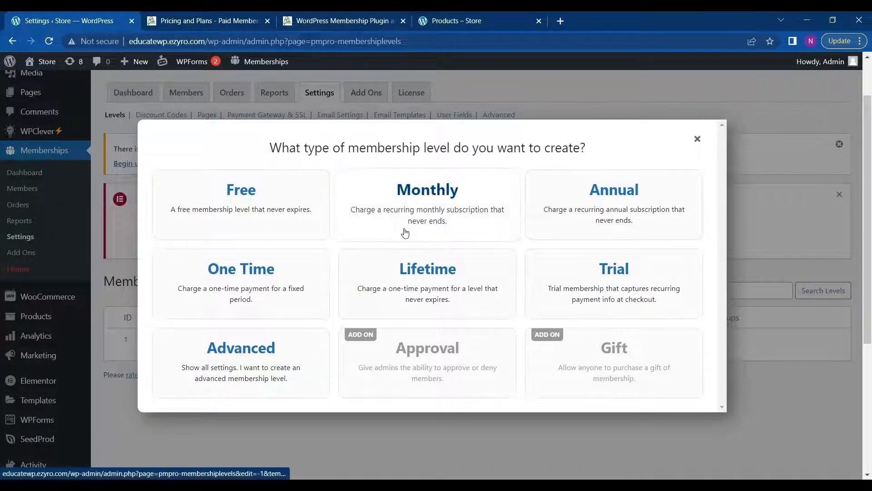
click(427, 205)
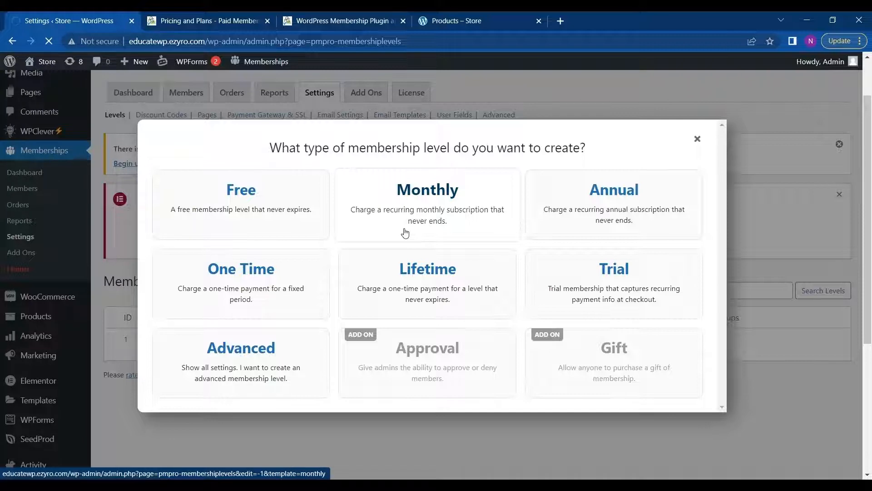
click(427, 204)
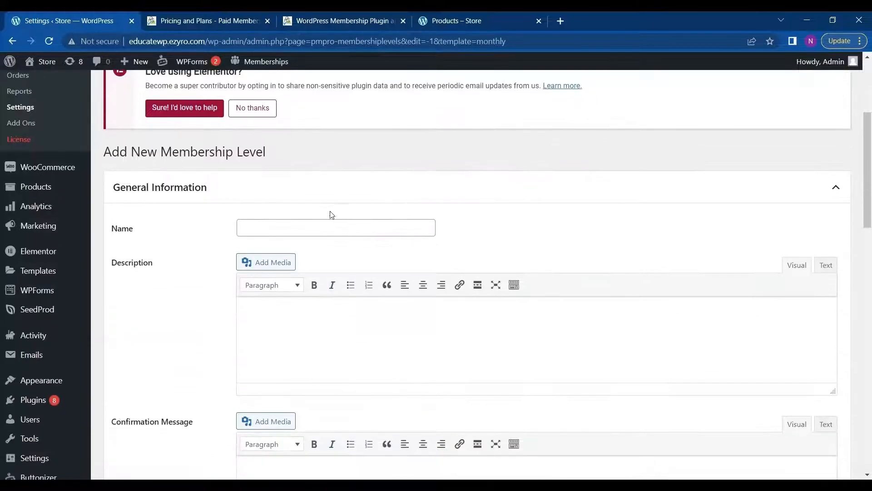
text(mo)
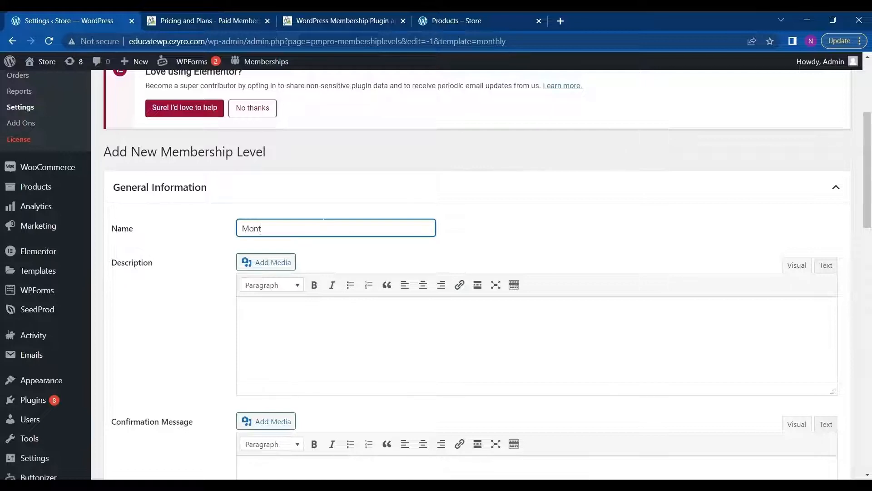
Set the initial payment to 100 and the recurring billing amount to 50.
scroll(down, 3)
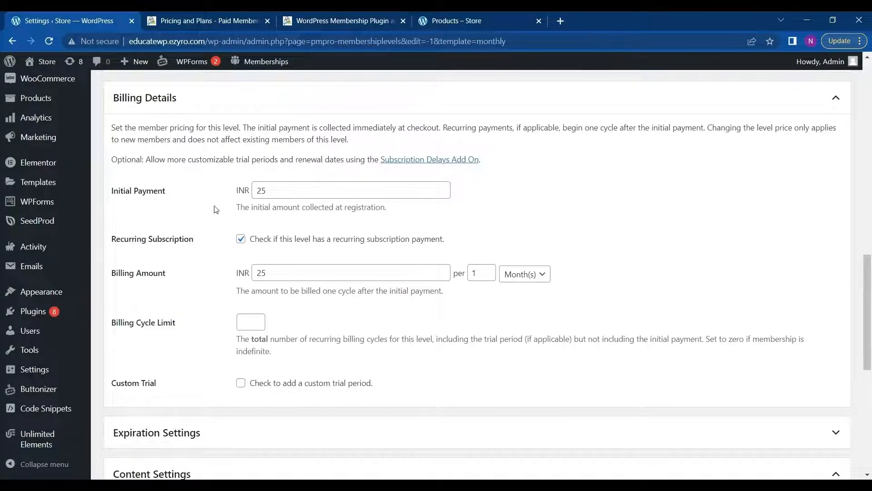
mouse_move(240, 200)
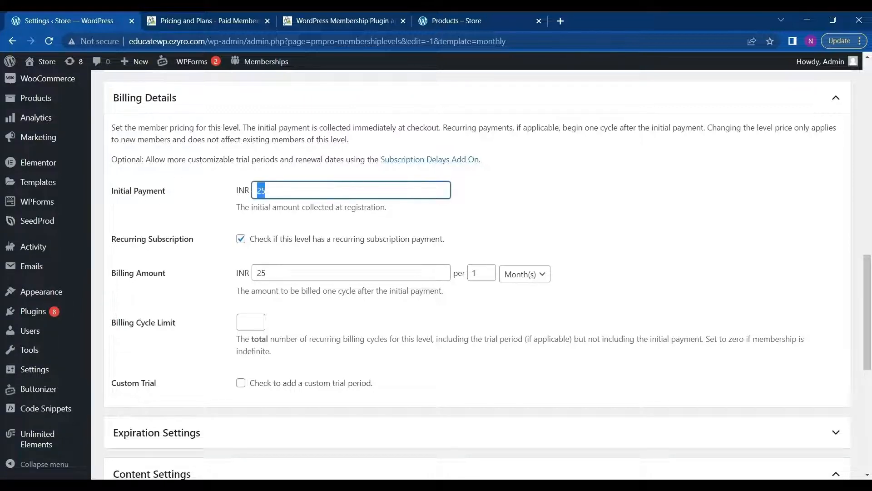
text(100)
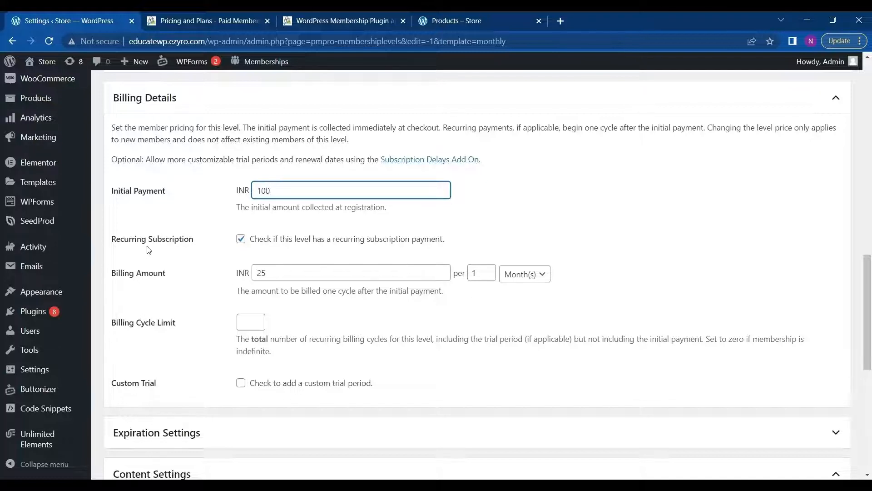
mouse_move(127, 247)
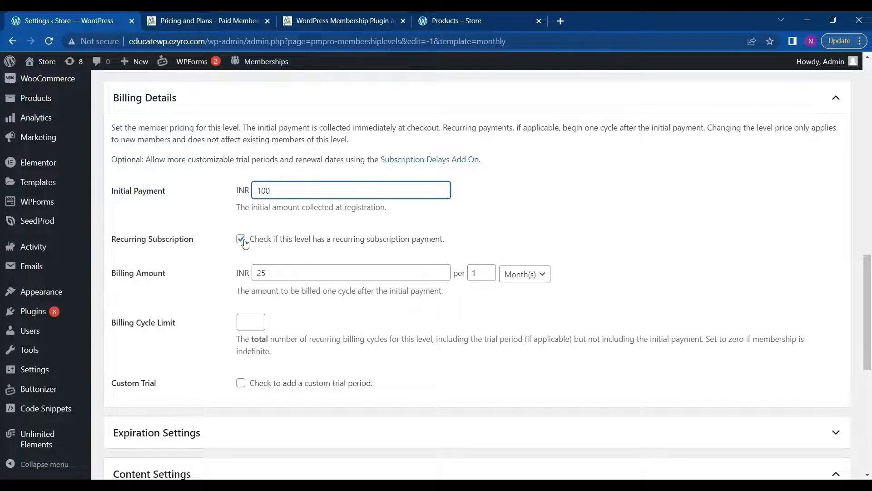
click(351, 273)
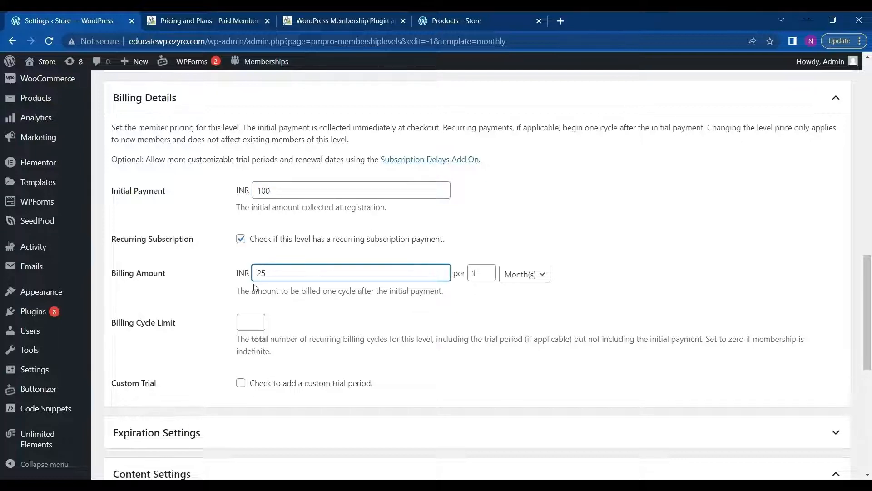
click(350, 272)
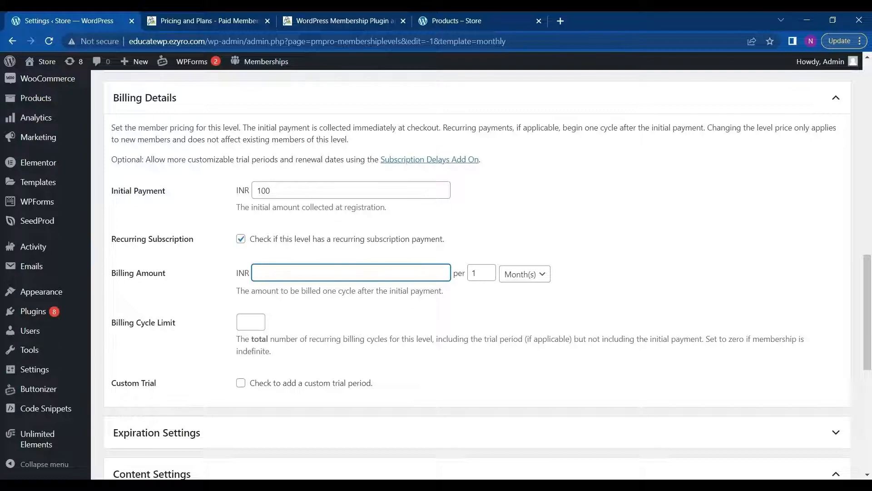
text(50)
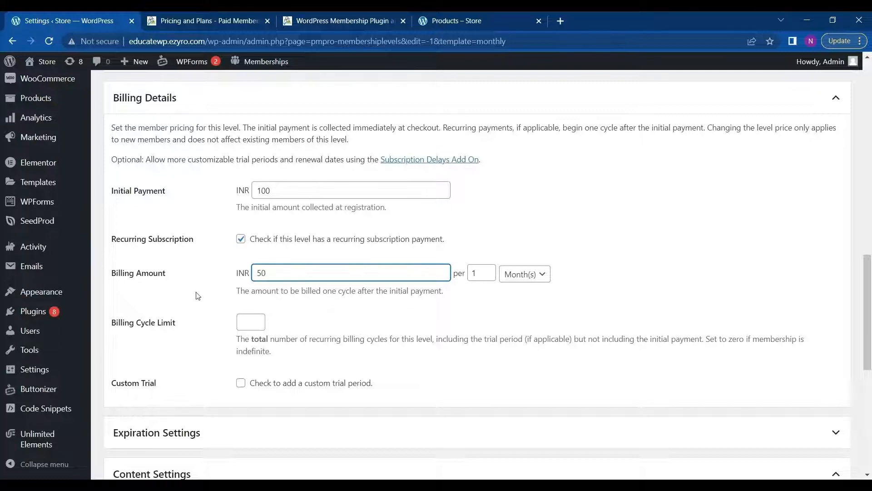
Set the billing period to Month(s) after trying Year(s), and enter 3 below.
scroll(down, 3)
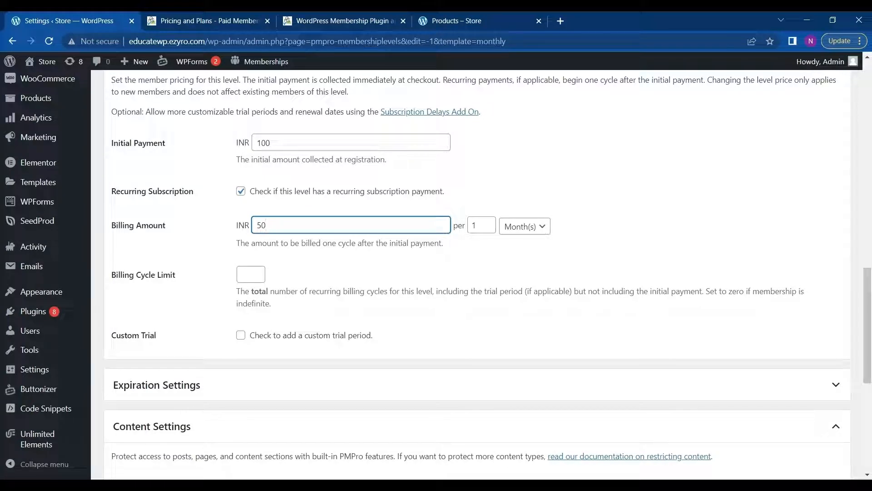
click(523, 226)
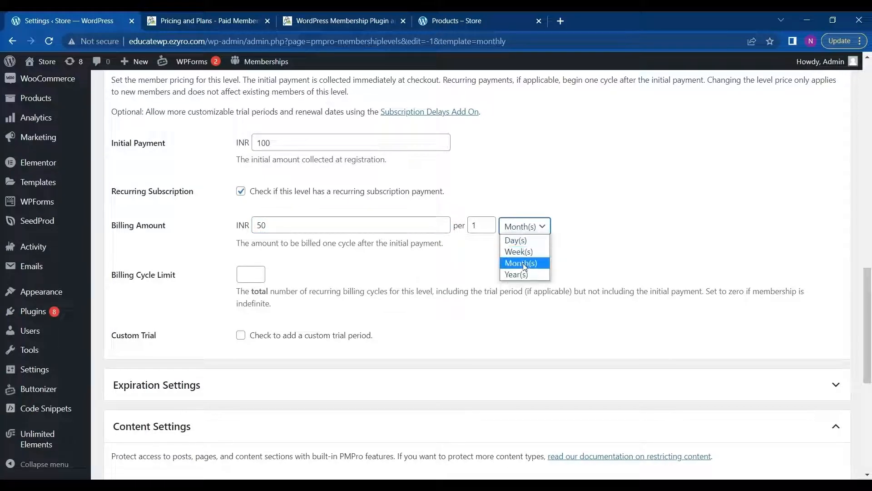
click(516, 275)
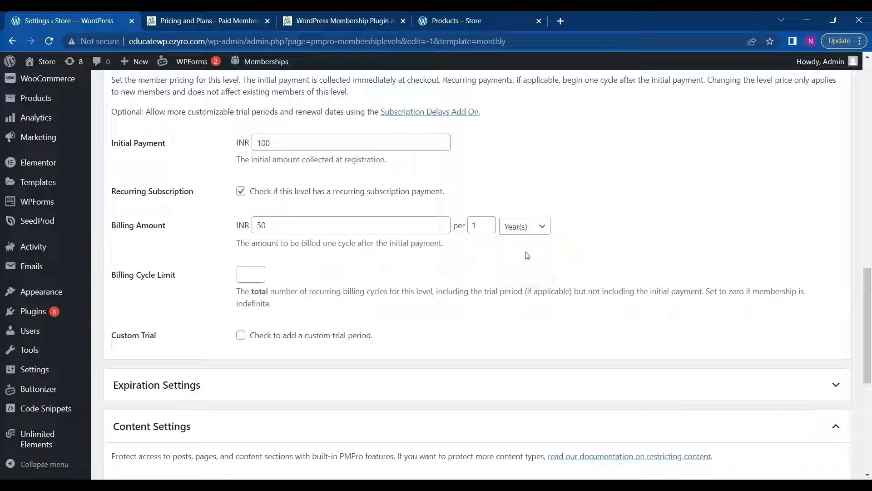
click(524, 226)
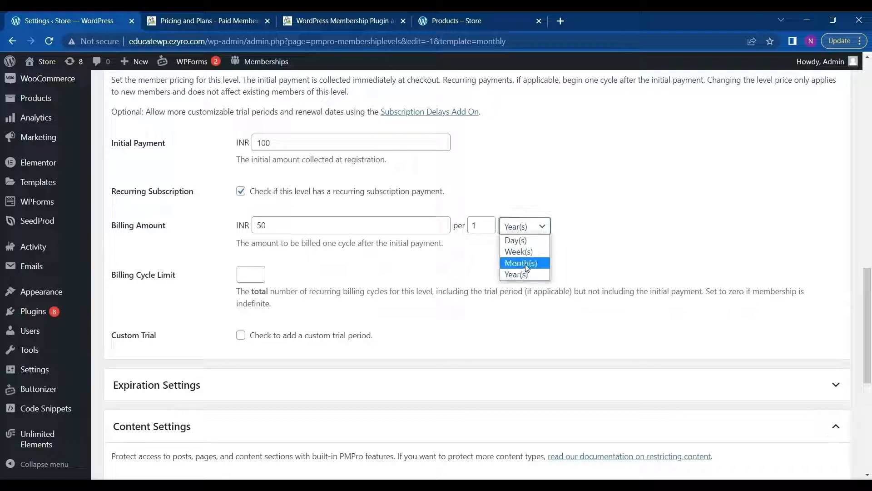
click(521, 263)
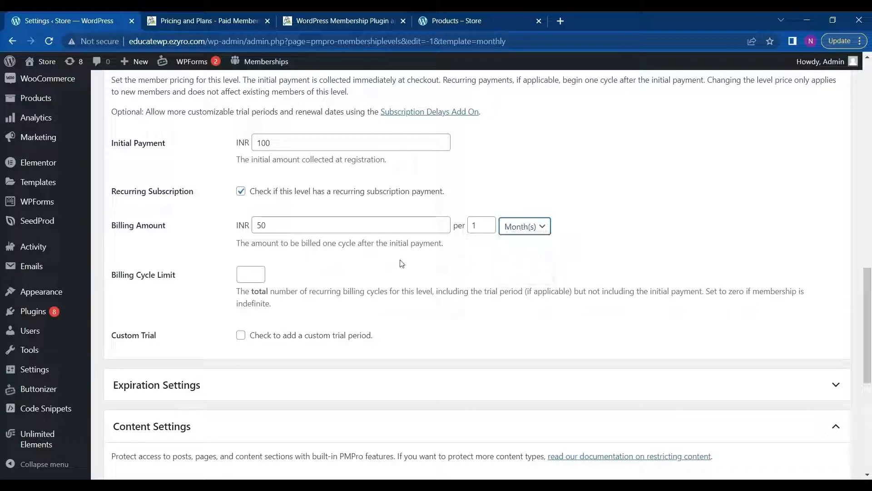
scroll(down, 3)
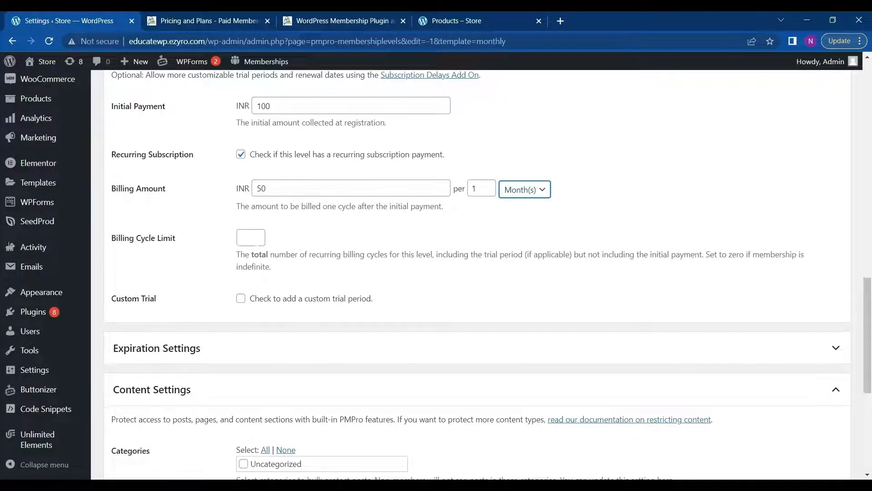
mouse_move(329, 272)
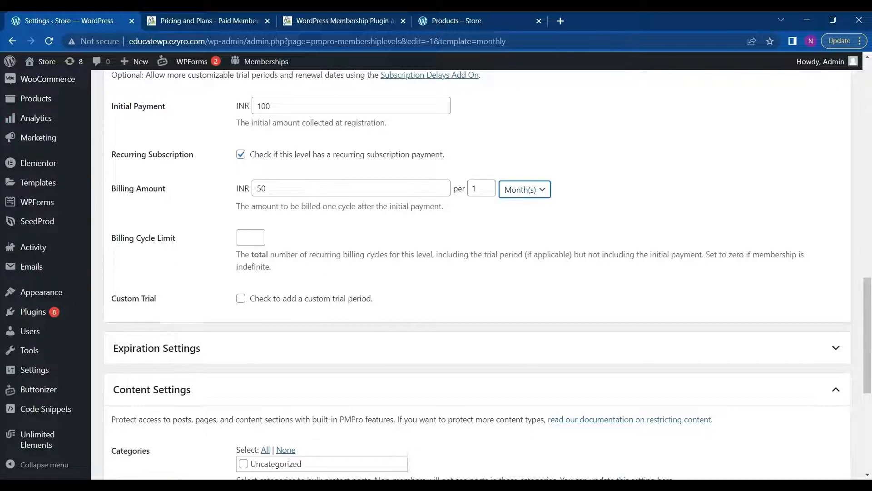
text(3)
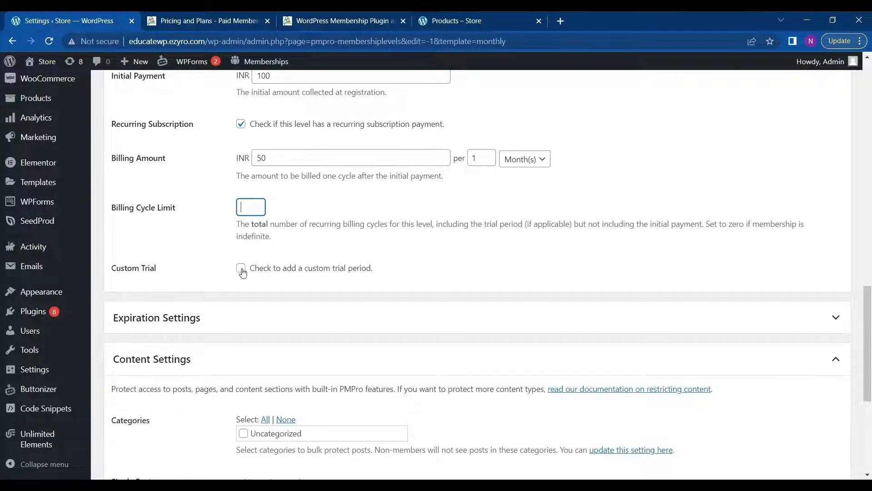
Enable Custom Trial on the Monthly level with a trial billing amount of INR 20.
click(240, 268)
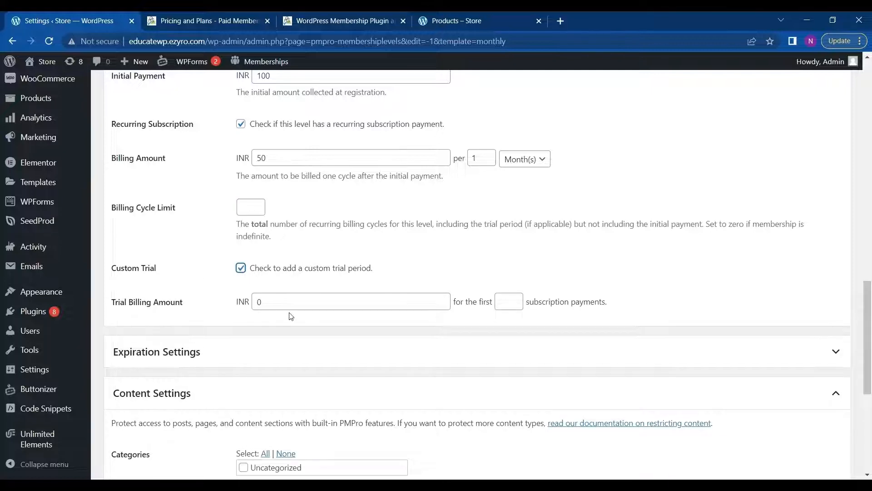
click(351, 301)
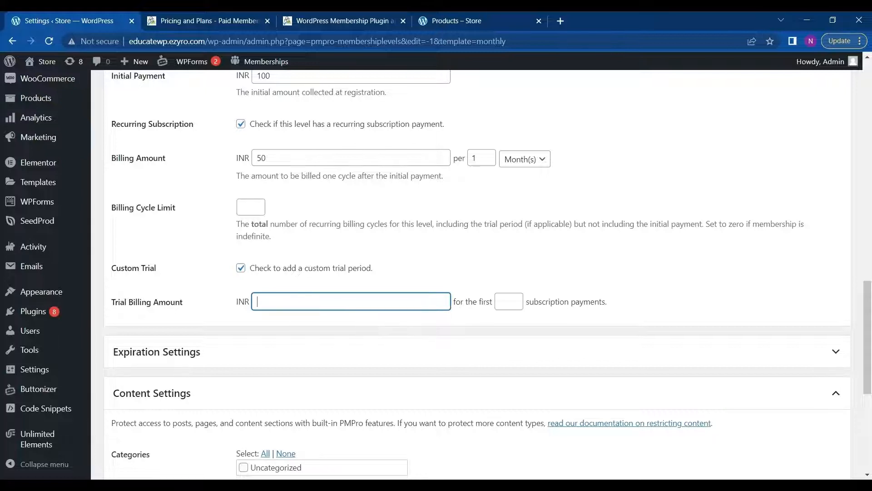
text(20)
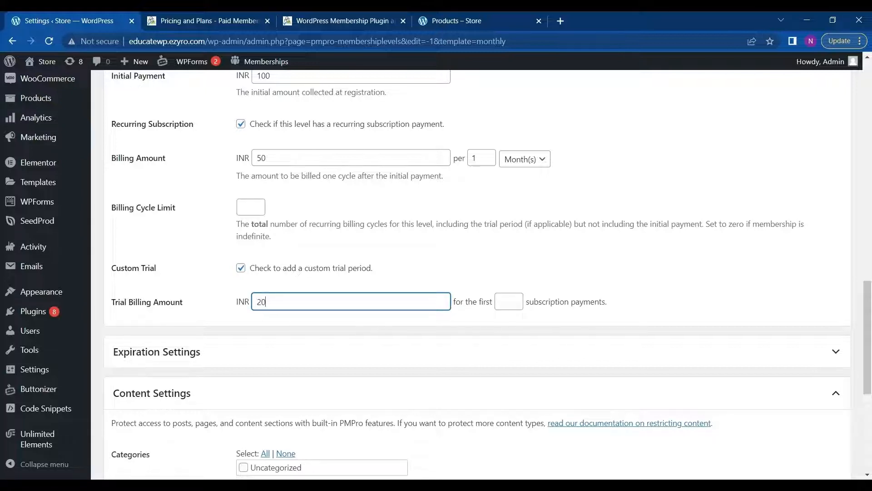
click(508, 302)
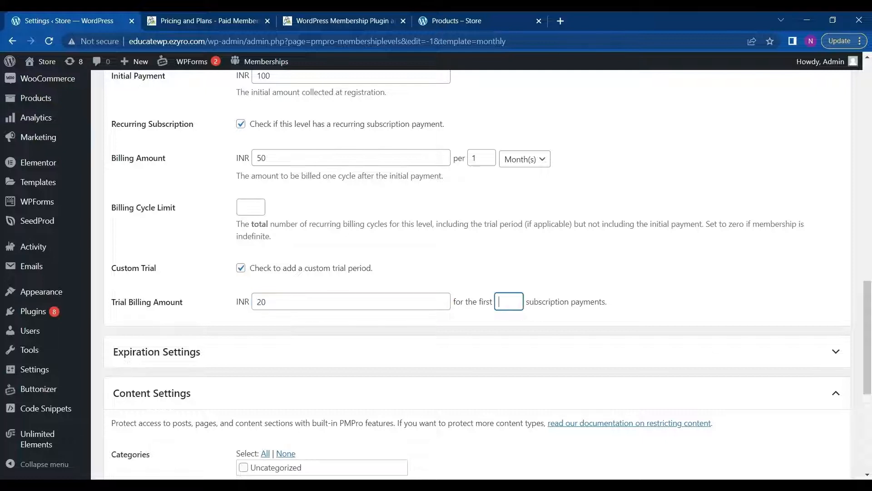
scroll(down, 3)
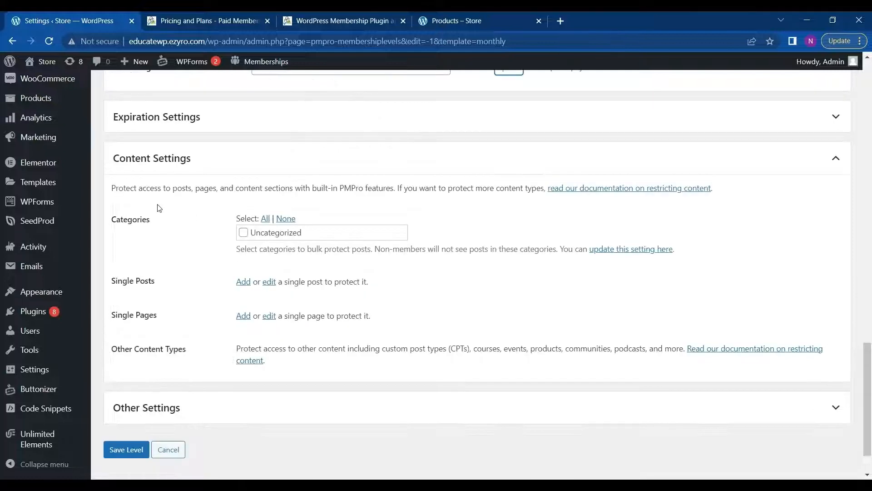
Expand Expiration Settings and switch on Membership Expiration for the Monthly level.
click(157, 116)
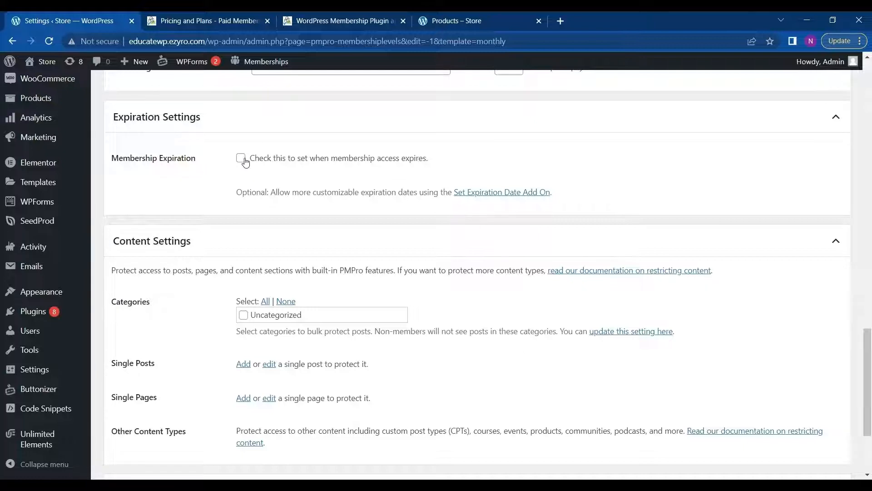
click(240, 158)
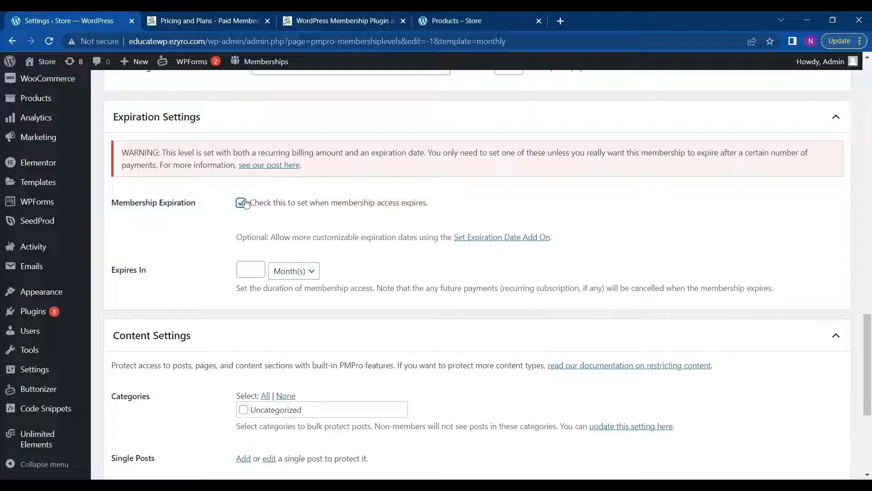
scroll(down, 3)
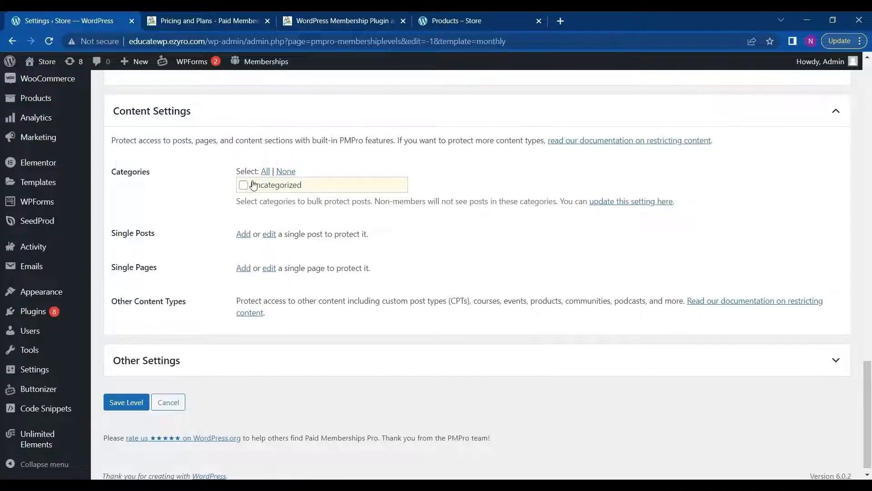
Leave the Uncategorized category unprotected and Disable New Signups unchecked under Other Settings.
click(244, 185)
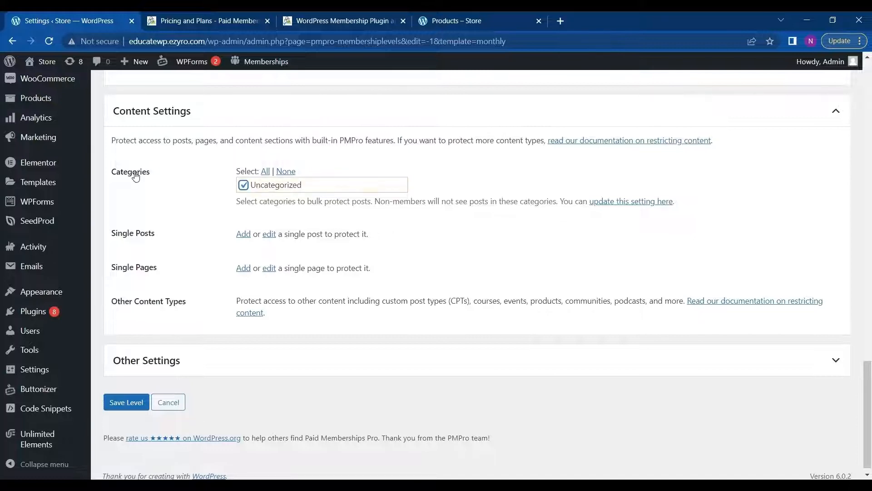
click(243, 185)
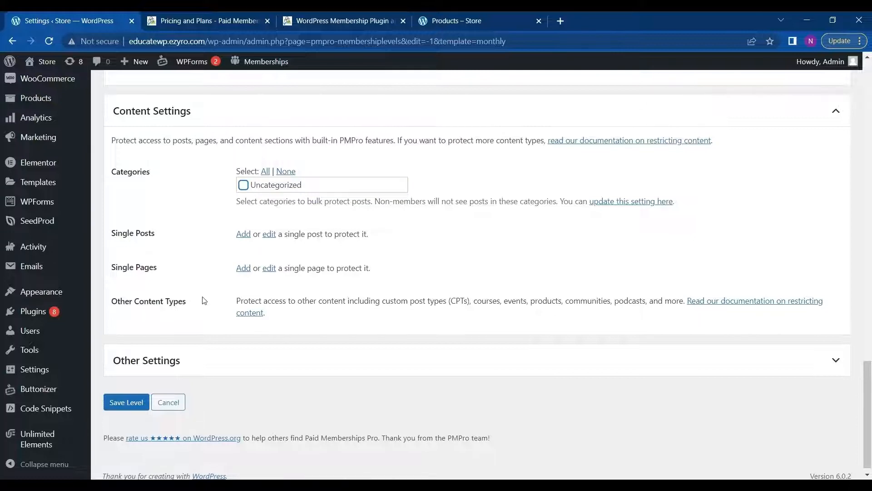
mouse_move(491, 312)
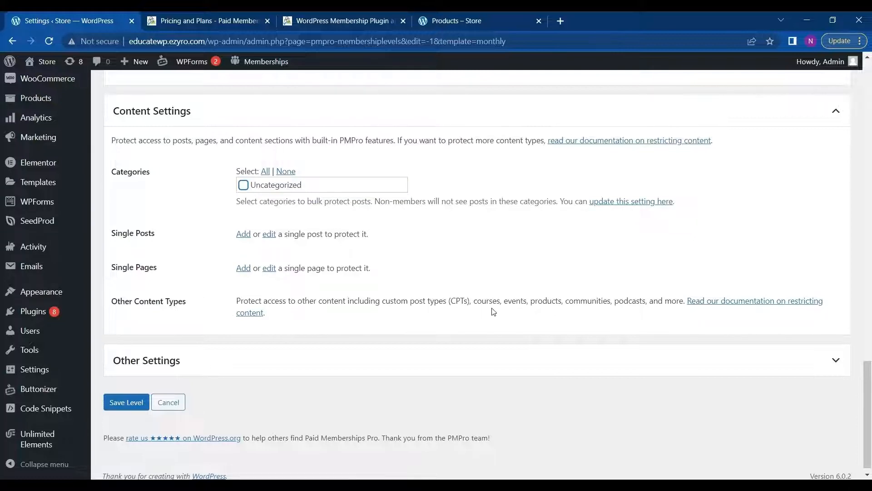
mouse_move(473, 319)
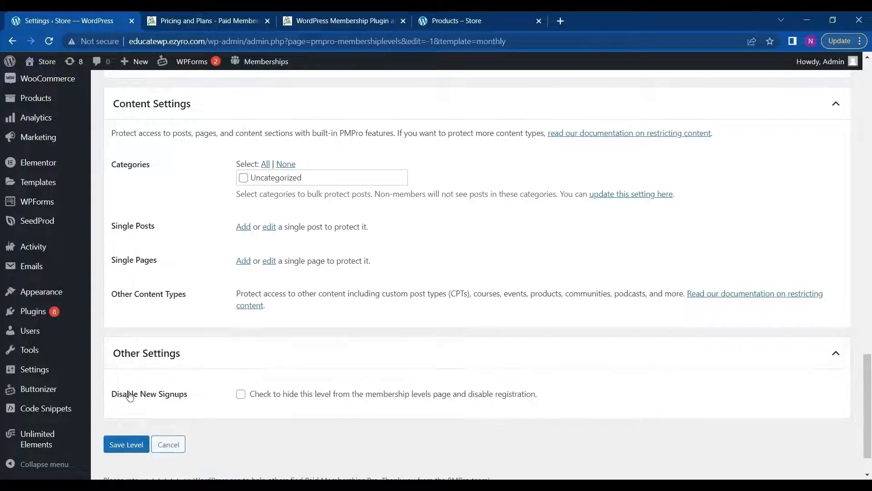
mouse_move(192, 397)
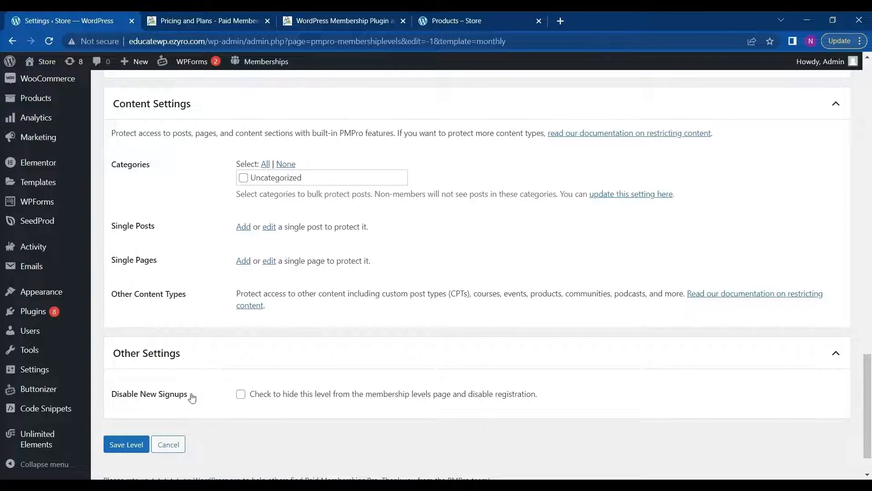
scroll(down, 3)
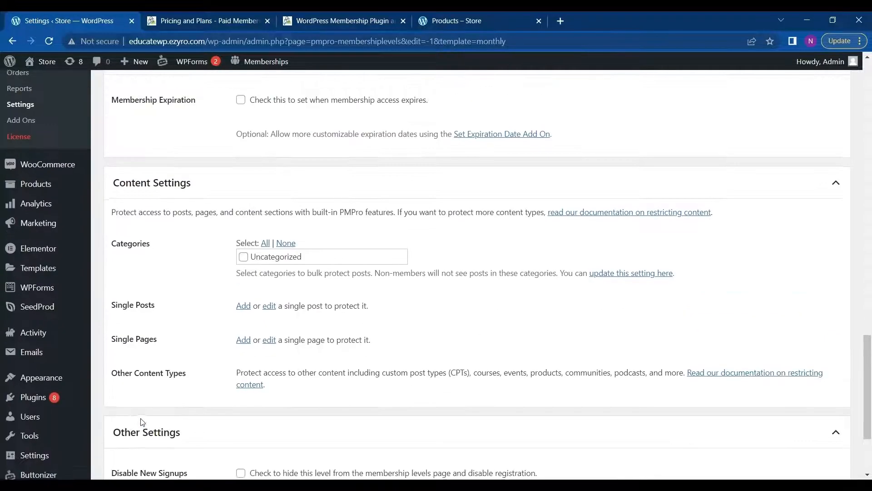
Save the Monthly level so it lists with INR 100 initial and INR 50 monthly billing.
scroll(down, 3)
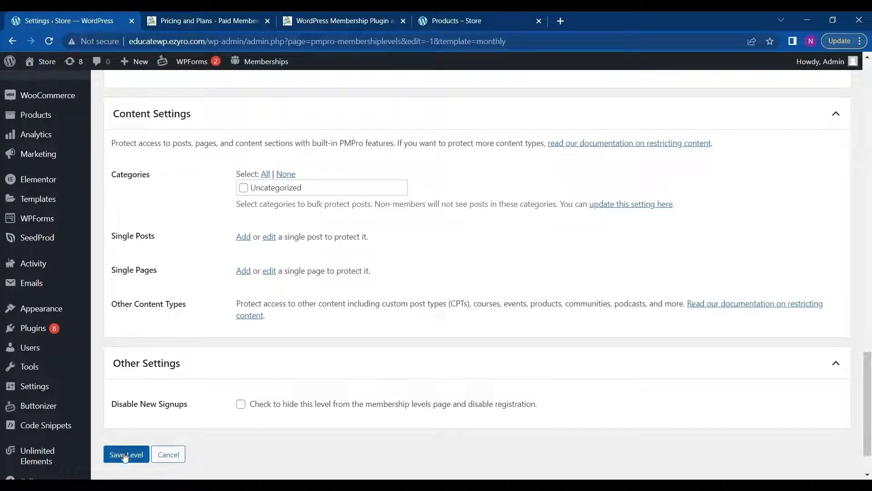
click(125, 454)
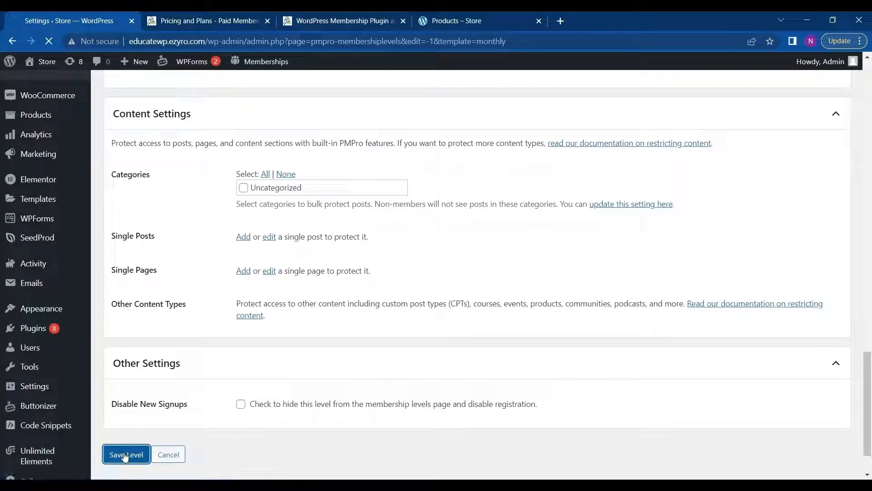
click(126, 454)
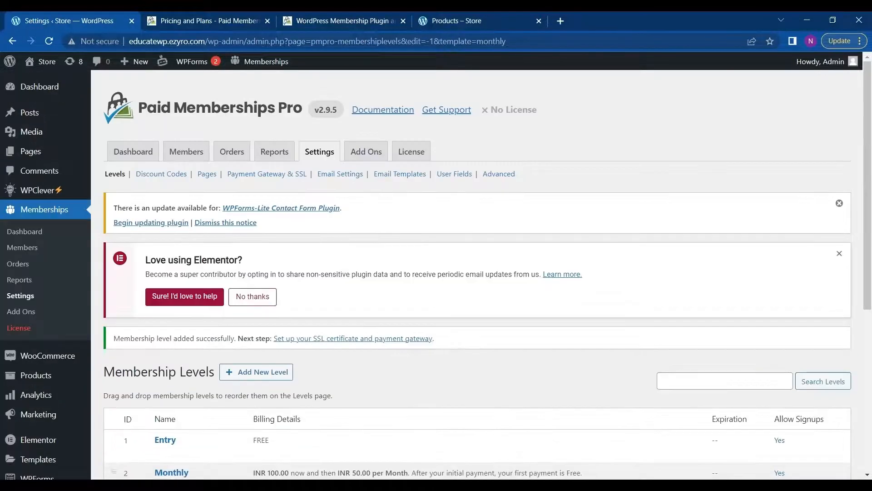
Delete the duplicate Monthly level (ID 2), confirming in the browser dialog.
scroll(down, 3)
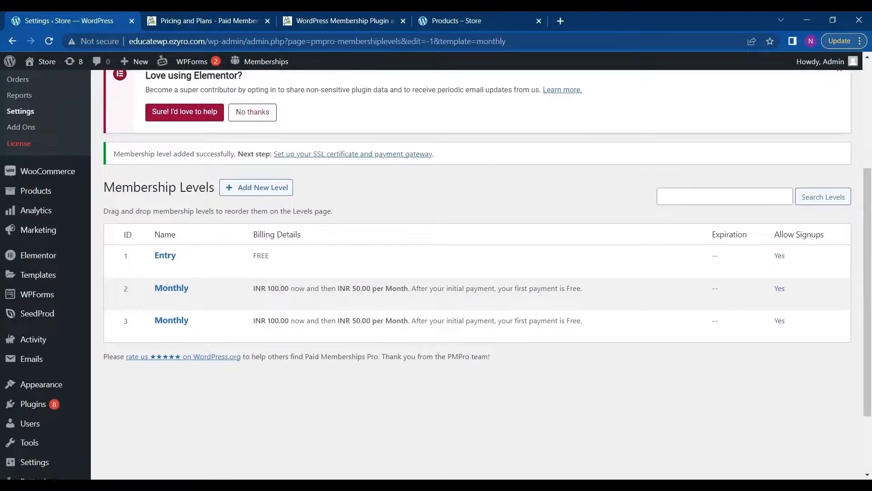
mouse_move(180, 323)
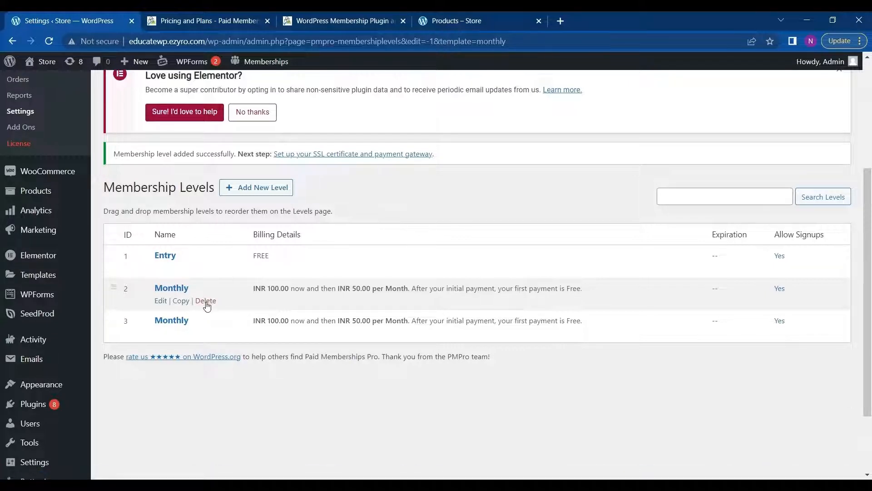
click(205, 301)
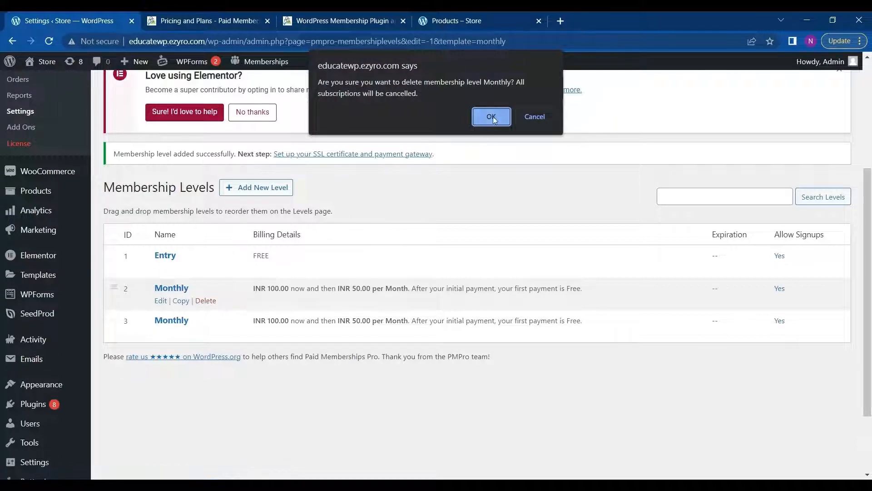
click(490, 116)
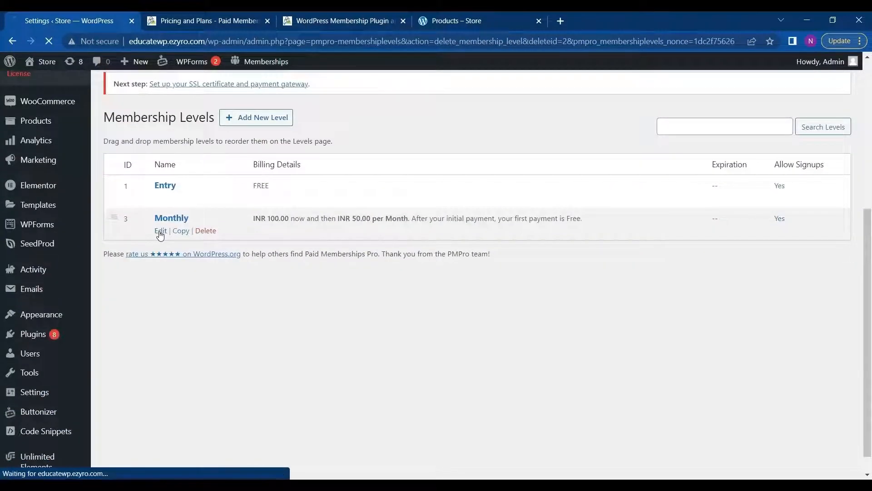
click(160, 230)
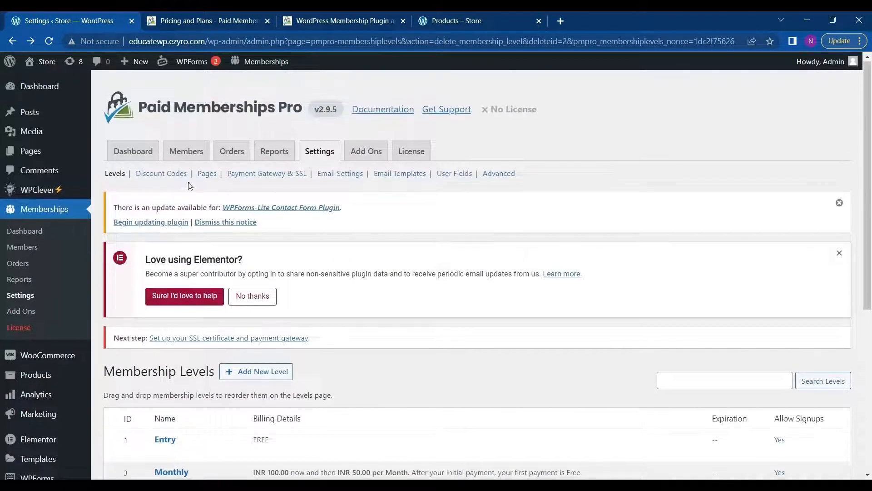
Go to Memberships > Settings > Discount Codes and start a new discount code.
click(161, 173)
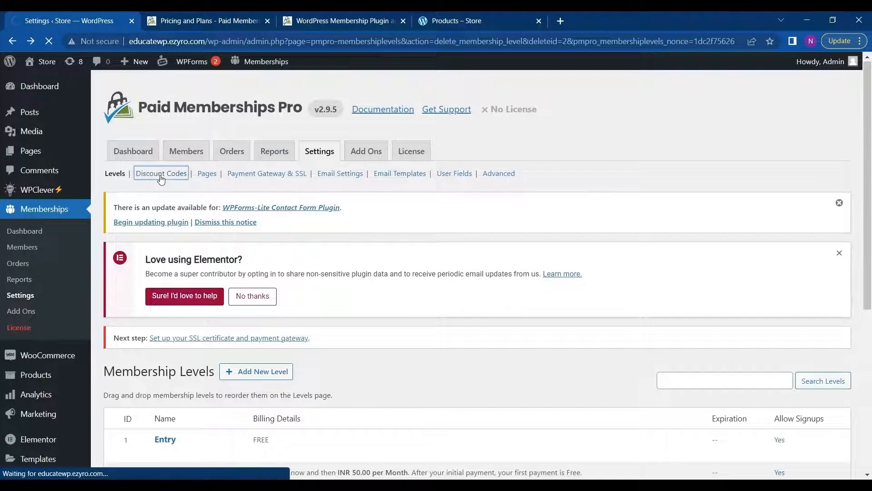
click(161, 173)
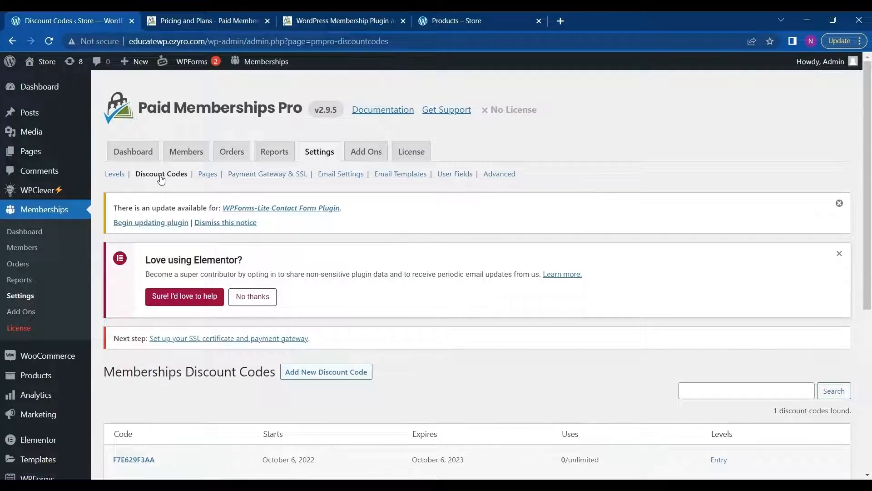
scroll(down, 3)
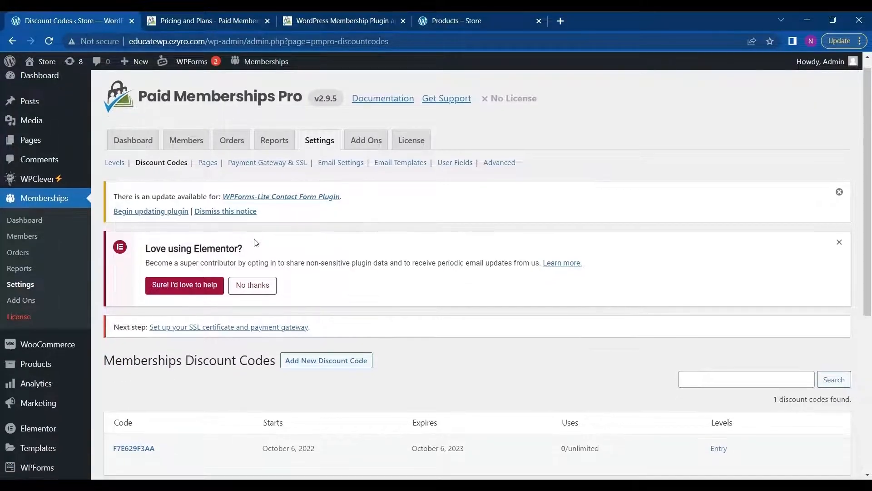
scroll(down, 3)
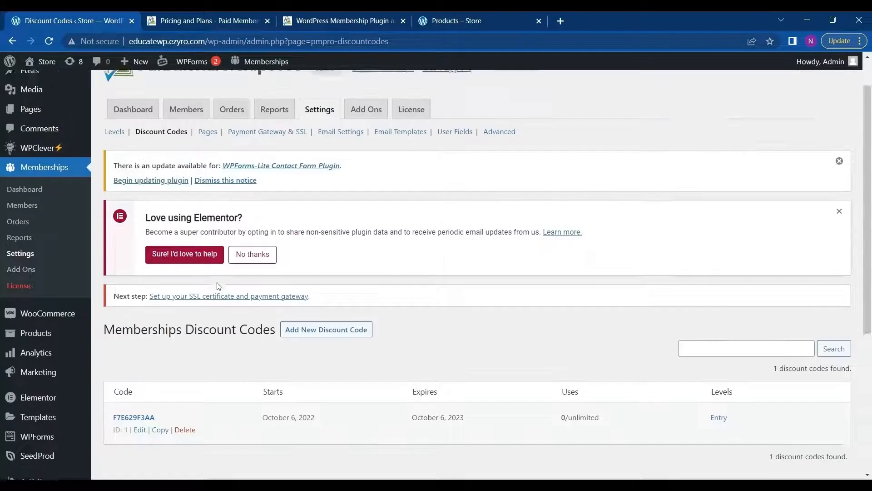
scroll(down, 3)
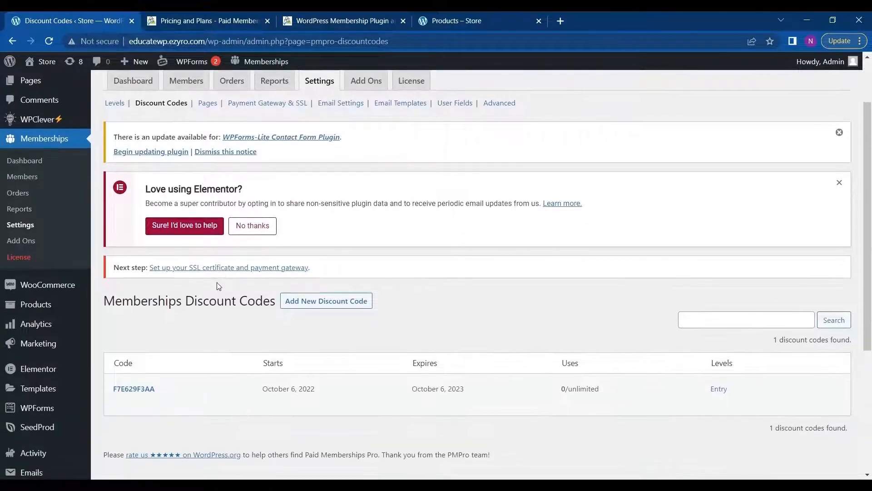
click(326, 301)
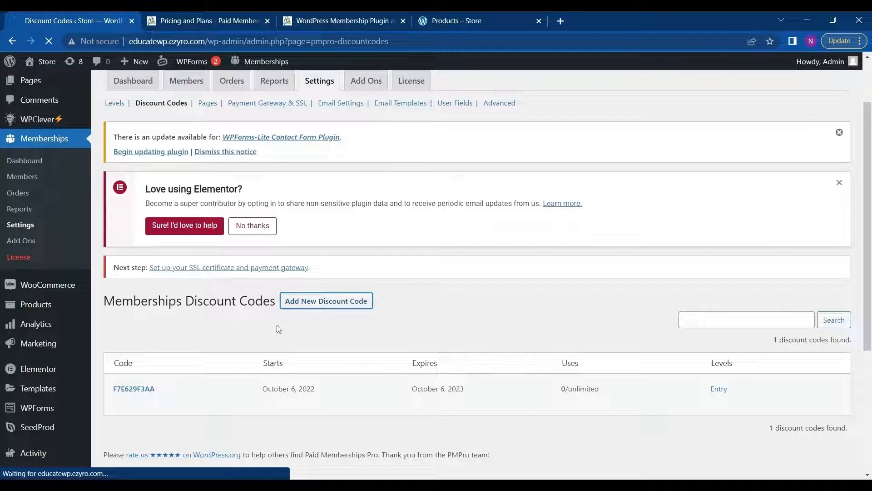
Assign the discount code to the Monthly level with Initial Payment 80 and Billing Amount 40.
click(326, 301)
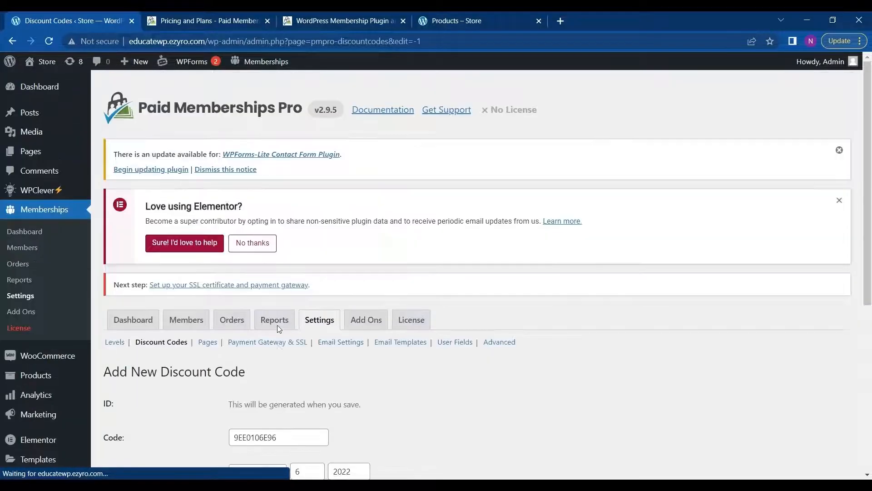
scroll(down, 3)
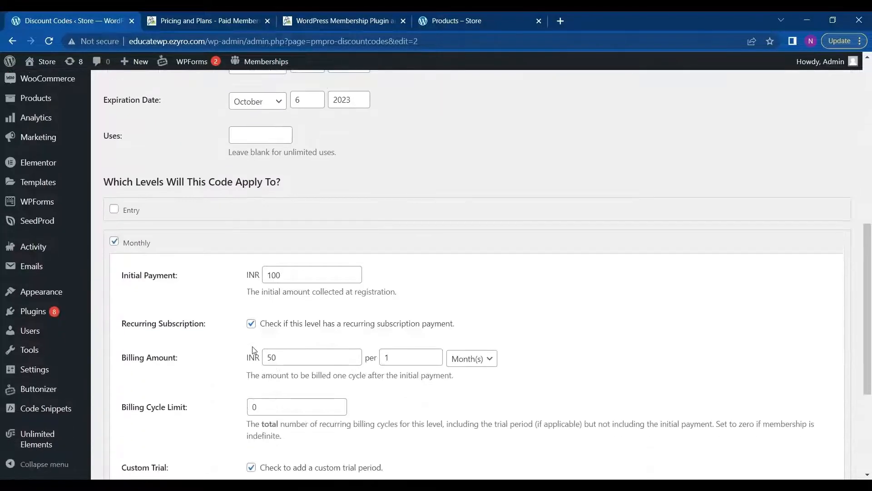
scroll(down, 3)
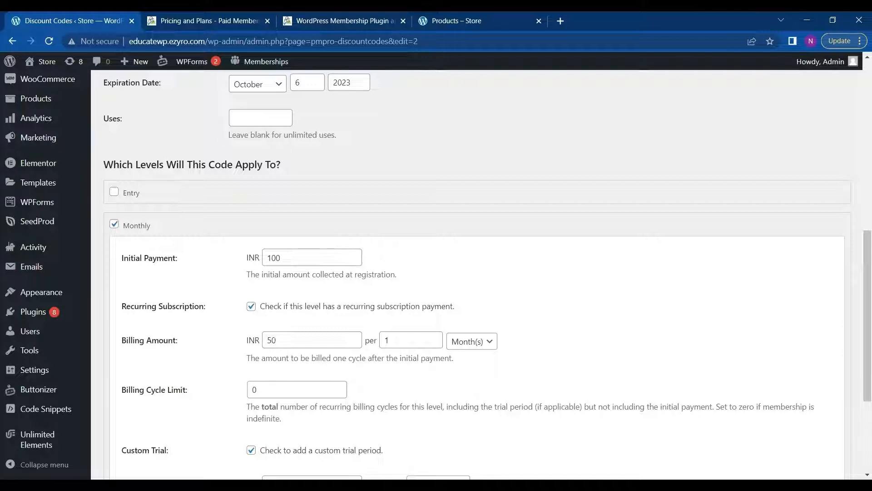
scroll(down, 3)
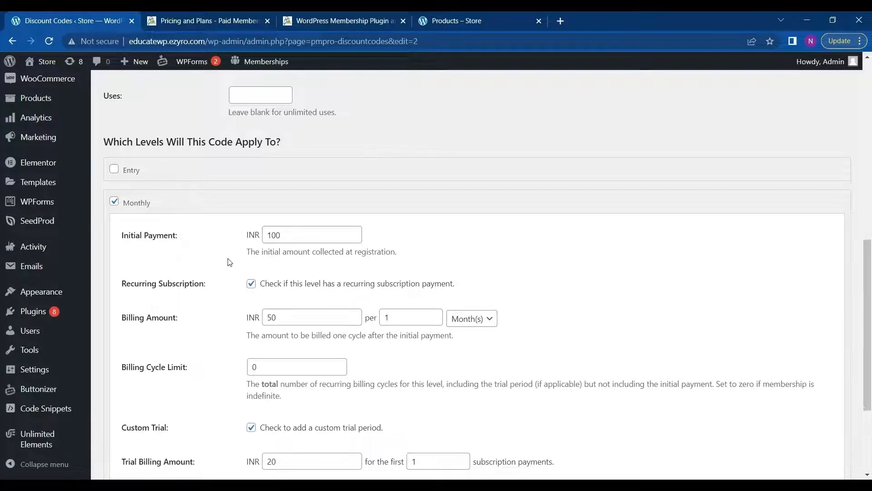
triple_click(311, 235)
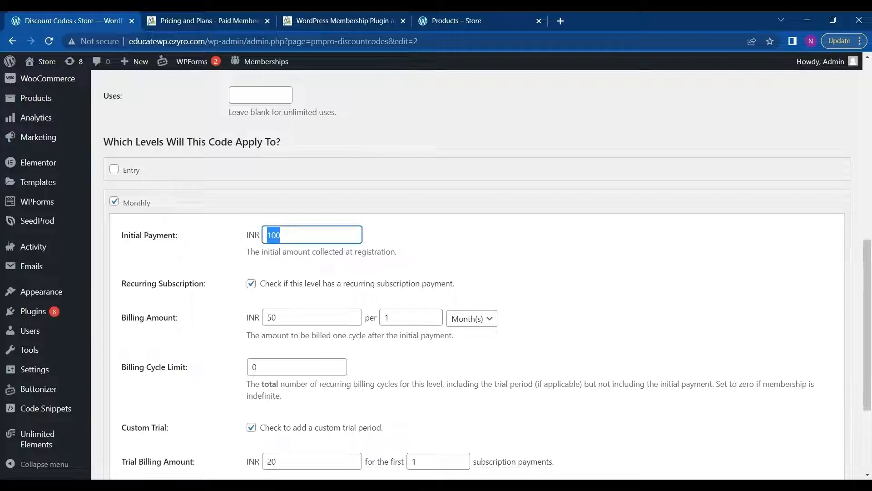
text(80)
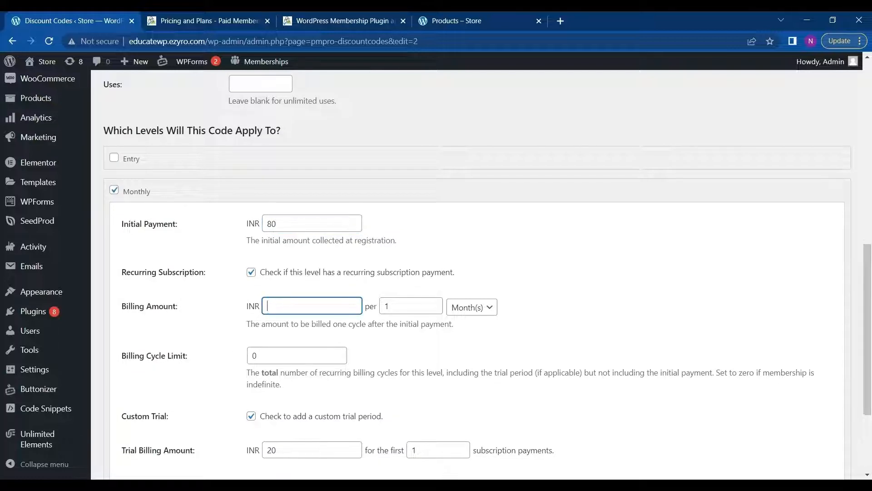
text(40)
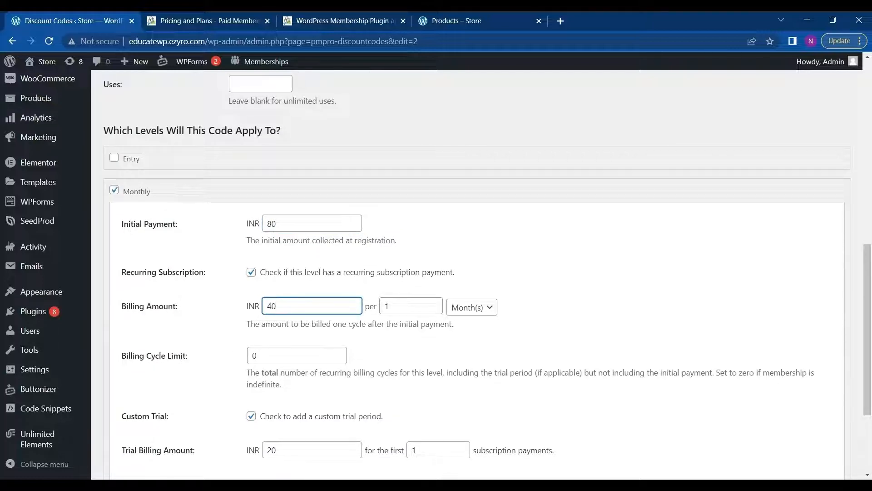
Set the trial to INR 20 for the first 3 payments and save the discount code.
scroll(down, 3)
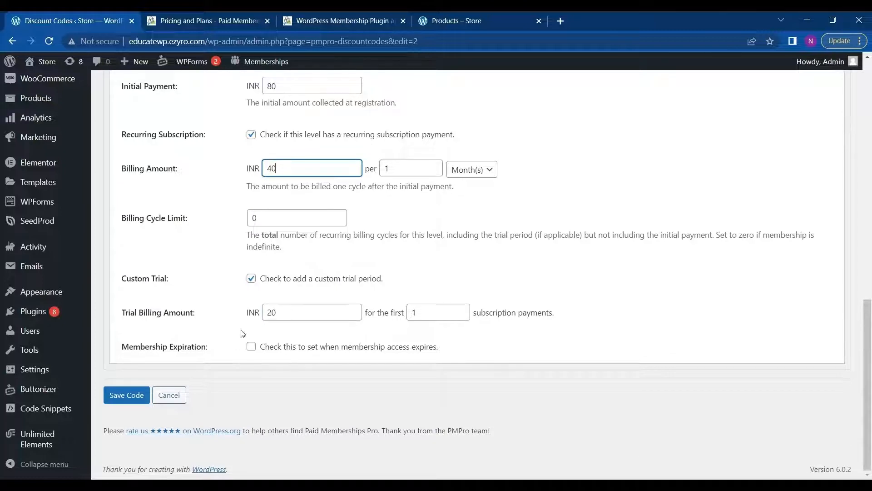
click(312, 311)
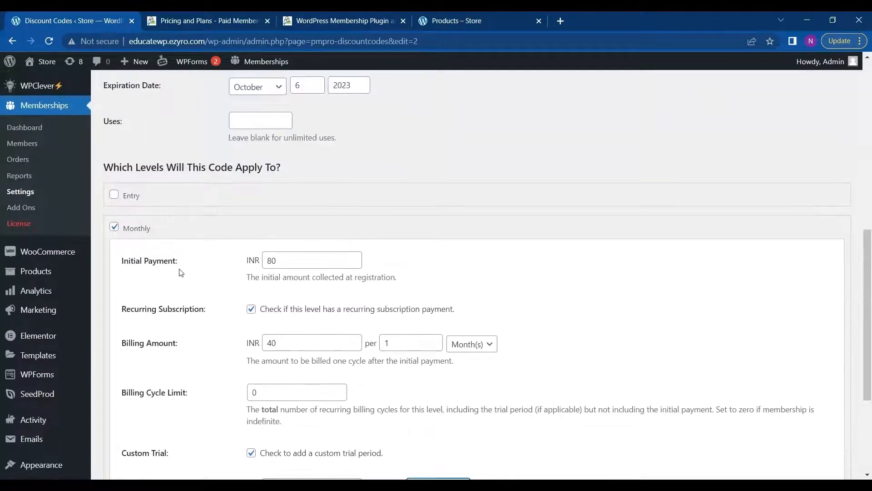
scroll(down, 3)
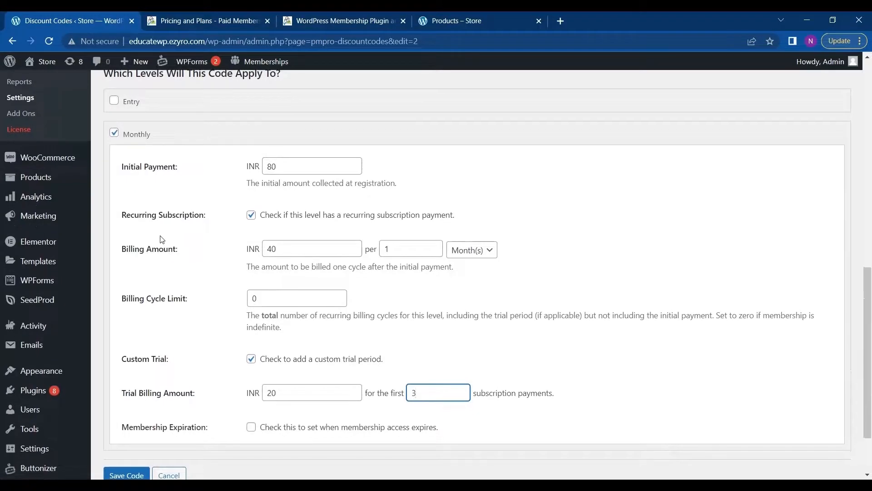
scroll(down, 3)
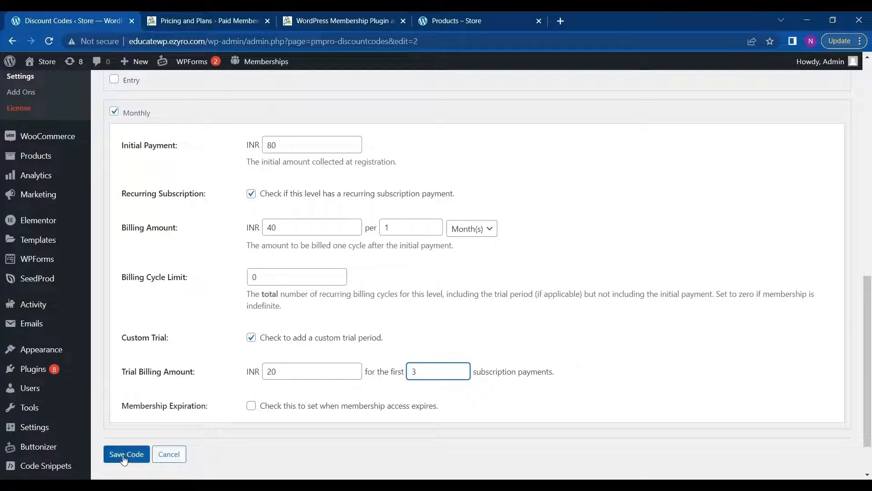
click(126, 454)
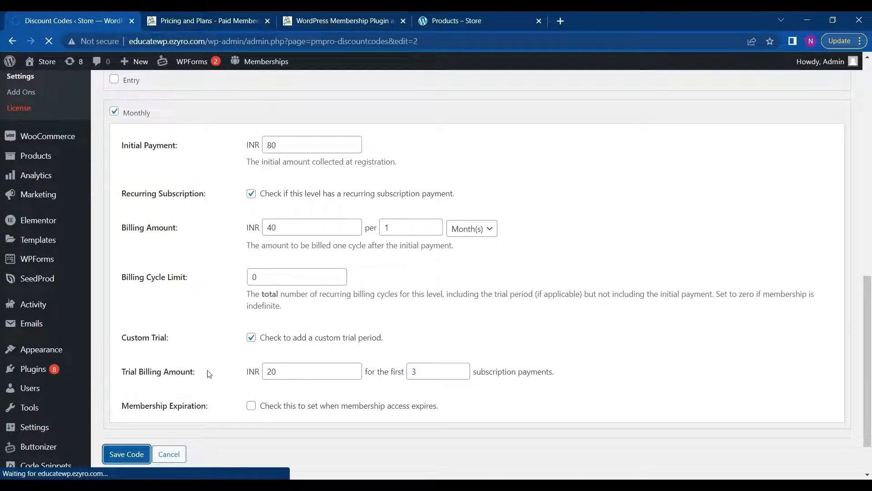
click(127, 454)
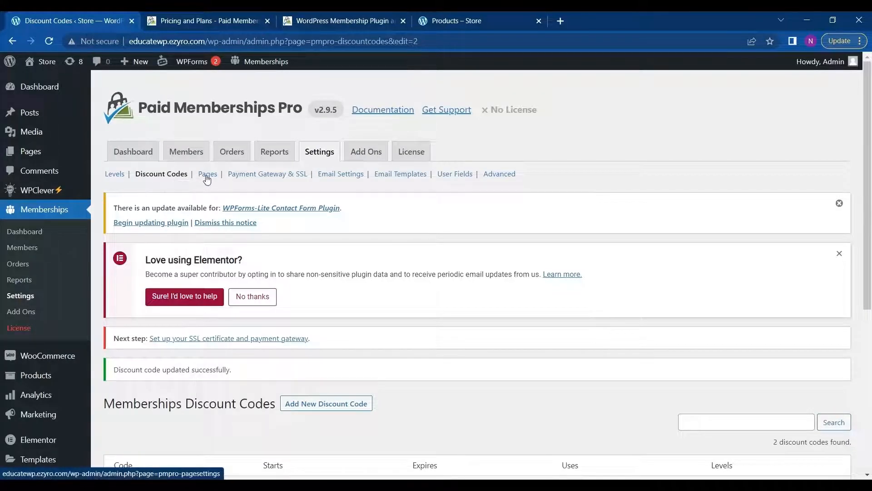
Review the Pages settings and their pmpro_confirmation and pmpro_account shortcodes.
click(207, 174)
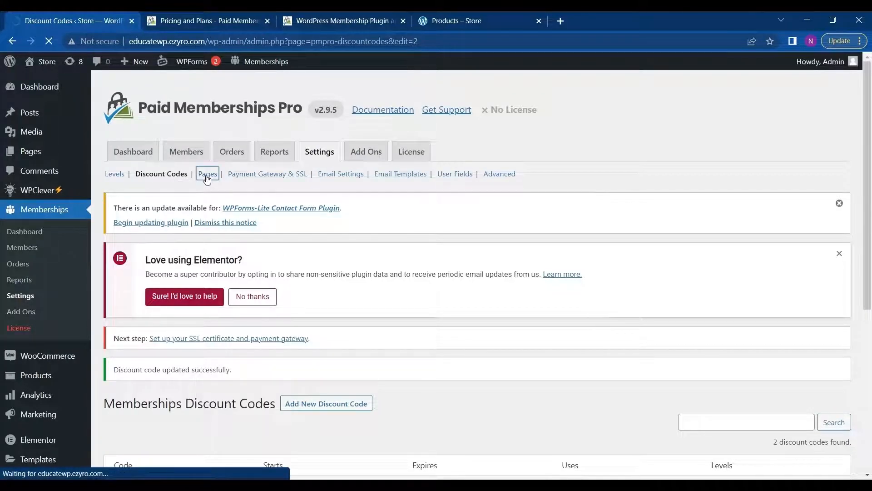
click(206, 174)
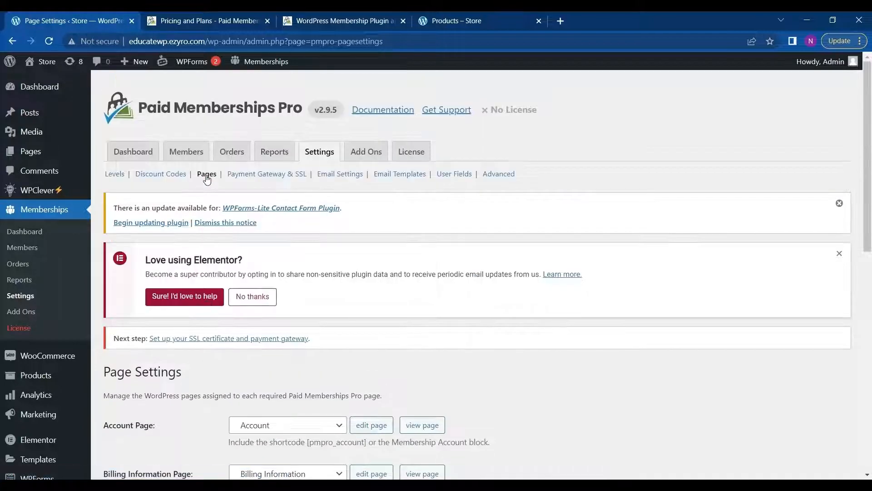
scroll(down, 3)
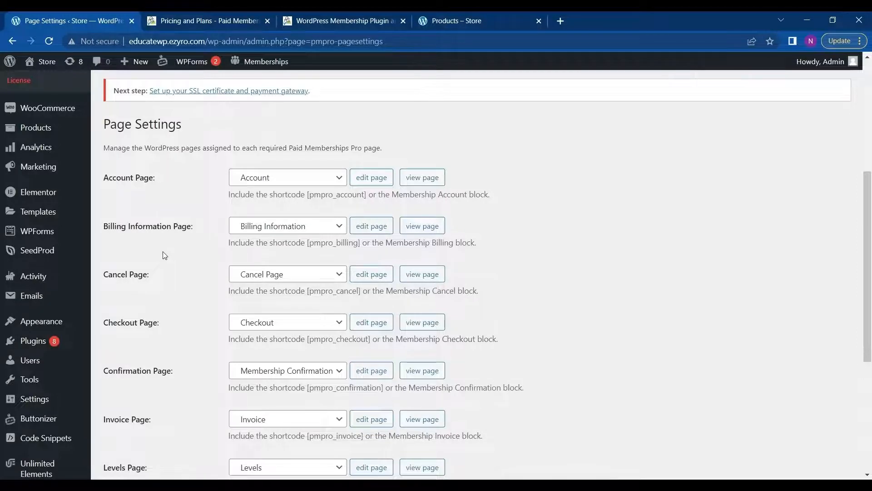
scroll(down, 3)
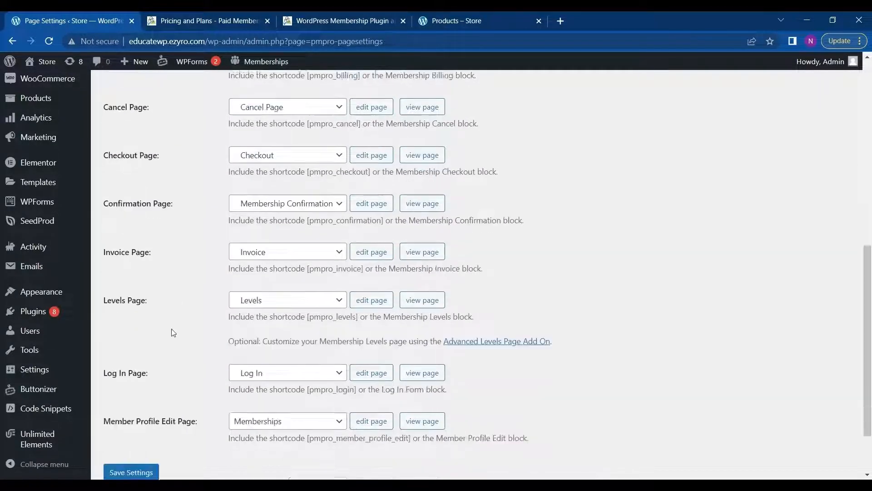
scroll(down, 3)
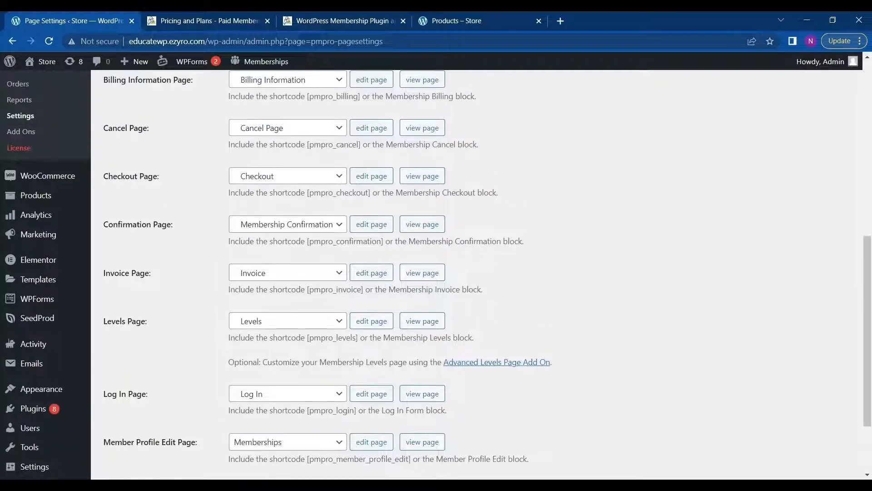
double_click(345, 240)
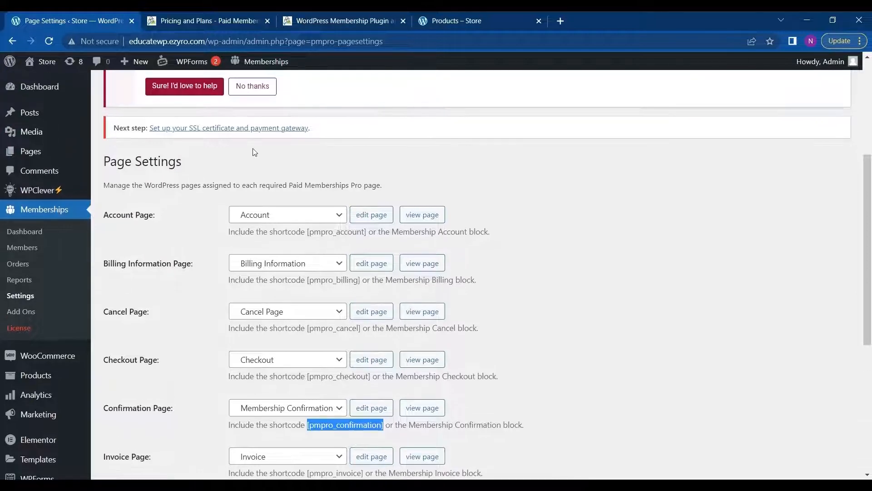
double_click(332, 232)
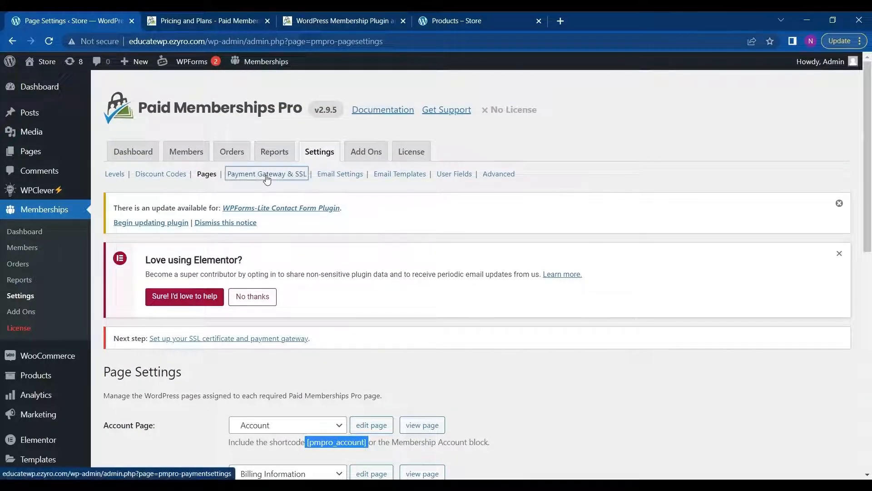
Review Payment Gateway & SSL settings, keeping the Testing Only gateway in the sandbox environment.
click(266, 173)
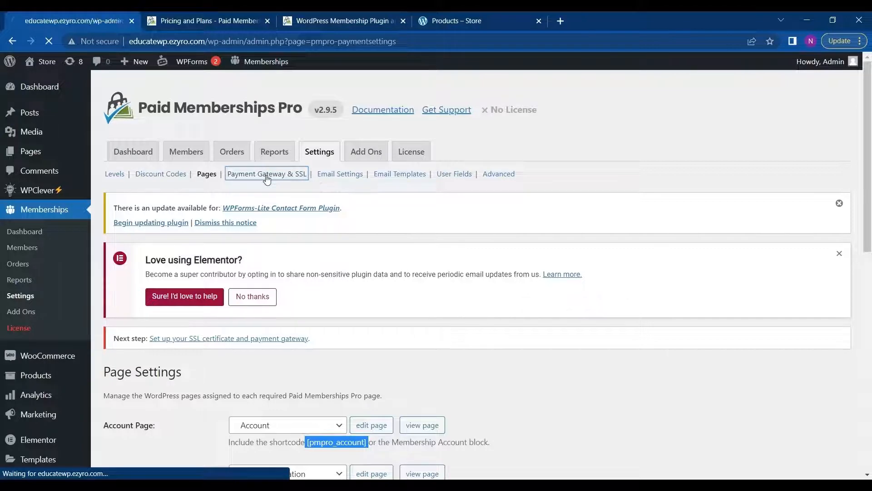
click(266, 174)
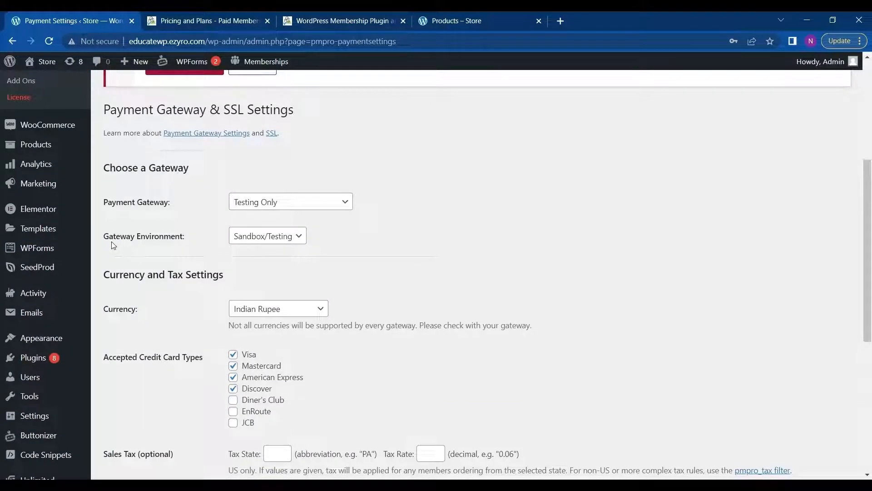
click(267, 237)
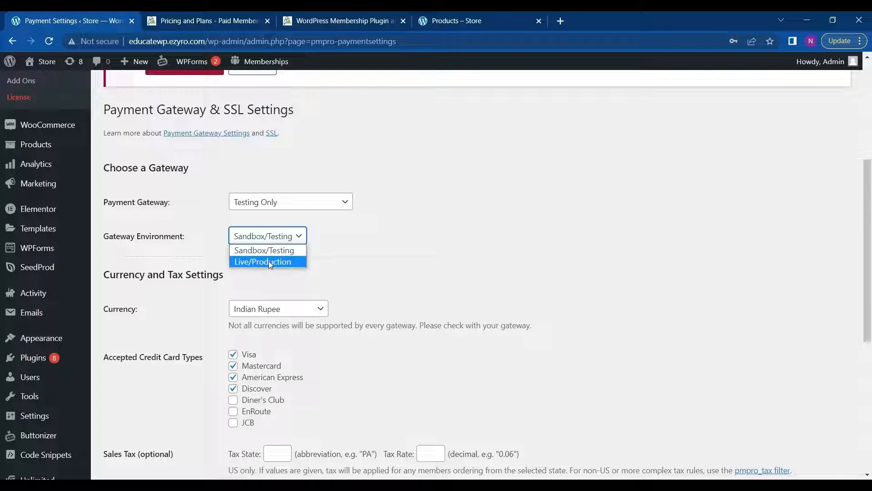
click(267, 237)
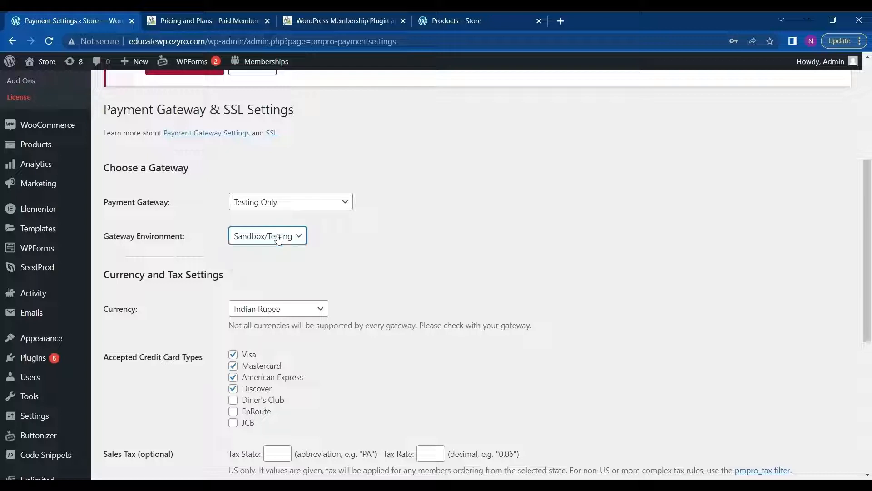
click(290, 201)
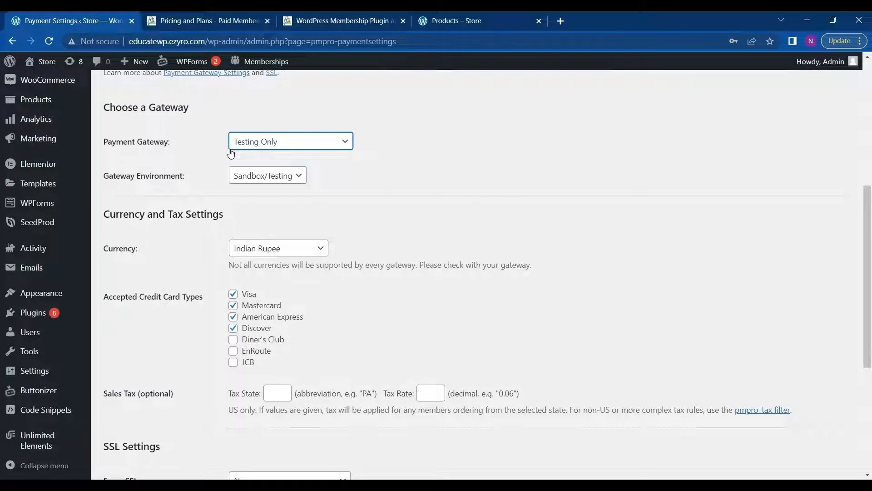
Scroll through the Indian Rupee currency and SSL settings, then head to Email Settings.
scroll(down, 3)
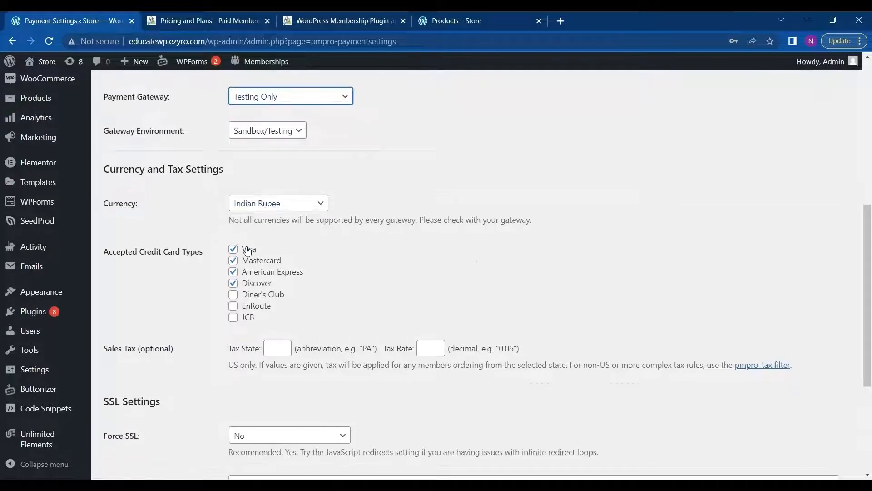
scroll(down, 3)
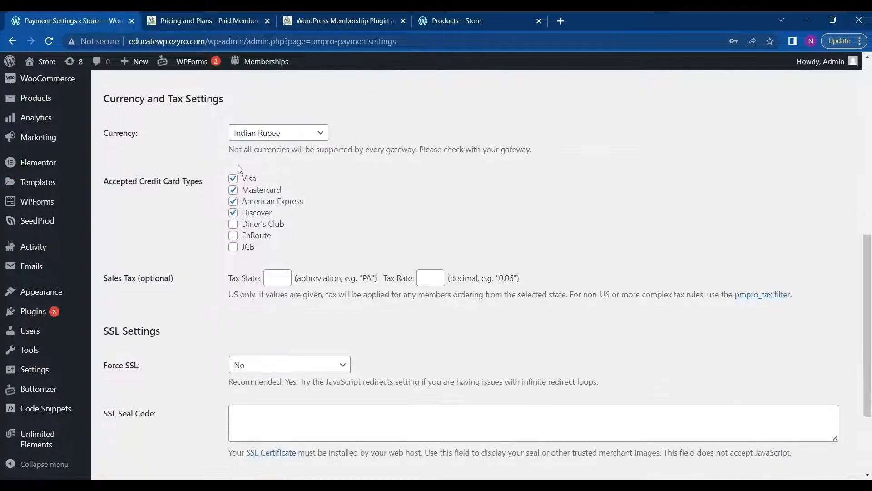
scroll(down, 3)
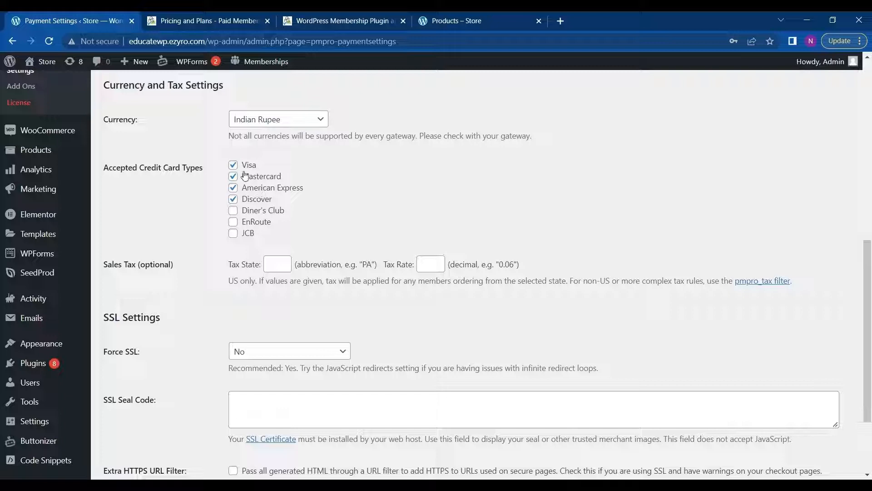
scroll(down, 3)
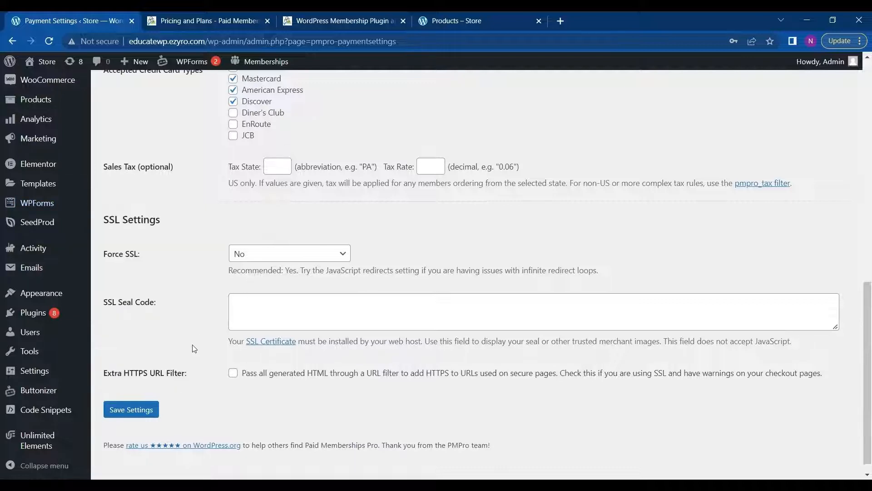
scroll(down, 3)
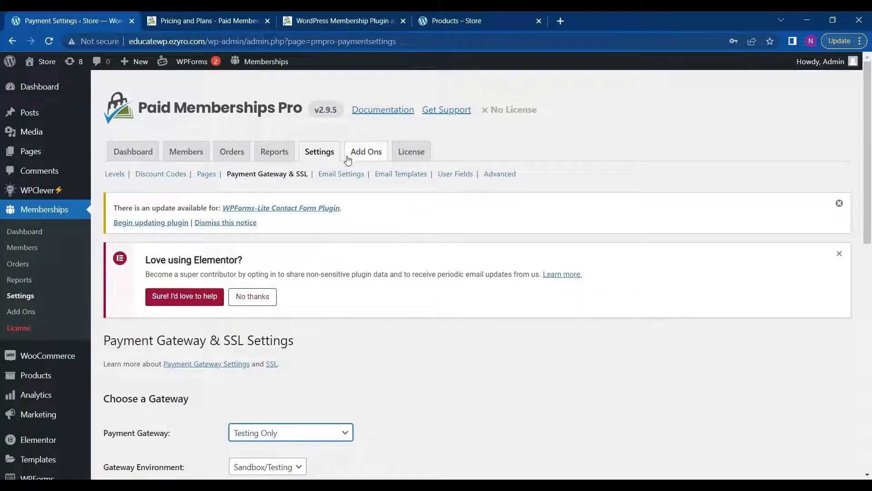
click(340, 174)
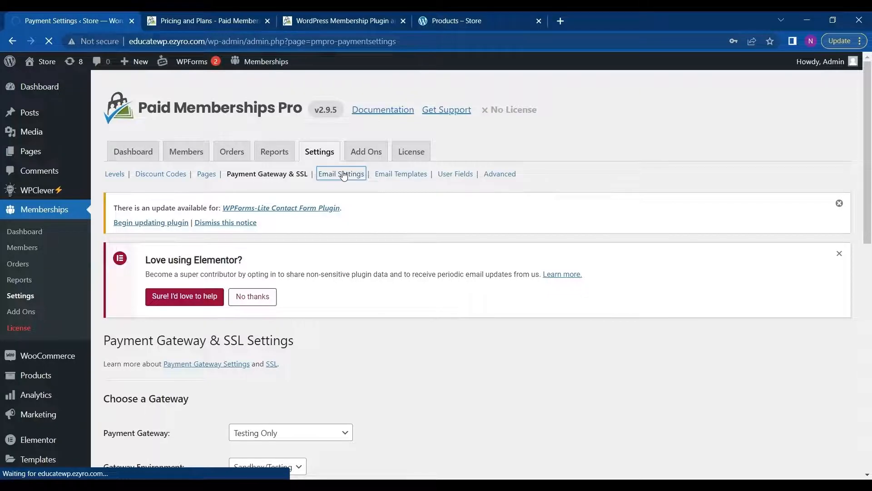
View Email Settings, then the Email Templates page with its Variable Reference of placeholders.
click(341, 174)
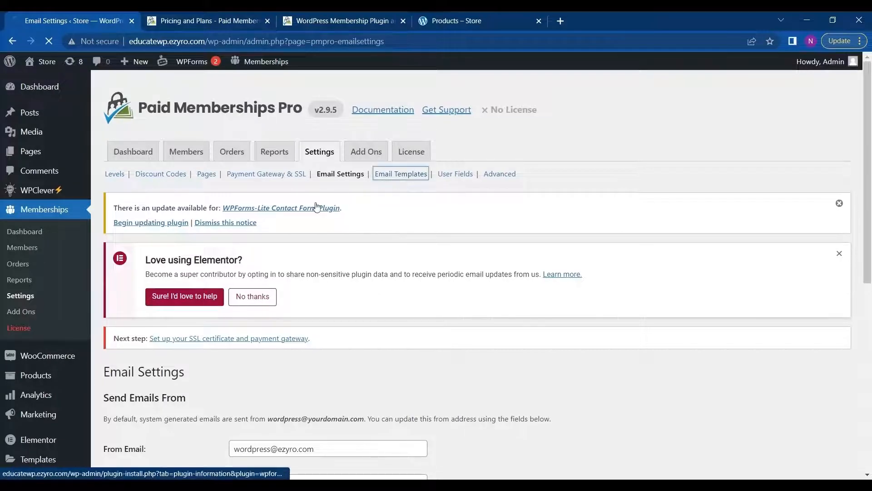
click(400, 173)
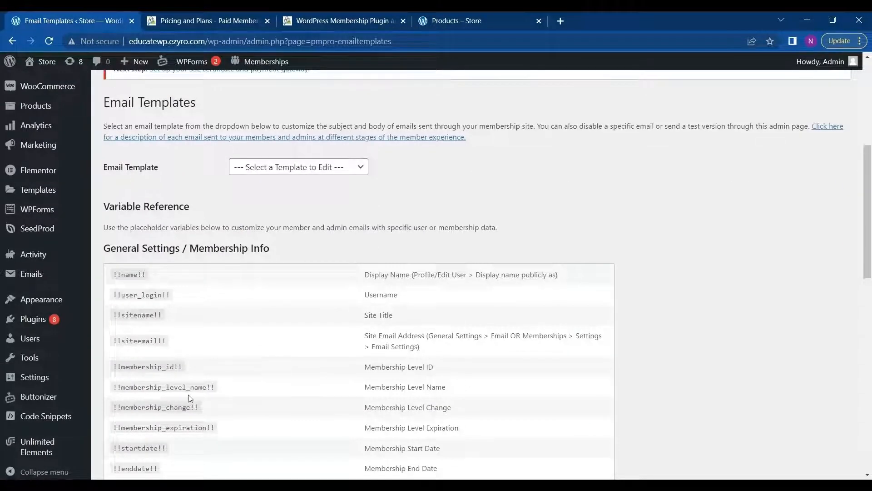
scroll(down, 3)
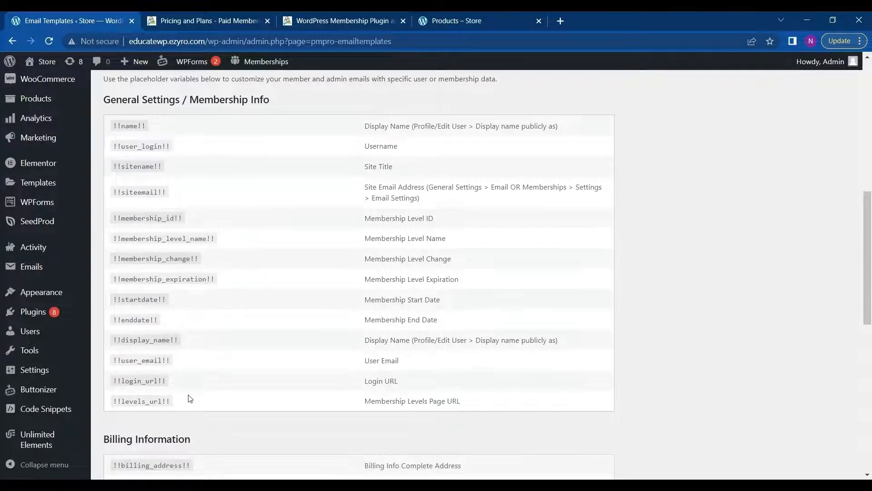
scroll(down, 3)
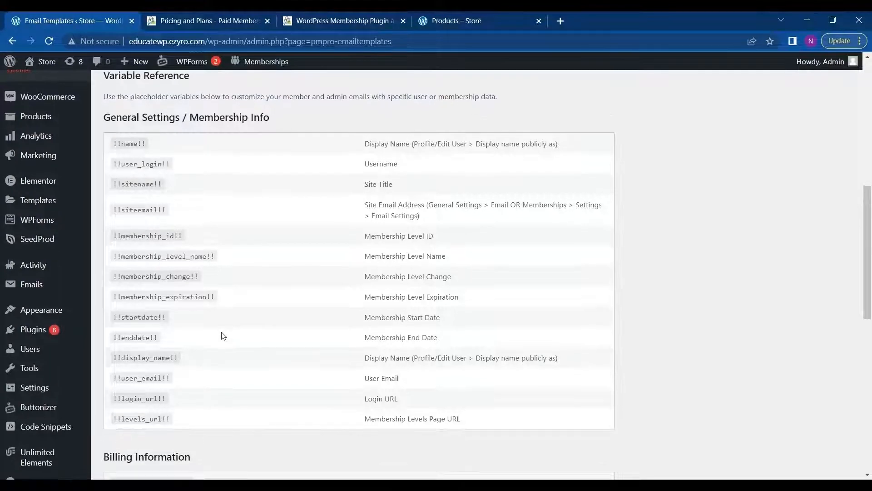
scroll(down, 3)
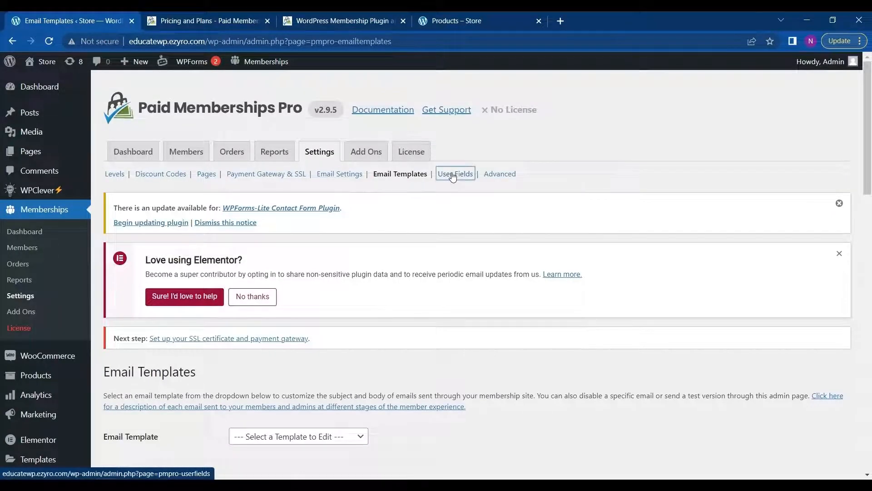
Review the User Fields settings, where the More Information group has no fields yet.
click(455, 174)
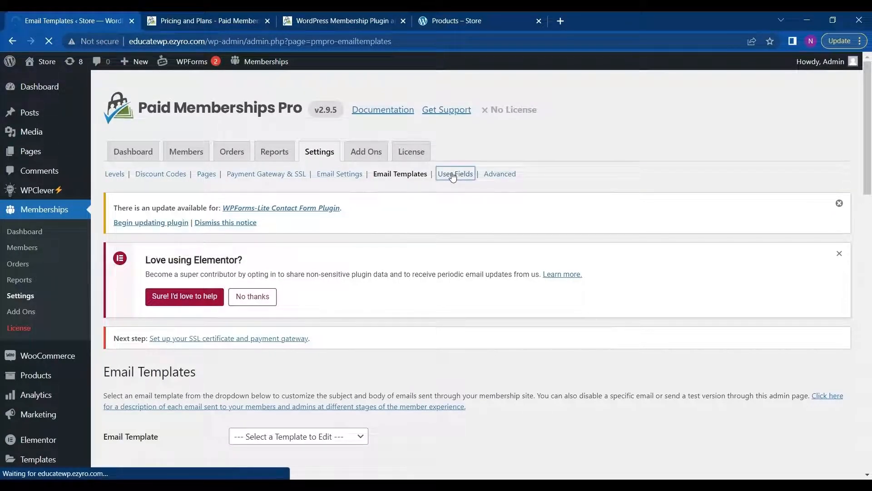
click(455, 174)
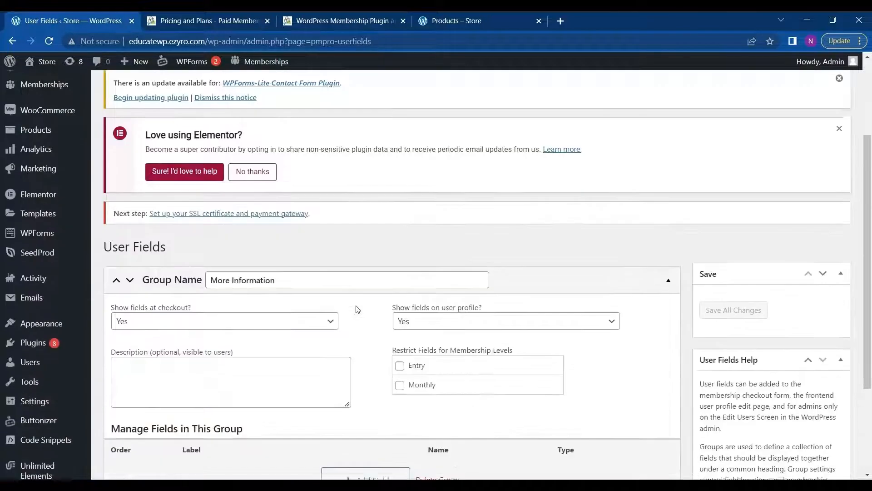
scroll(down, 3)
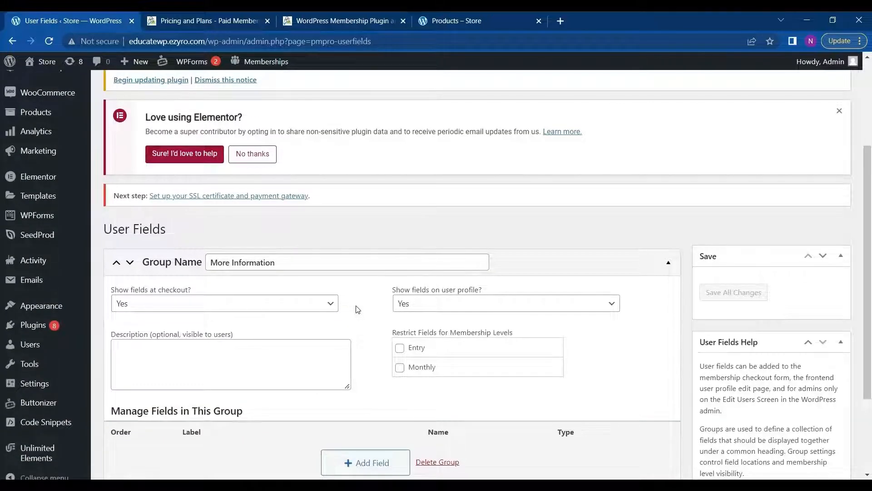
scroll(down, 3)
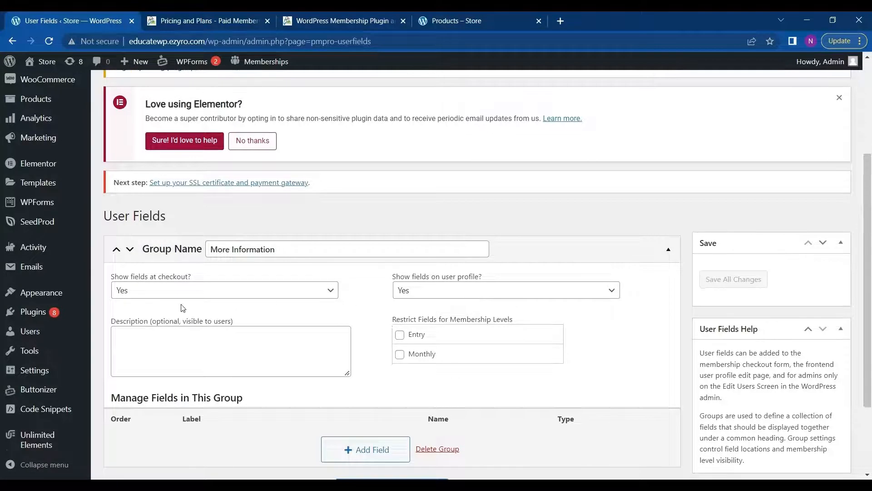
scroll(down, 3)
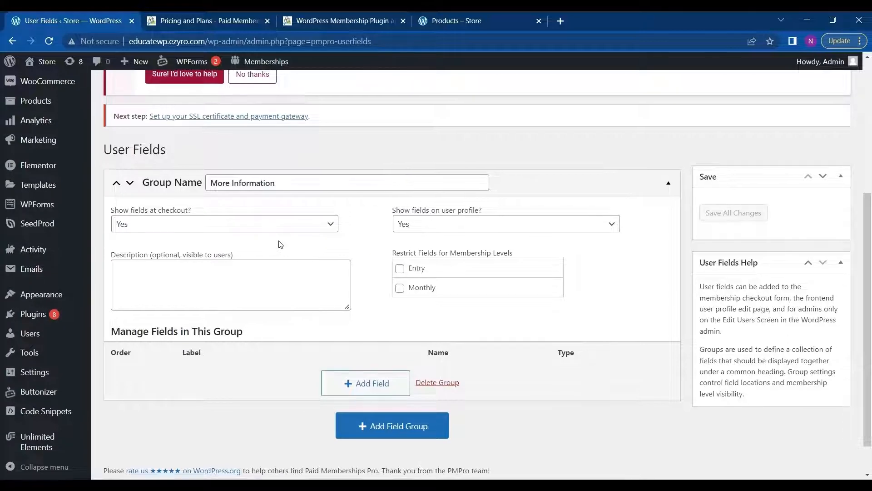
scroll(down, 3)
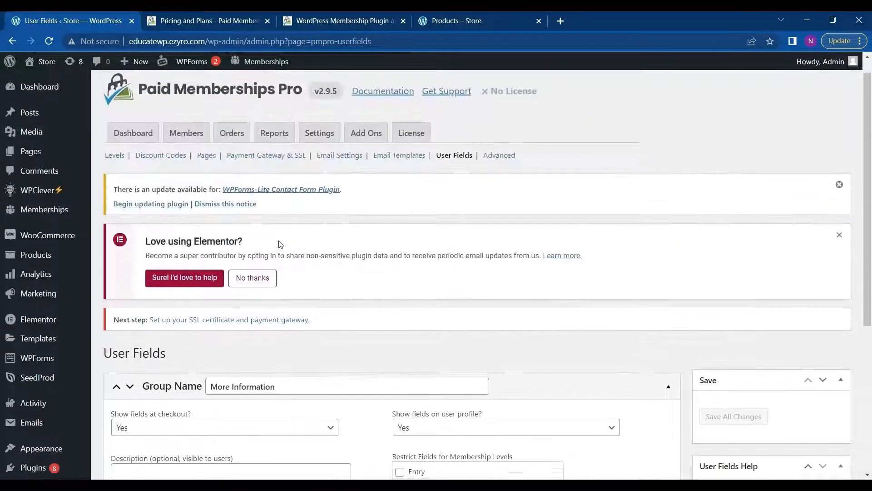
In Advanced settings, block all Subscriber-role users from the dashboard and hide the toolbar.
click(498, 155)
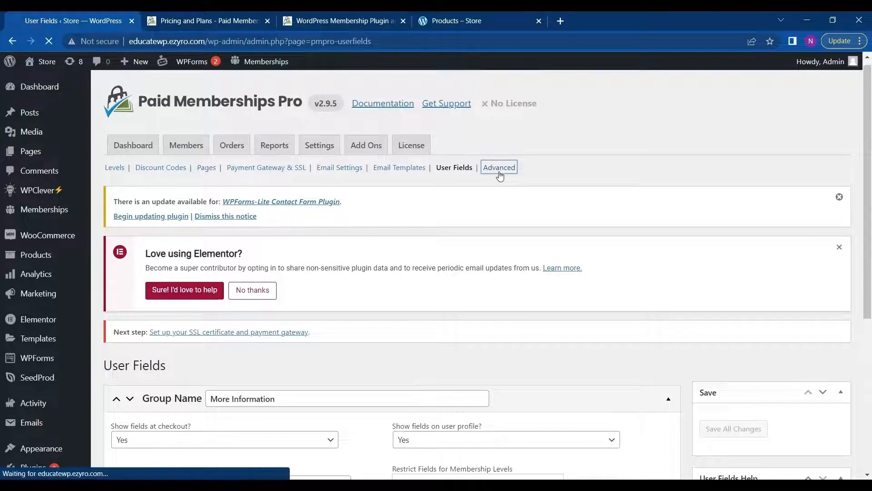
click(498, 167)
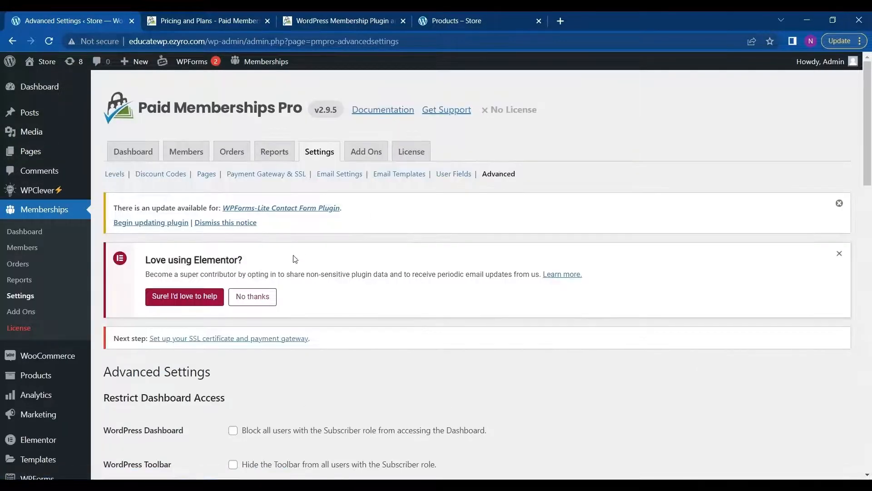
scroll(down, 3)
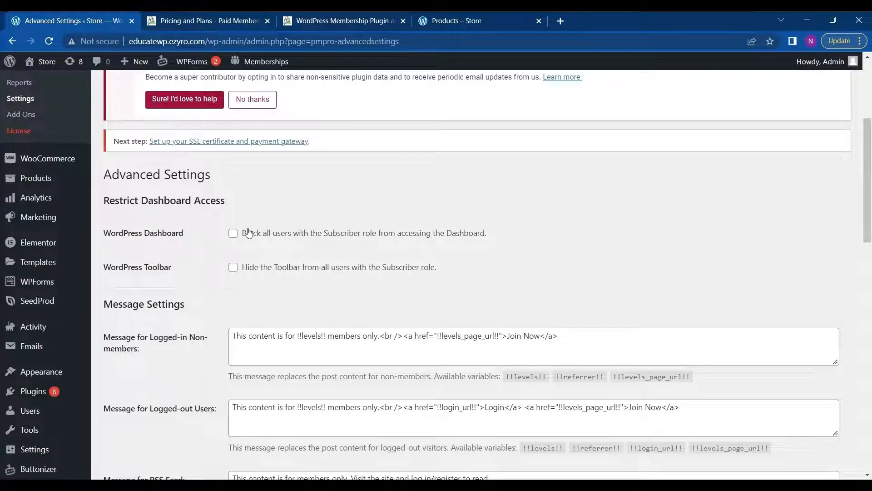
click(233, 233)
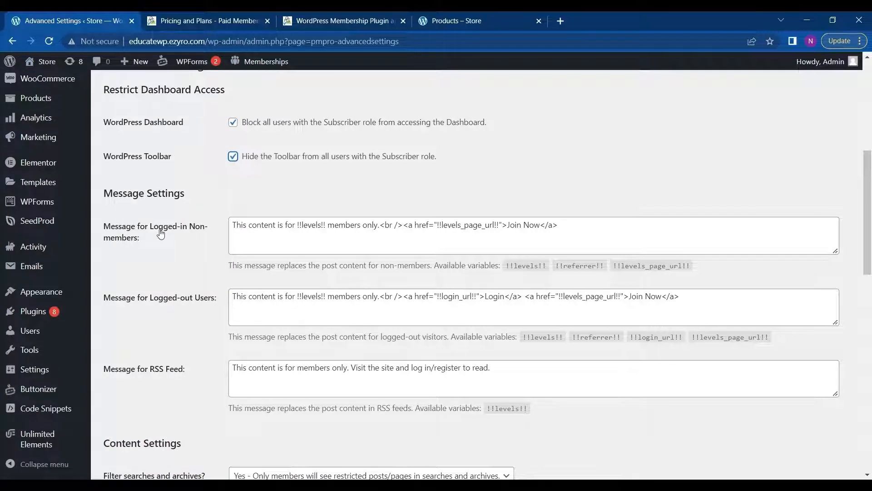
mouse_move(169, 239)
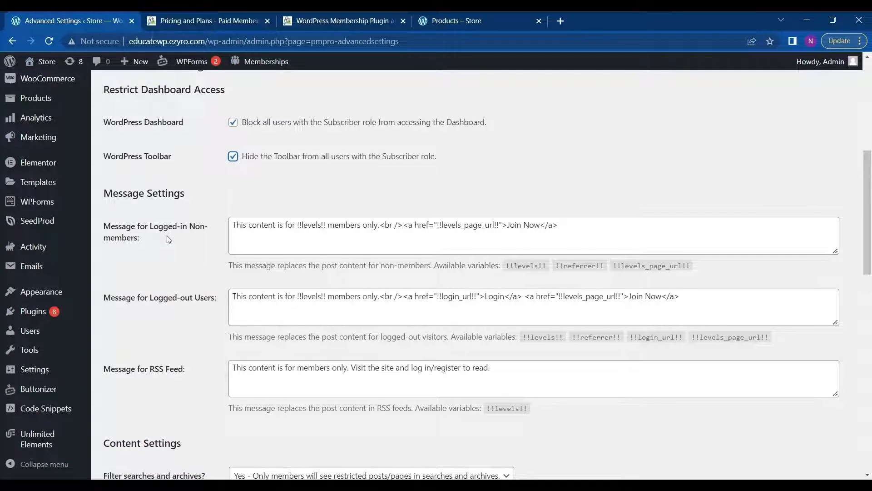
scroll(down, 3)
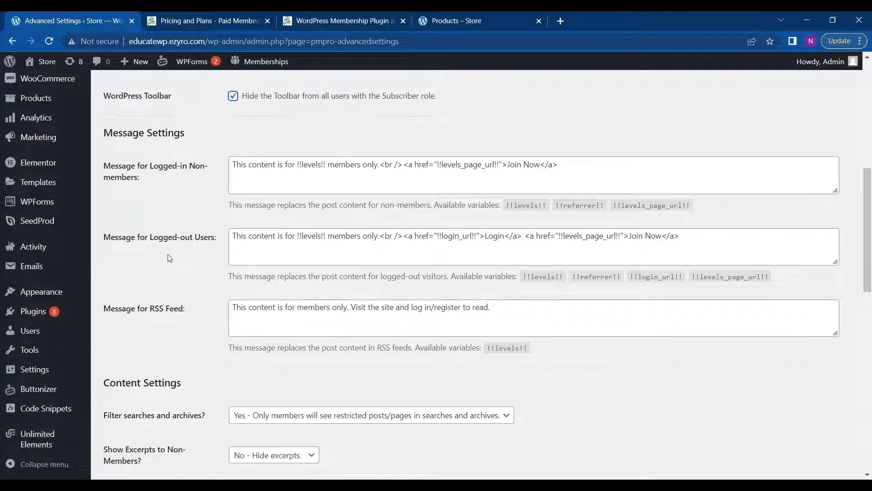
scroll(down, 3)
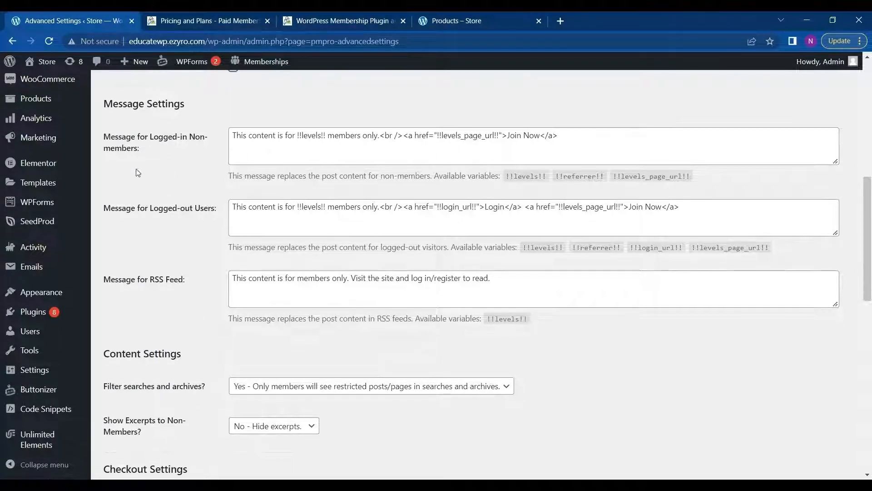
scroll(down, 3)
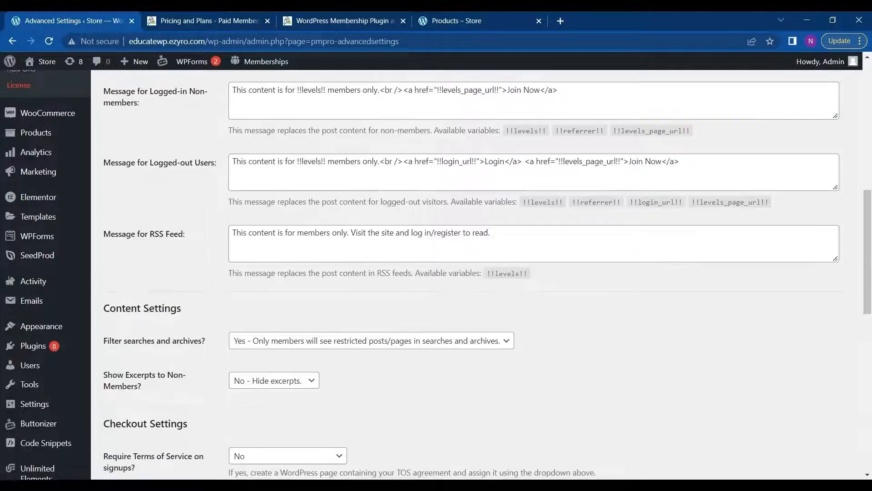
Inspect the !!levels!! placeholder in the logged-out message and review the checkout settings.
double_click(310, 174)
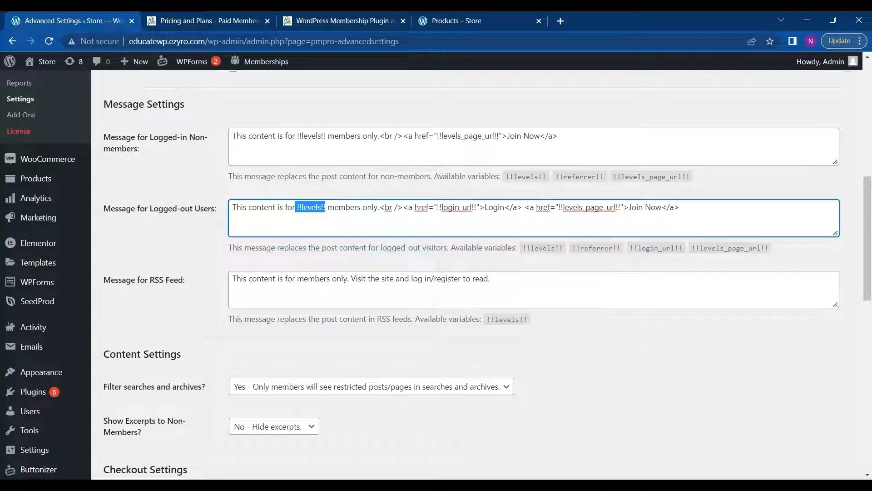
mouse_move(201, 276)
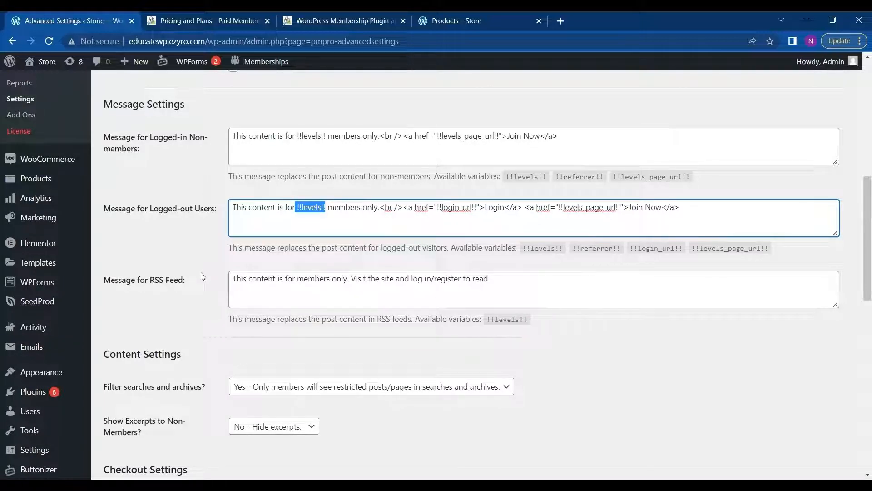
scroll(down, 3)
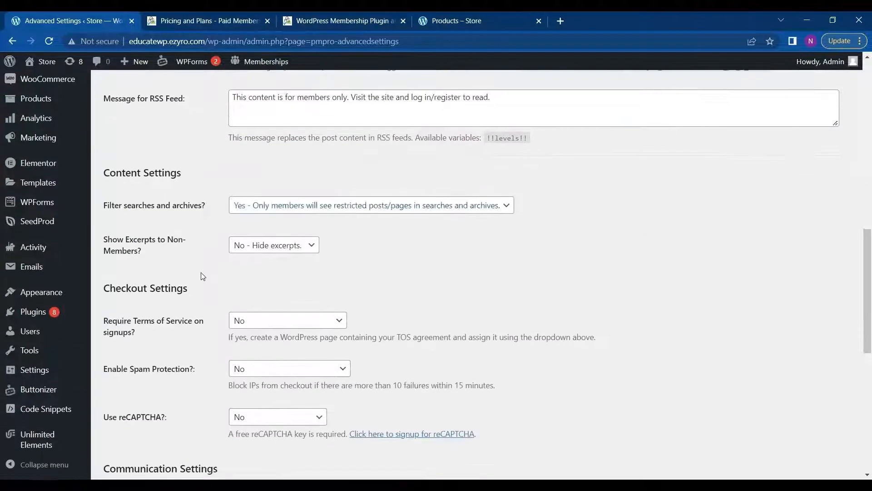
scroll(down, 3)
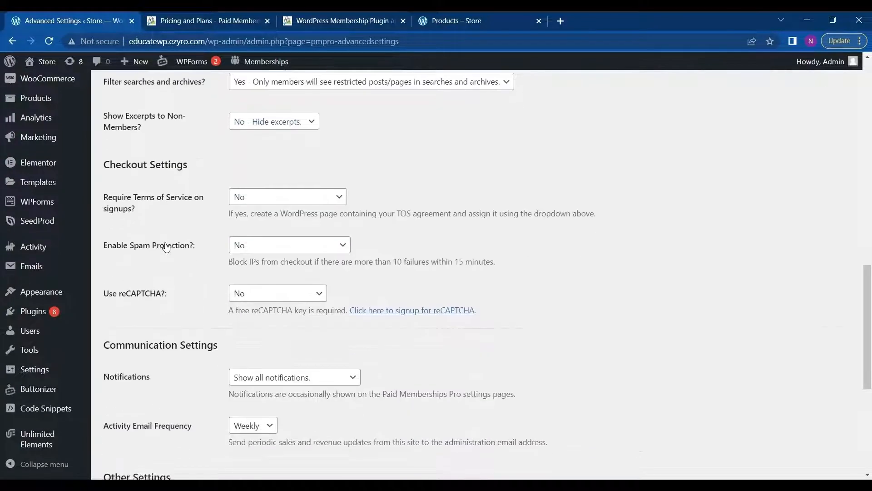
scroll(down, 3)
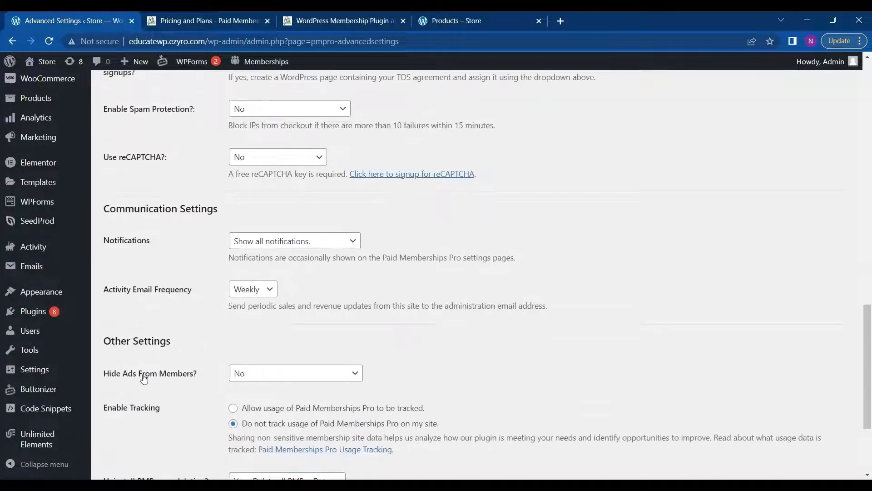
Set Activity Email Frequency to Never, then change it to Monthly.
scroll(down, 3)
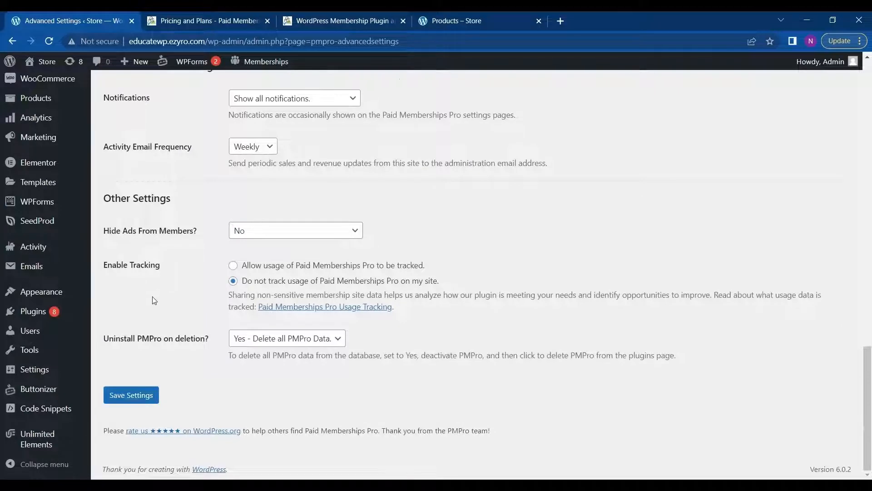
scroll(up, 3)
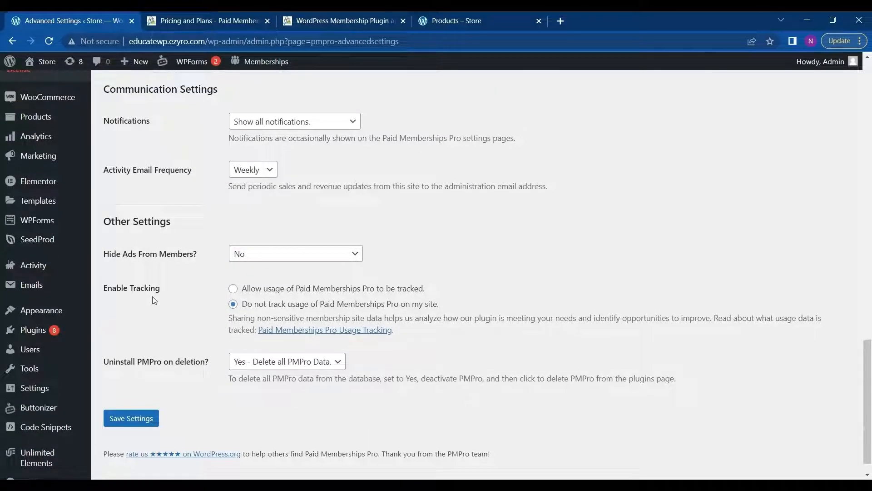
click(253, 169)
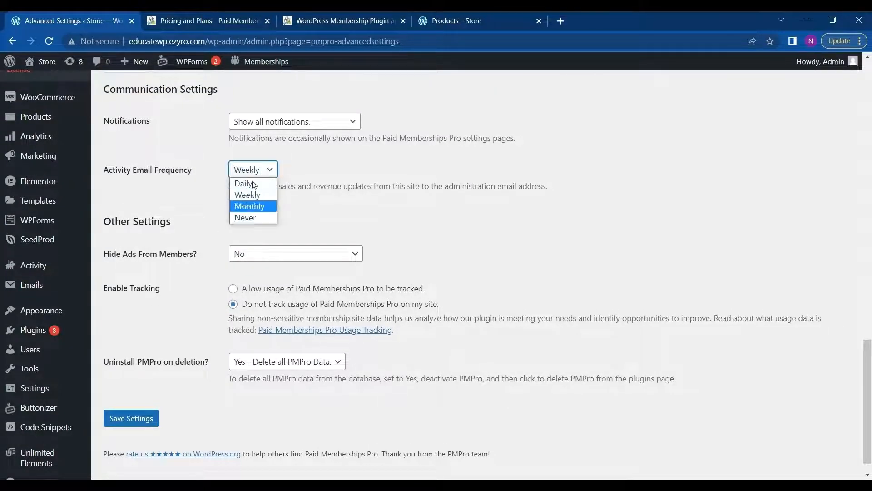
mouse_move(253, 217)
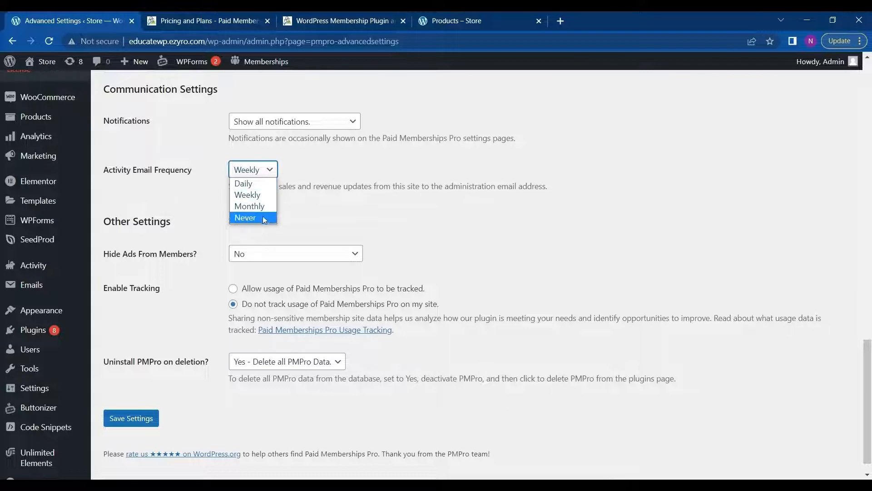
click(245, 217)
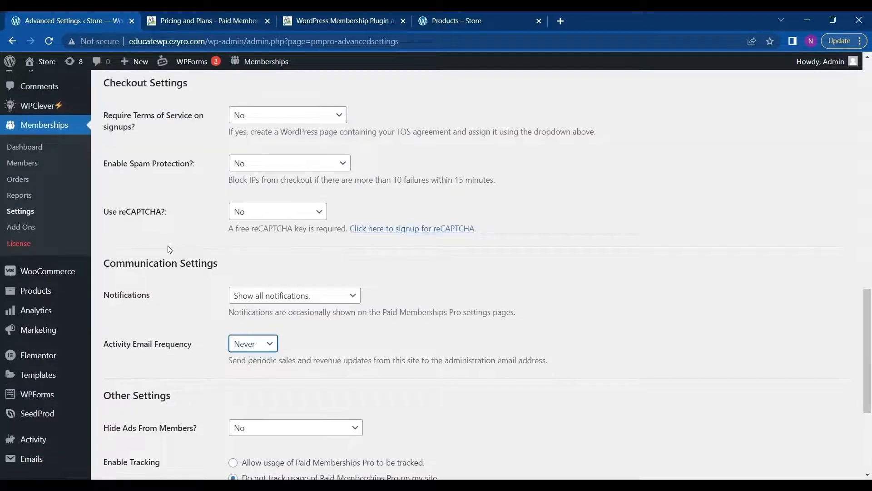
scroll(down, 3)
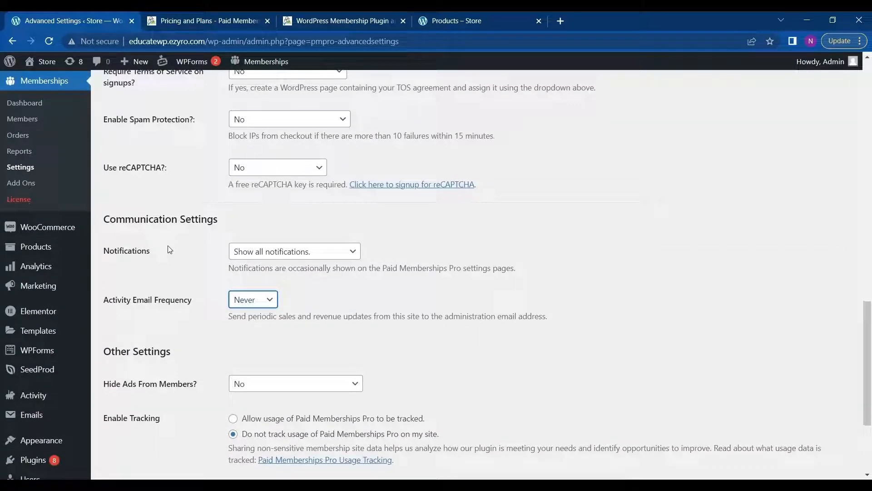
click(251, 299)
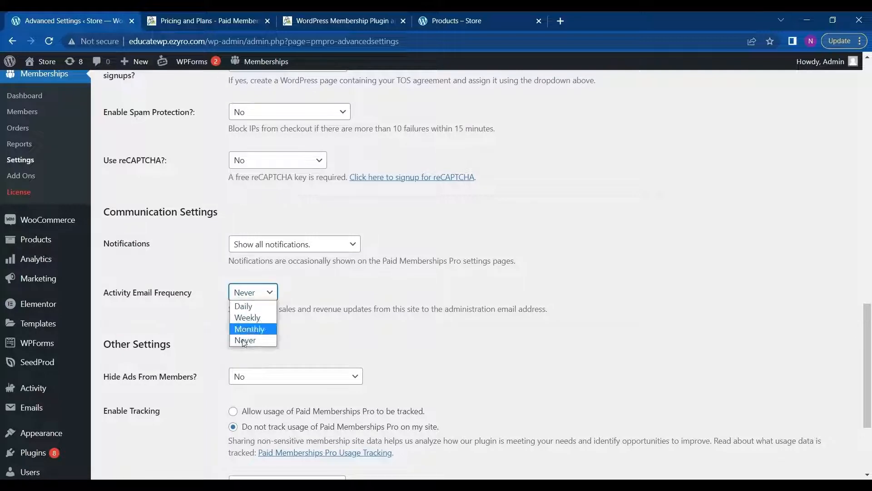
mouse_move(247, 317)
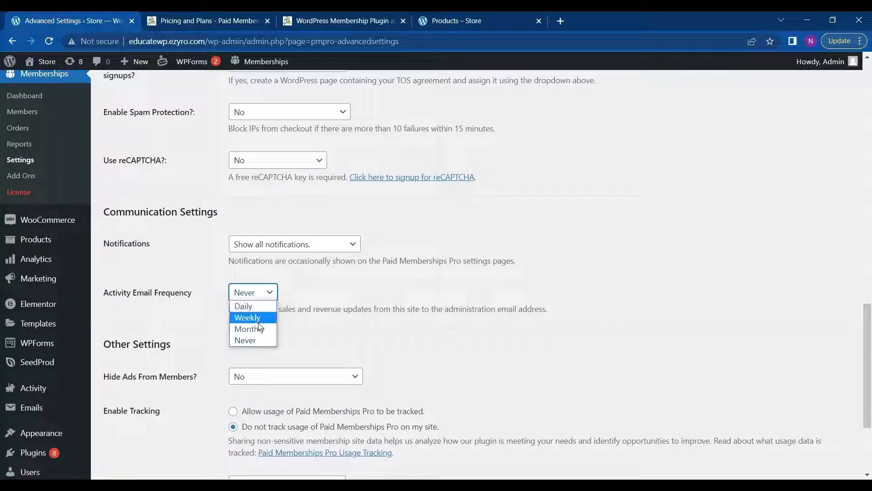
click(249, 328)
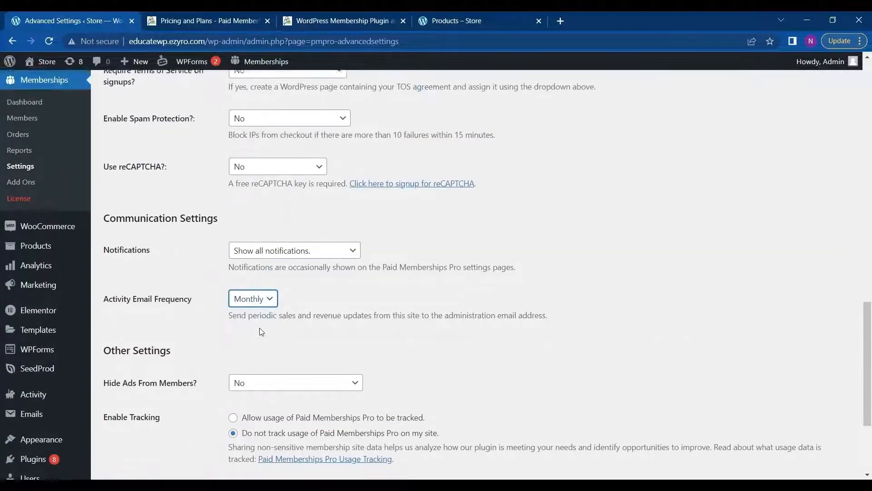
Set Hide Ads From Members to all members, revert it to No, and save the advanced settings.
click(296, 383)
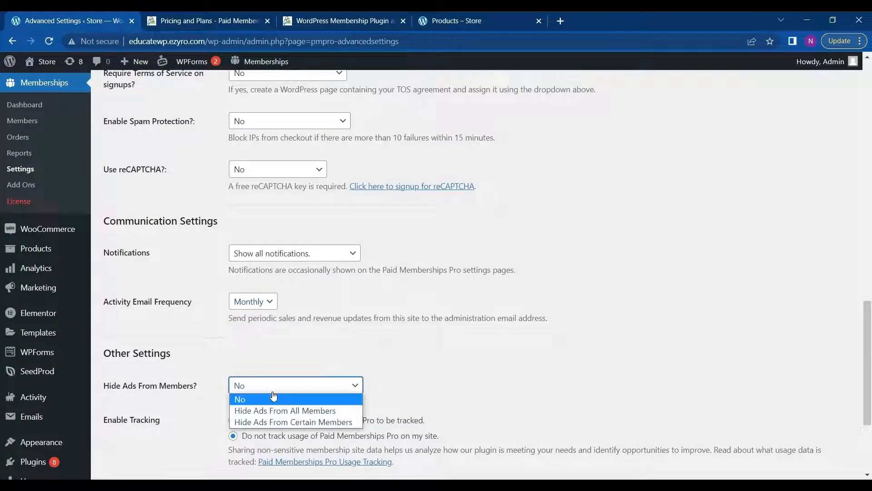
click(286, 411)
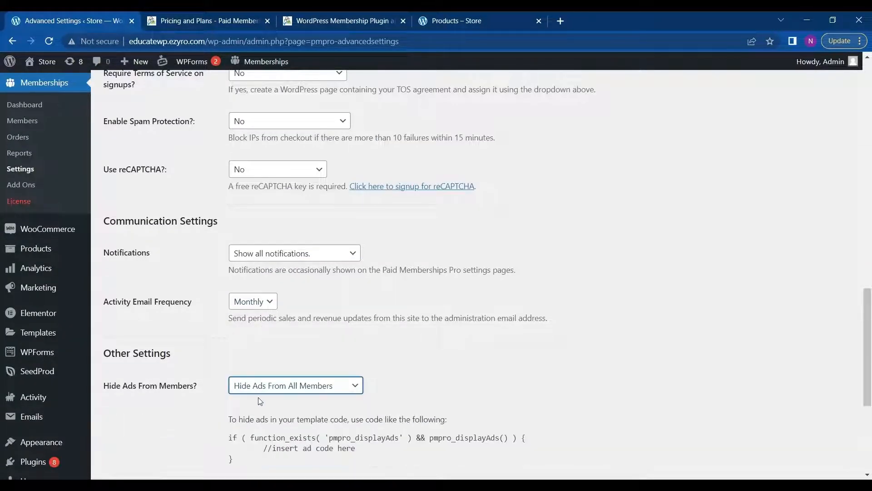
scroll(down, 3)
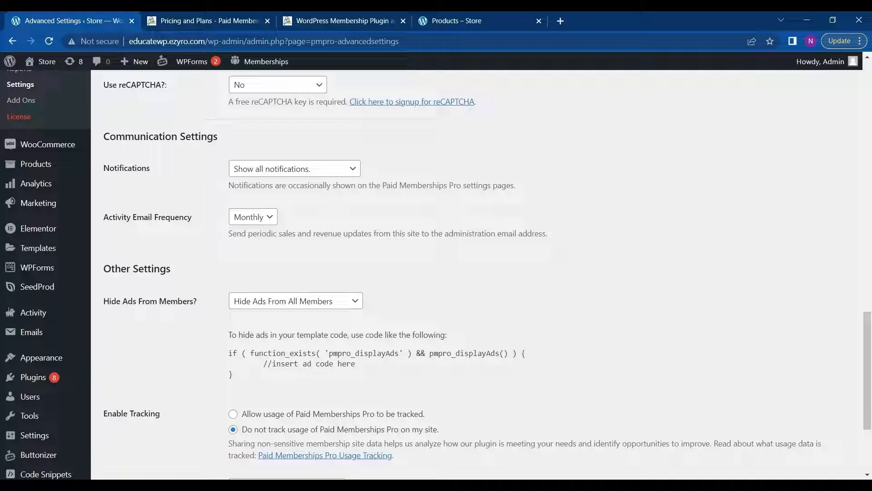
mouse_move(490, 349)
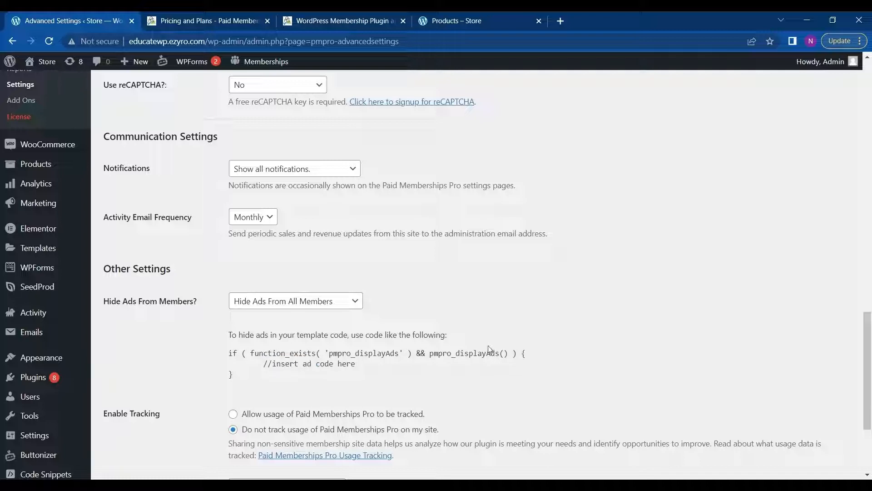
mouse_move(333, 375)
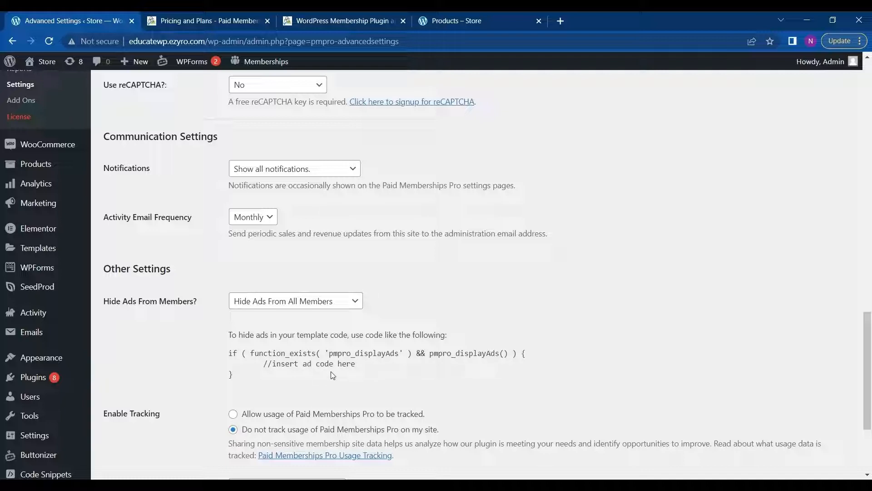
click(295, 301)
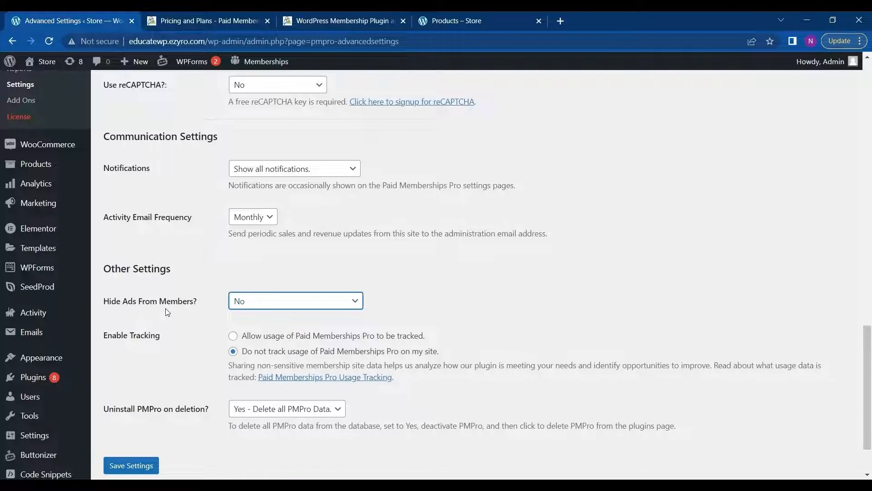
scroll(down, 3)
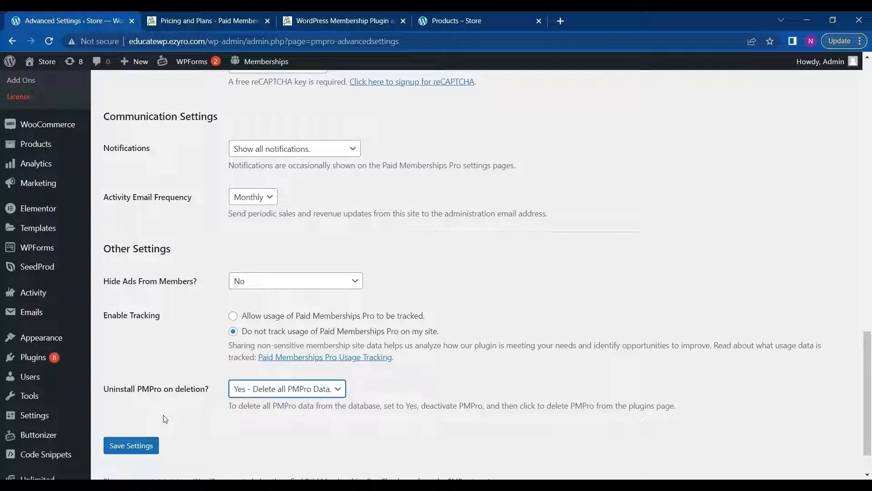
mouse_move(193, 396)
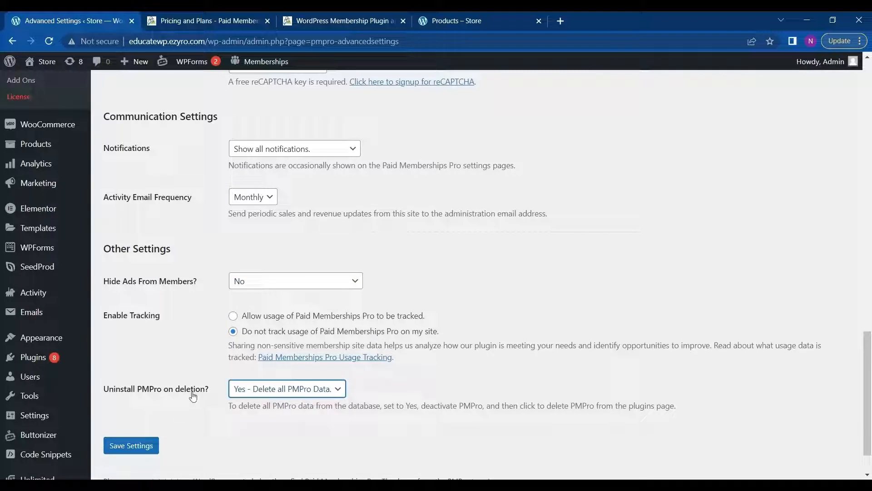
scroll(up, 3)
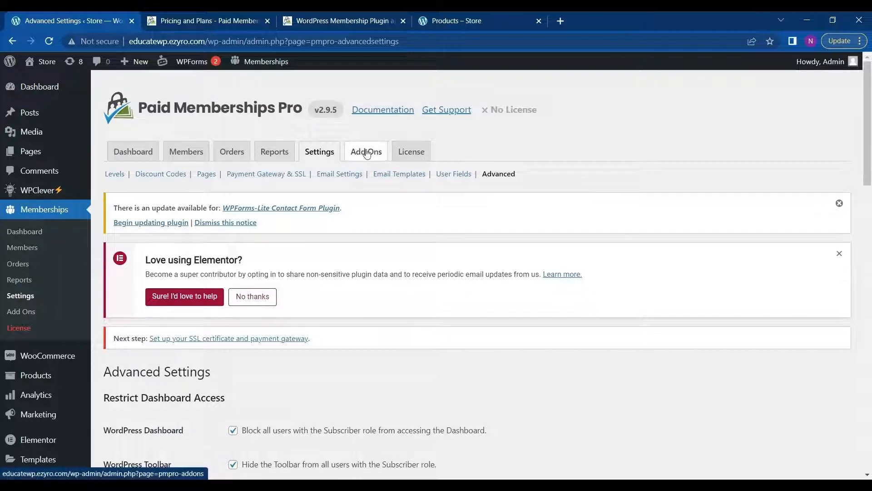
On the Add Ons page, search 'woo' and activate the WooCommerce integration add-on.
click(366, 152)
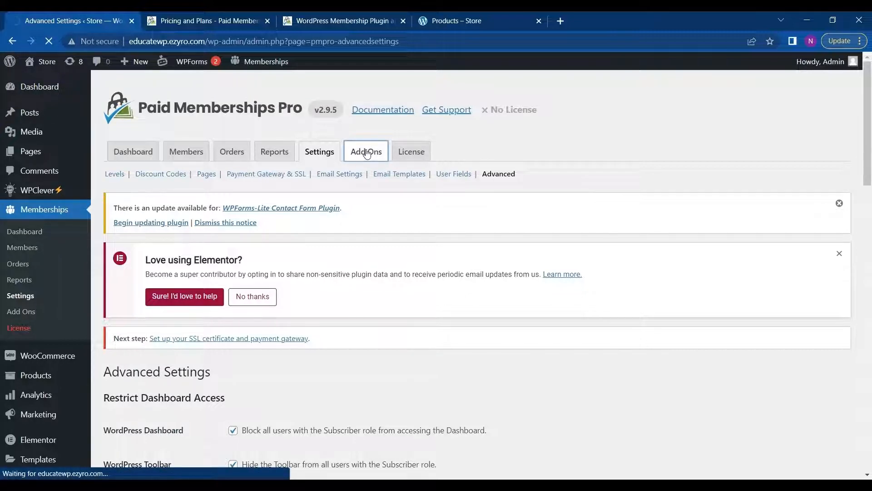
click(365, 151)
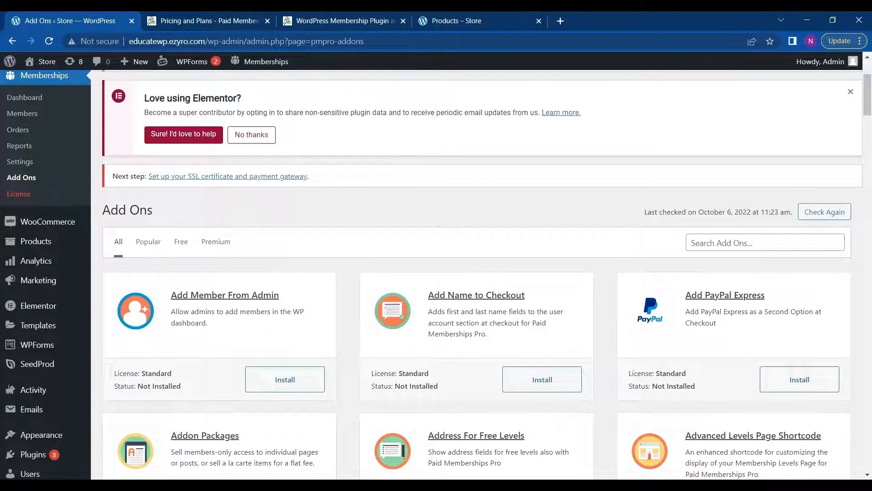
text(woo)
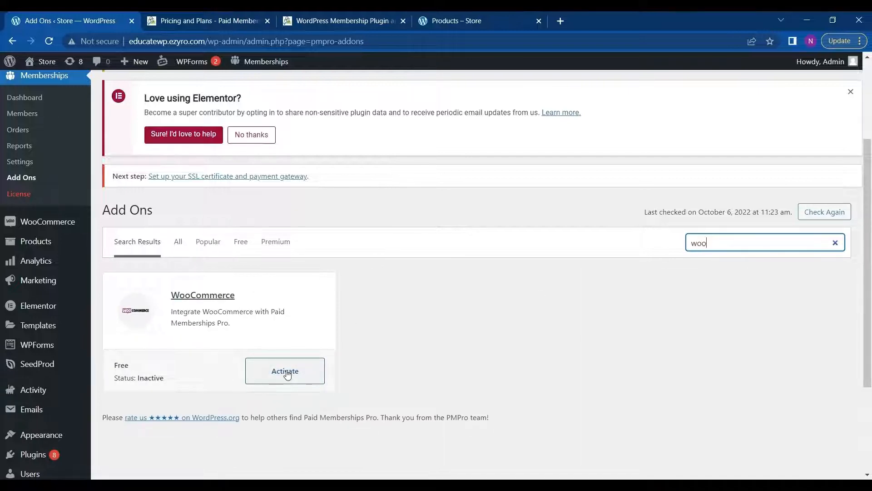
click(285, 371)
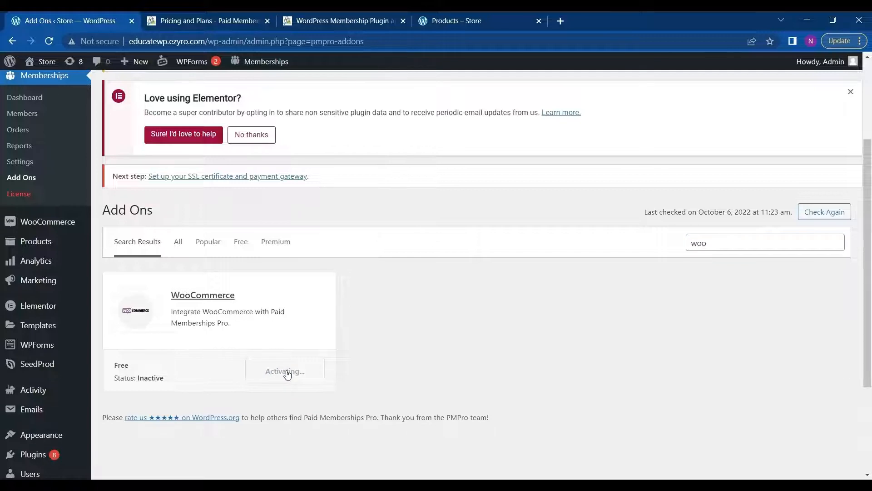
mouse_move(141, 320)
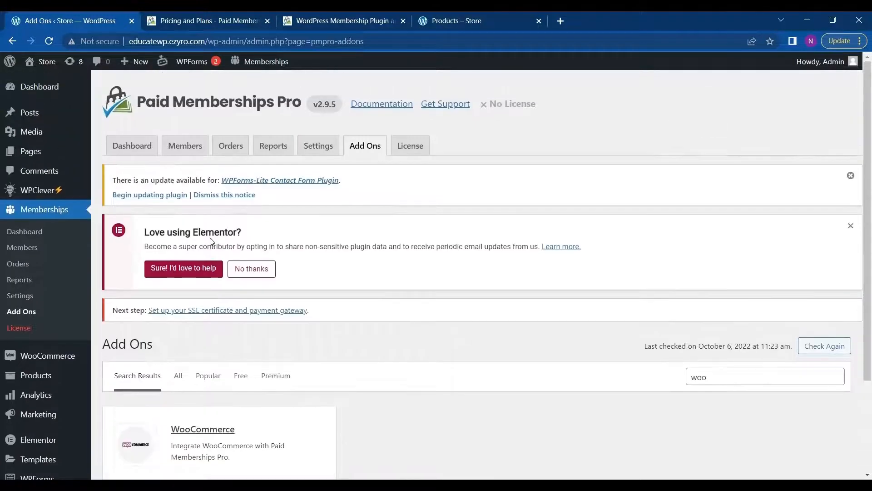
From the memberships dashboard, open the Monthly level for editing in the levels list.
click(132, 146)
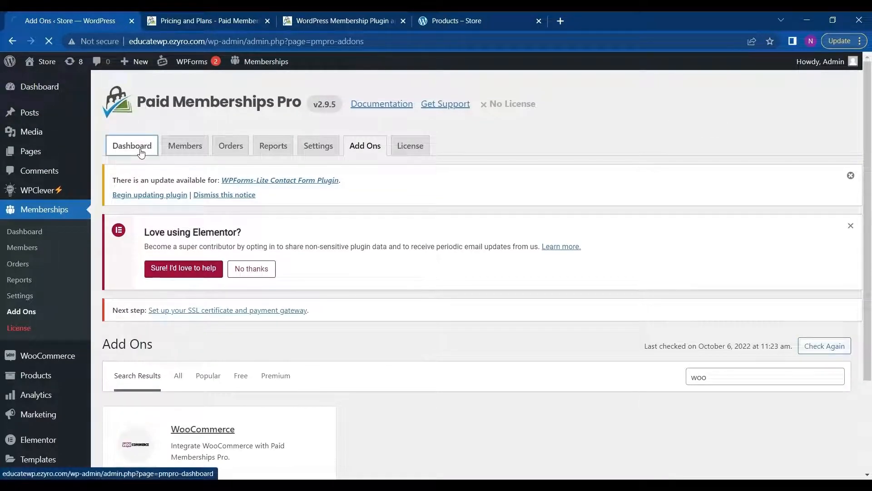
click(131, 145)
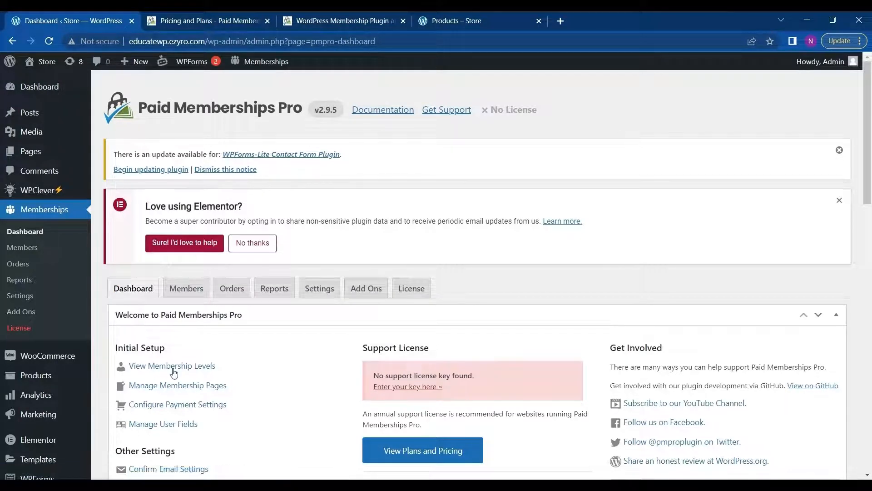
scroll(down, 3)
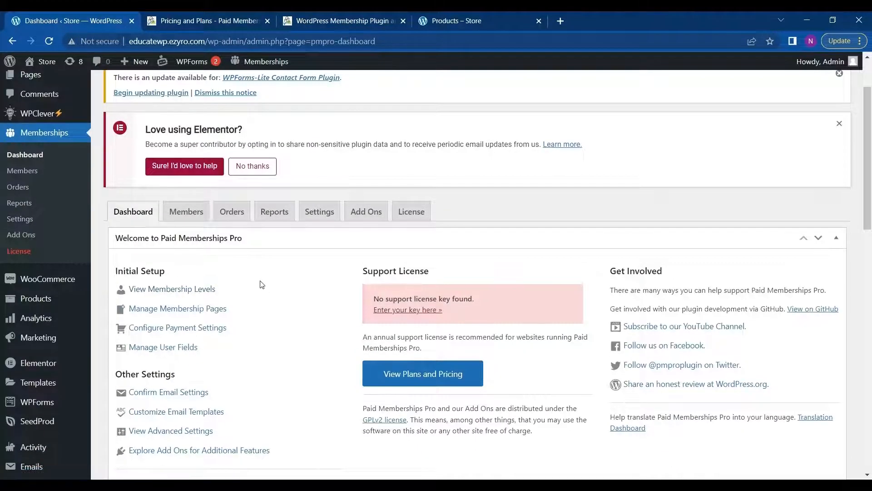
click(171, 288)
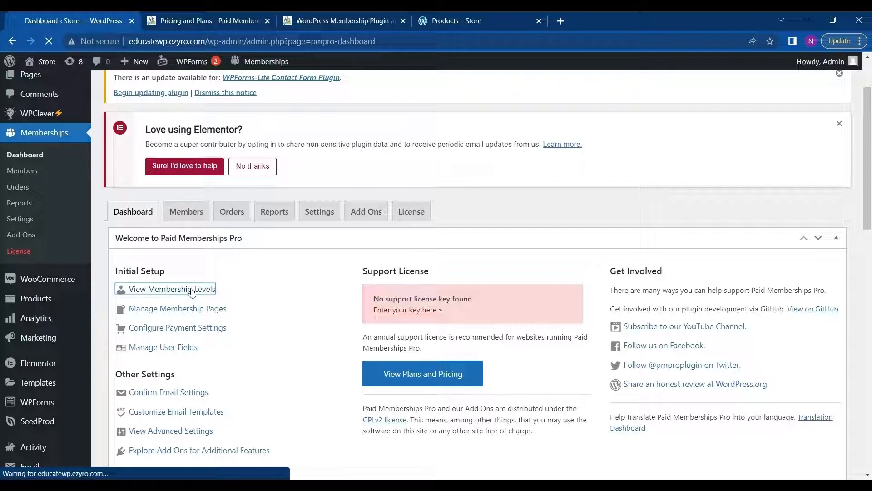
click(170, 288)
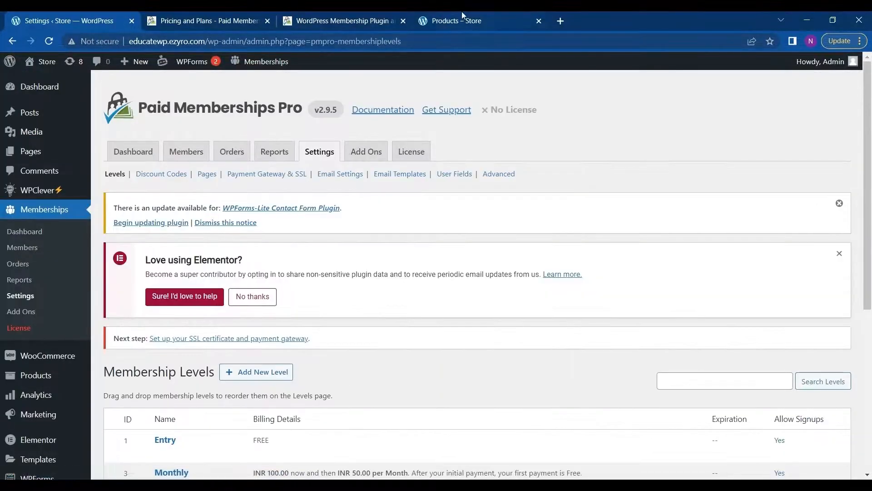
scroll(down, 3)
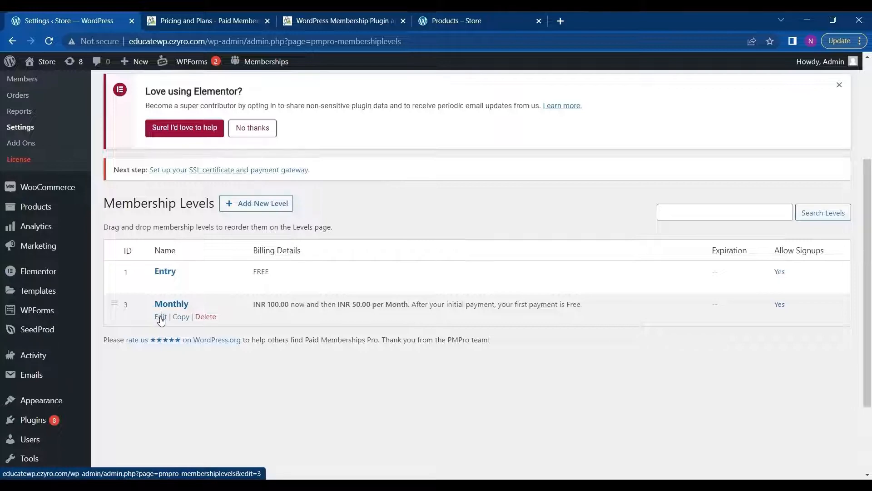
click(160, 316)
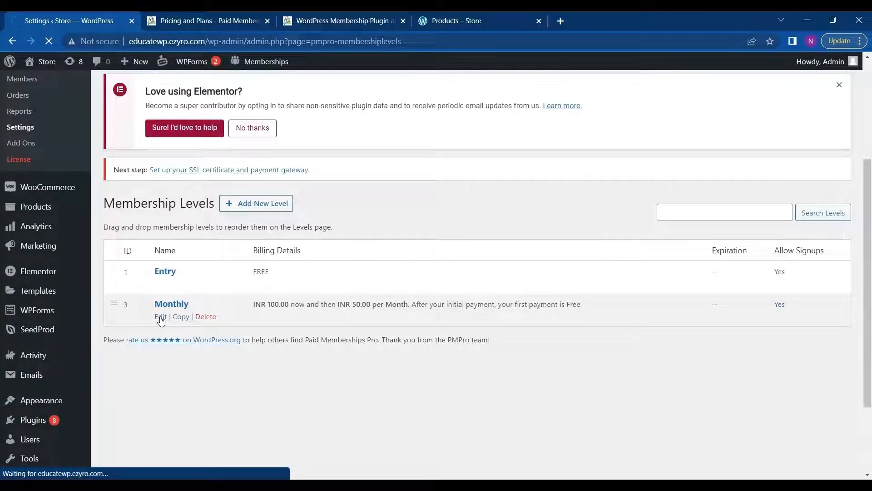
click(160, 316)
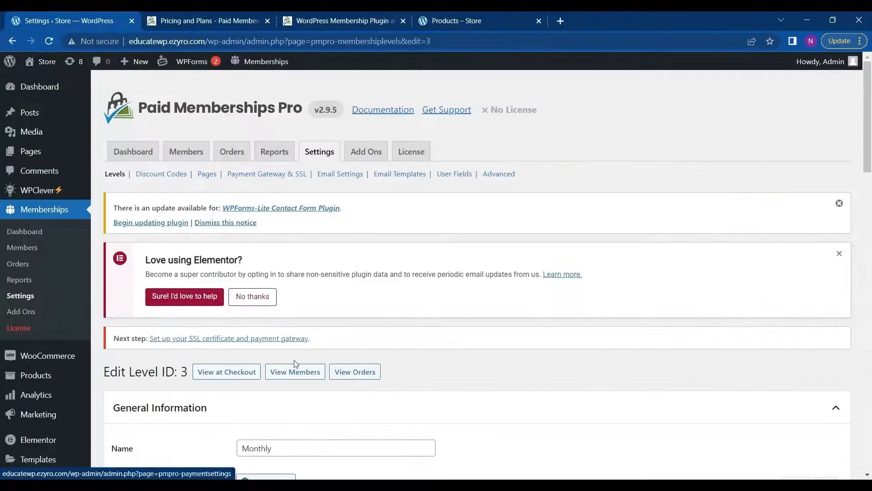
Enter a 20% Membership Discount under Other Settings and save the Monthly level.
scroll(down, 3)
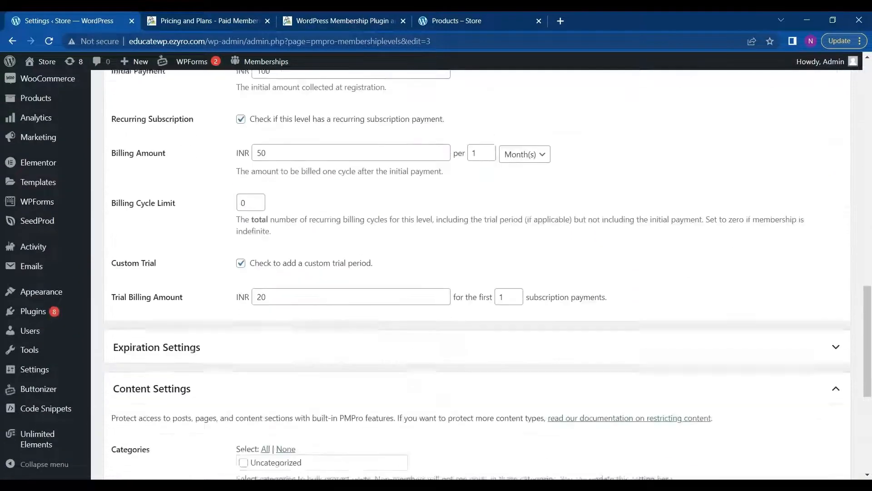
scroll(down, 3)
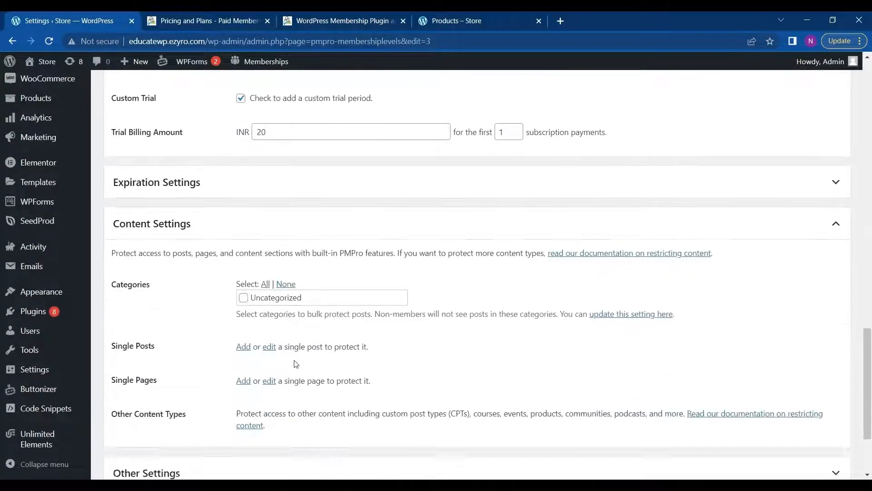
scroll(down, 3)
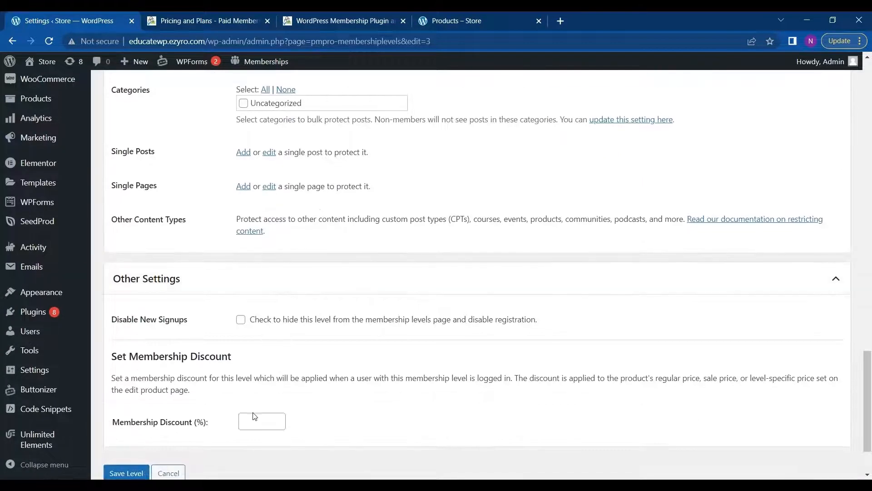
click(259, 421)
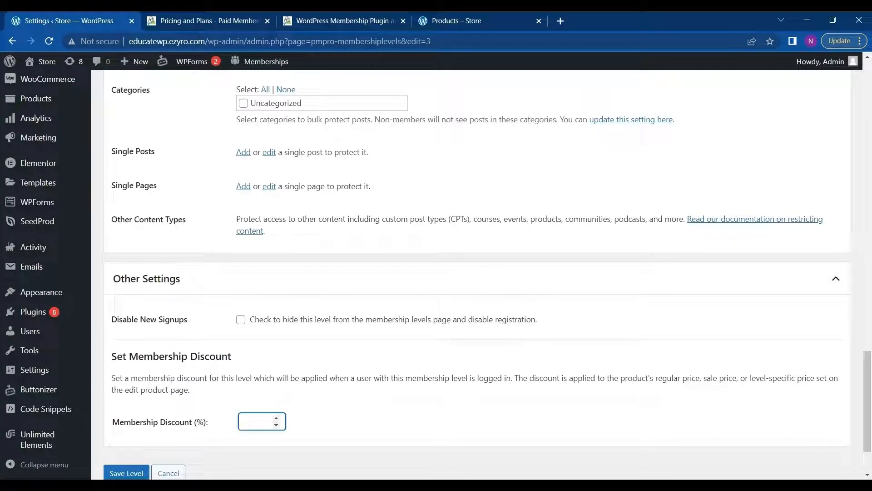
text(20)
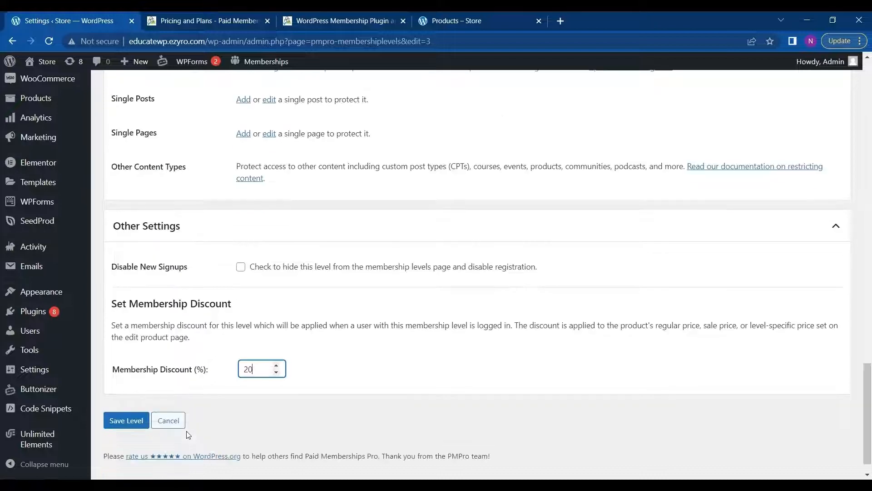
click(126, 420)
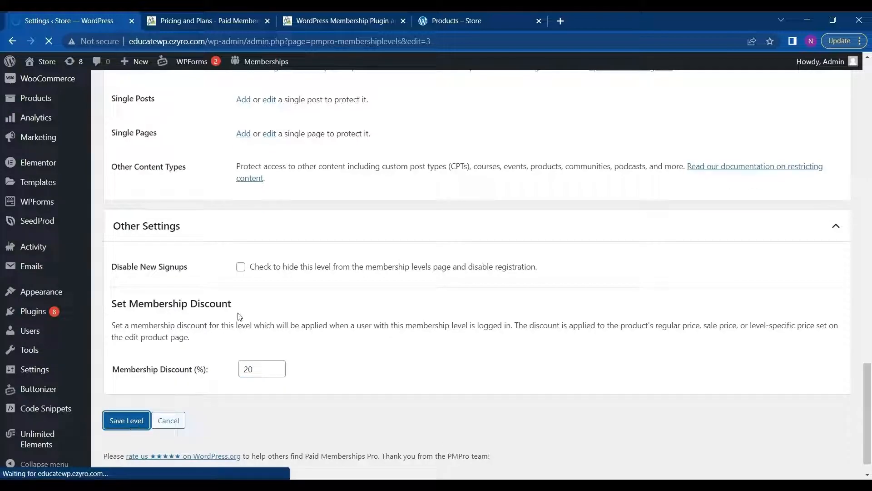
click(125, 419)
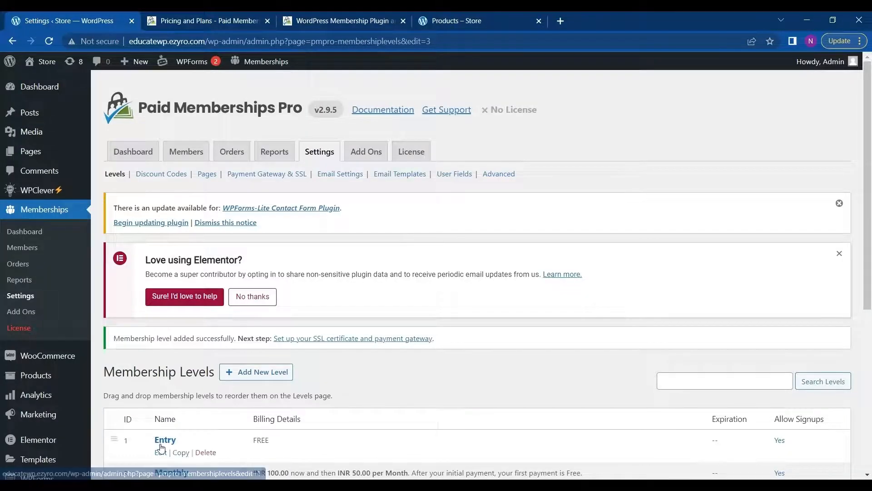
Edit the Entry level, set its Membership Discount to 2% and save it.
click(165, 440)
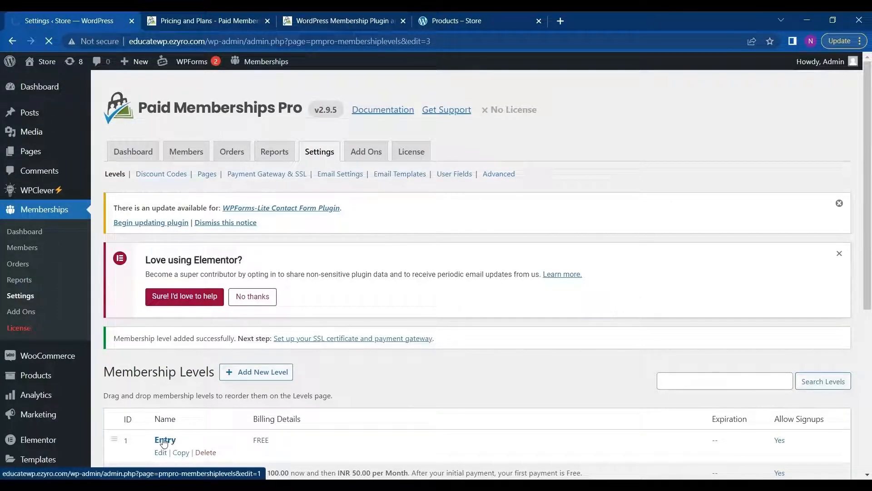
click(160, 451)
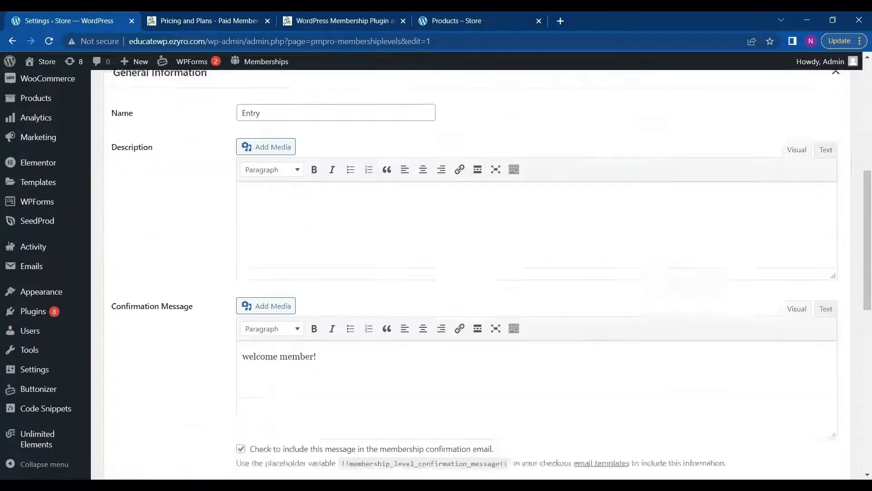
scroll(down, 3)
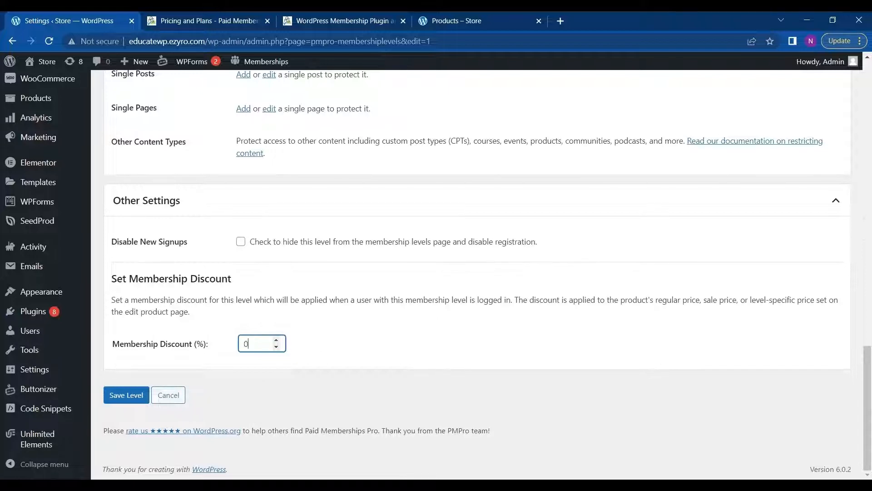
text(2)
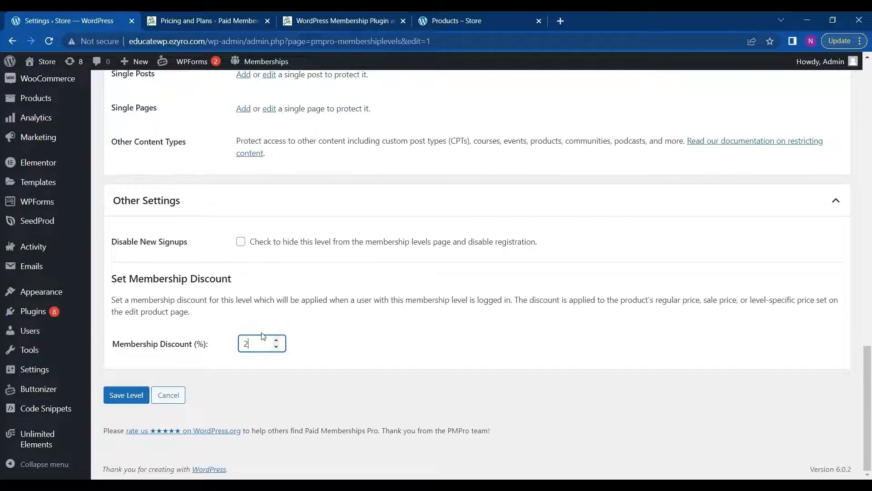
click(125, 394)
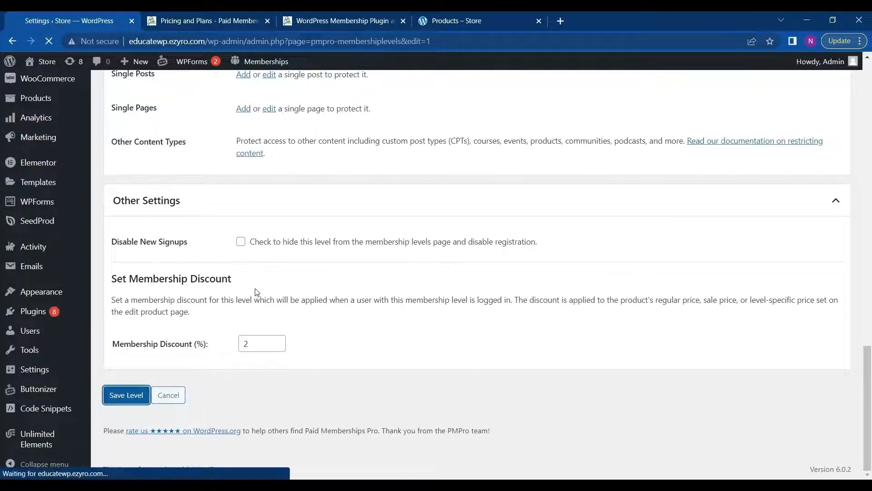
click(126, 394)
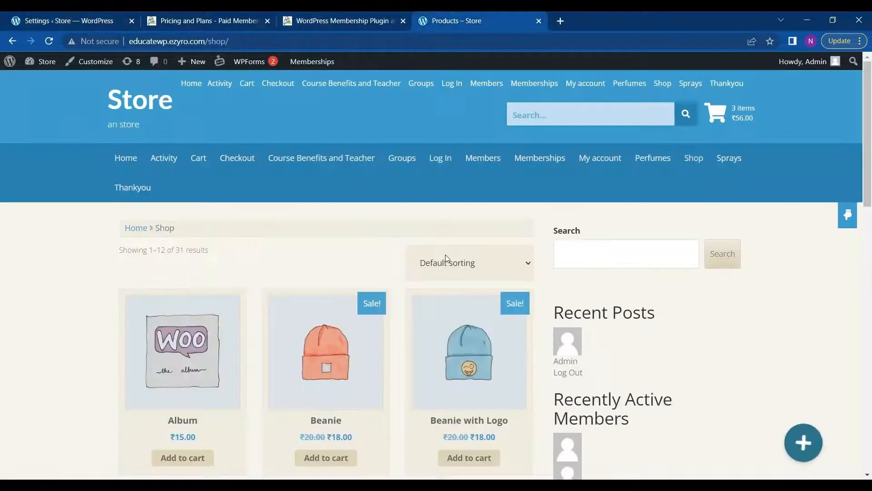
Load educatewp.ezyro.com/shop/ in a new tab and go to Memberships > Account, showing an inactive membership.
scroll(down, 3)
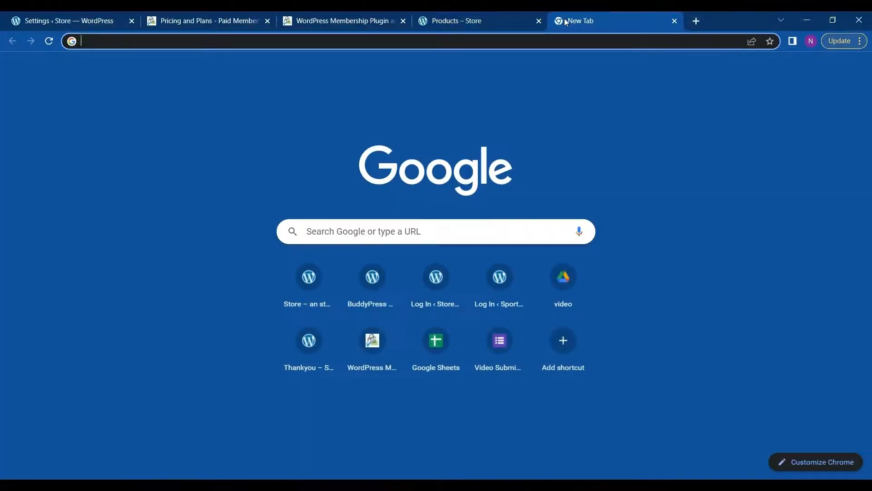
text(educatewp.ezyro.com/shop/)
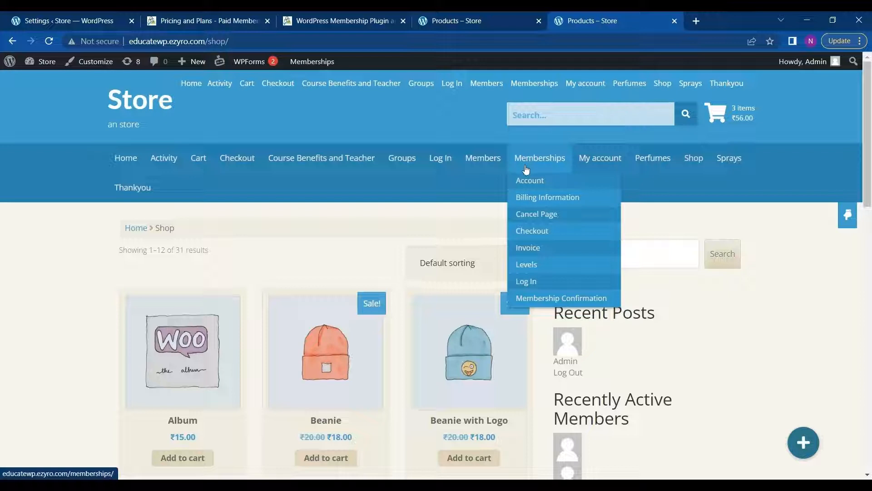
mouse_move(529, 180)
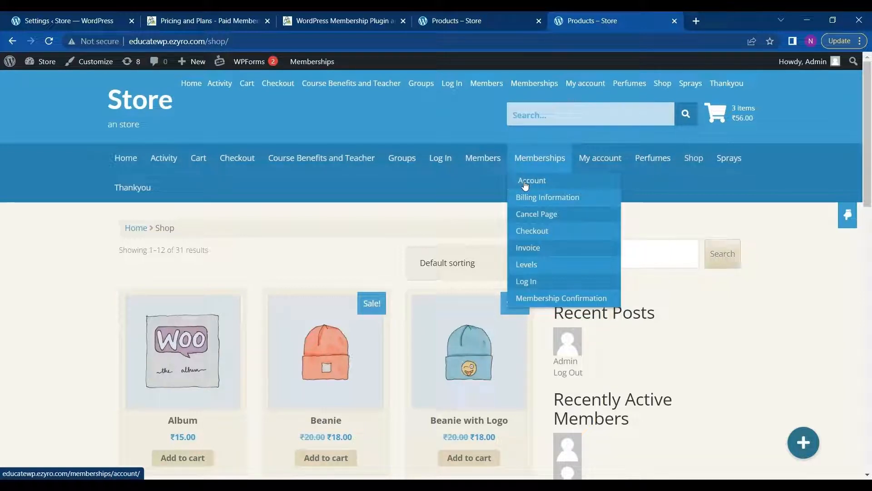
click(532, 180)
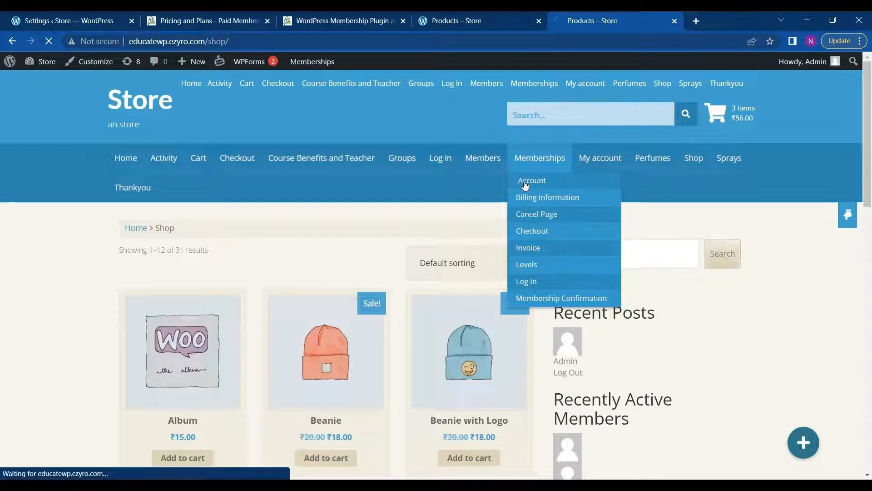
click(532, 180)
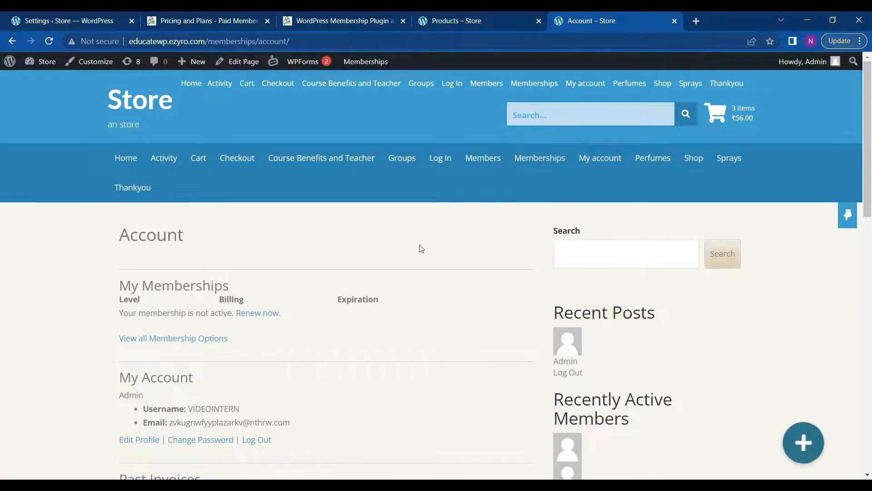
scroll(down, 3)
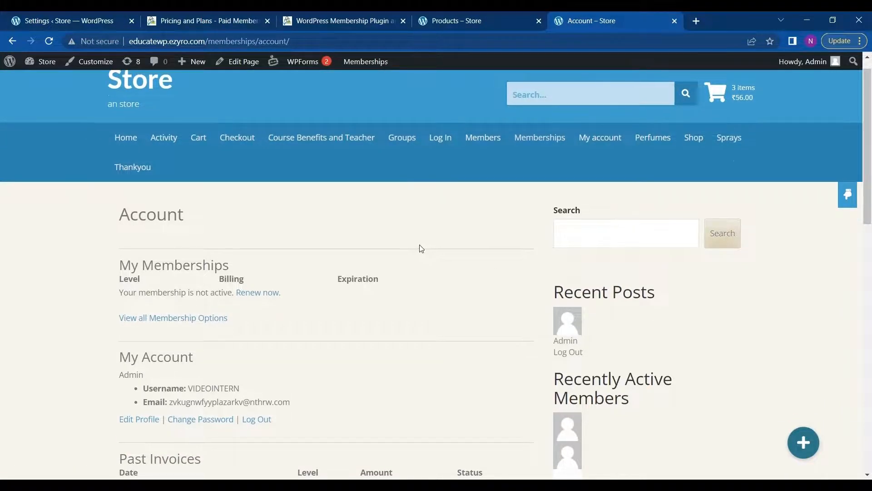
scroll(down, 3)
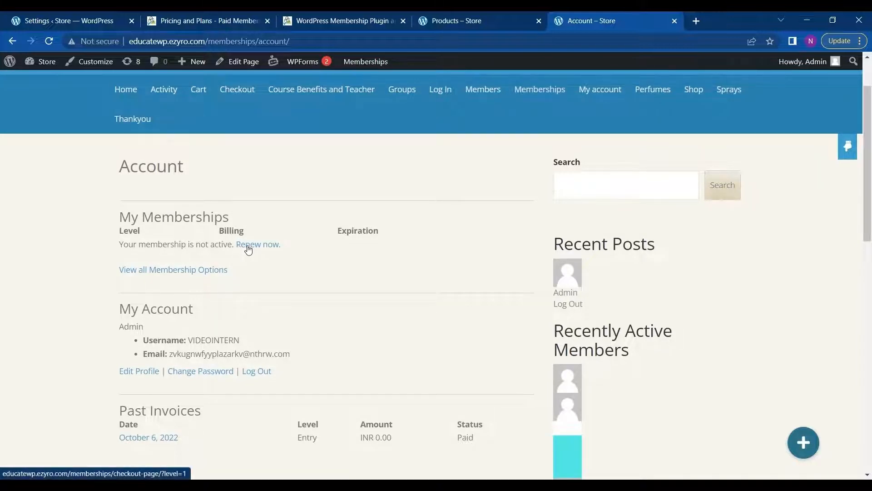
Renew the membership and confirm checkout for the free Entry level.
click(257, 245)
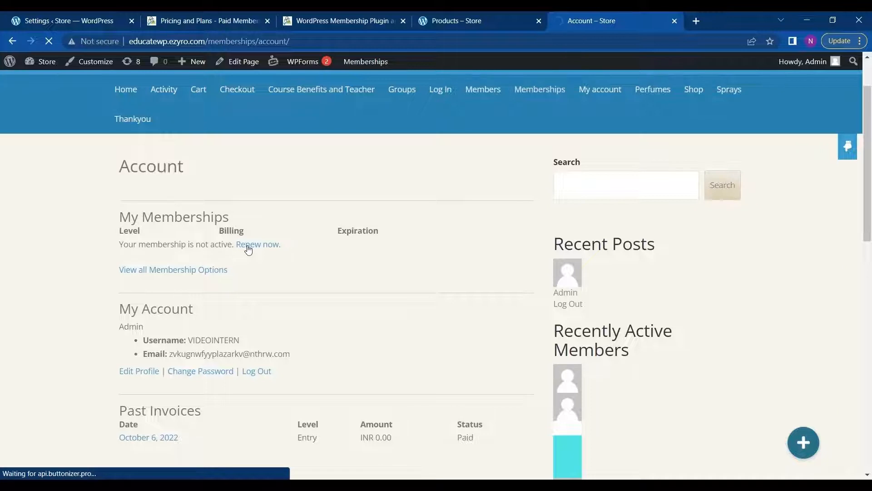
click(257, 245)
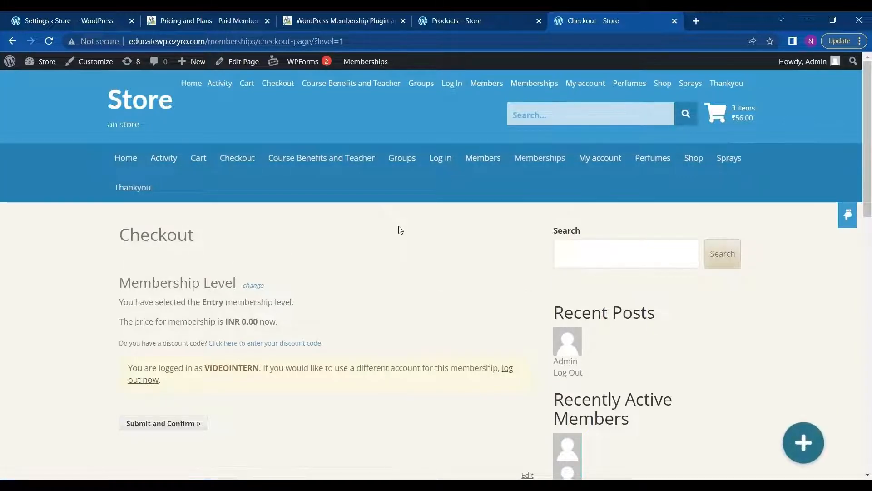
scroll(down, 3)
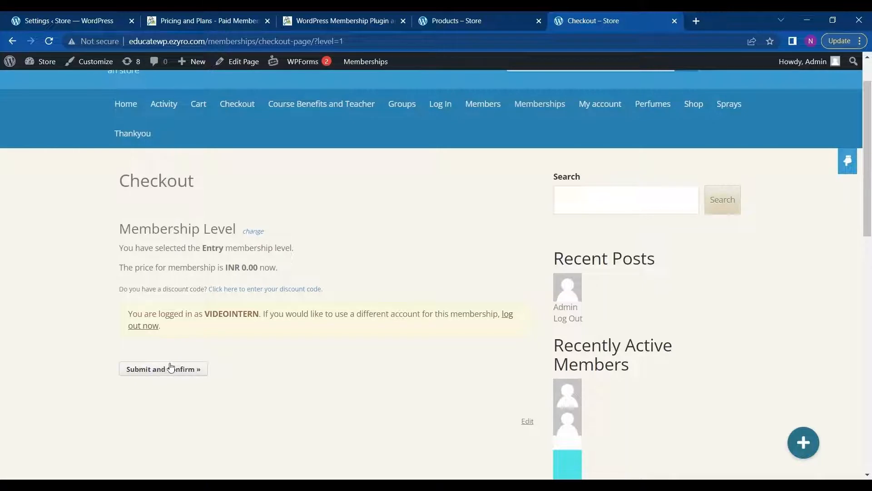
click(163, 369)
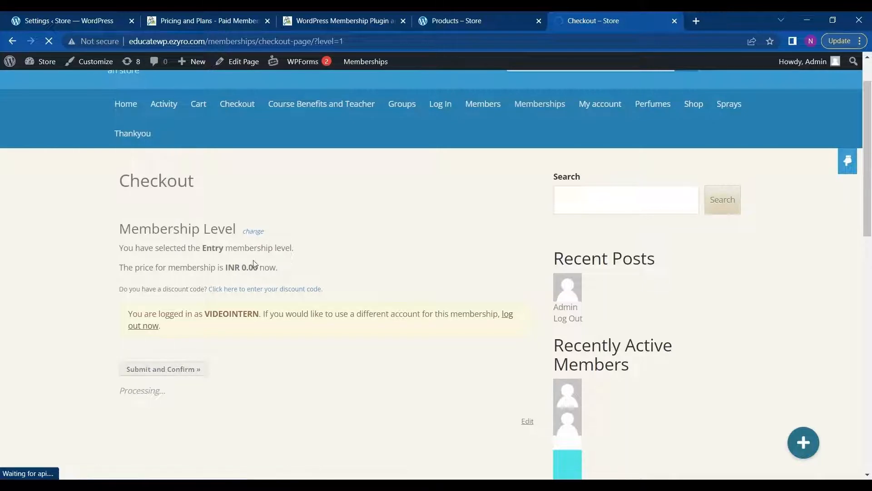
click(162, 369)
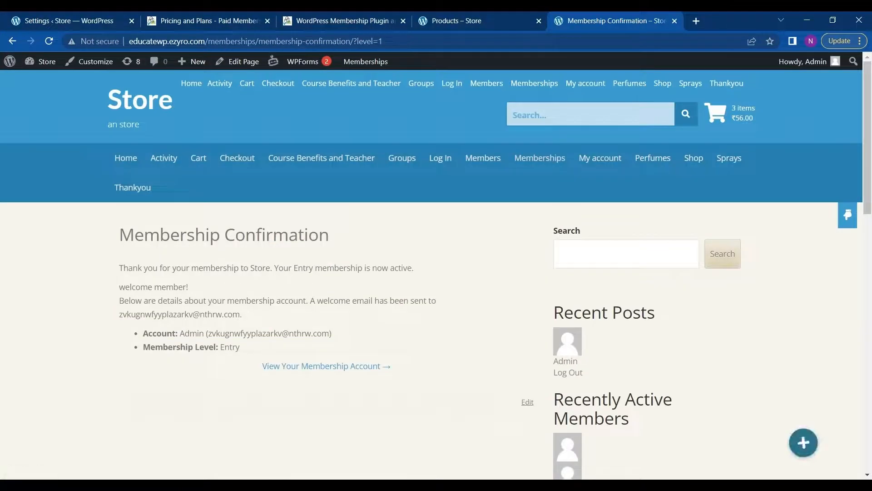
View the membership account, now showing Entry active with paid past invoices.
scroll(down, 3)
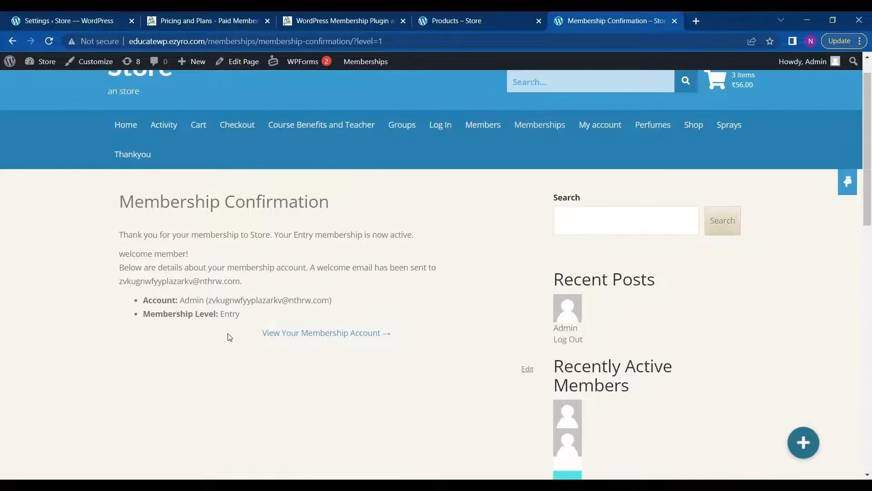
click(326, 333)
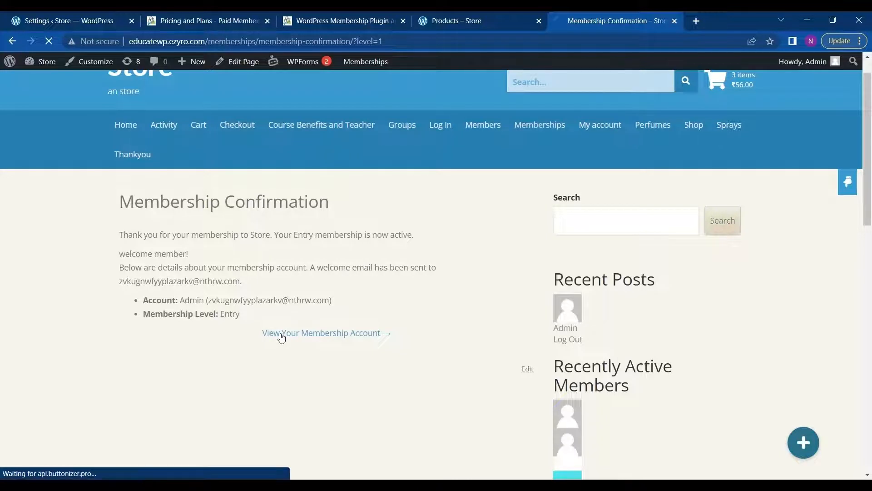
click(326, 332)
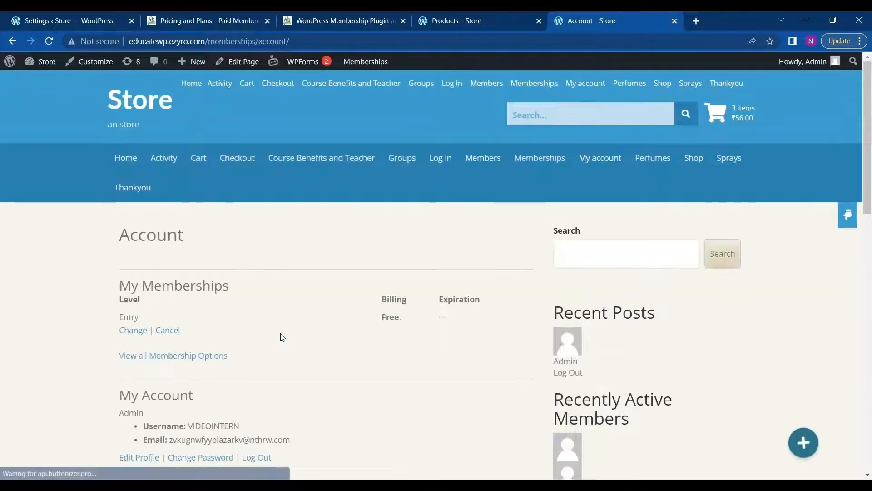
scroll(down, 3)
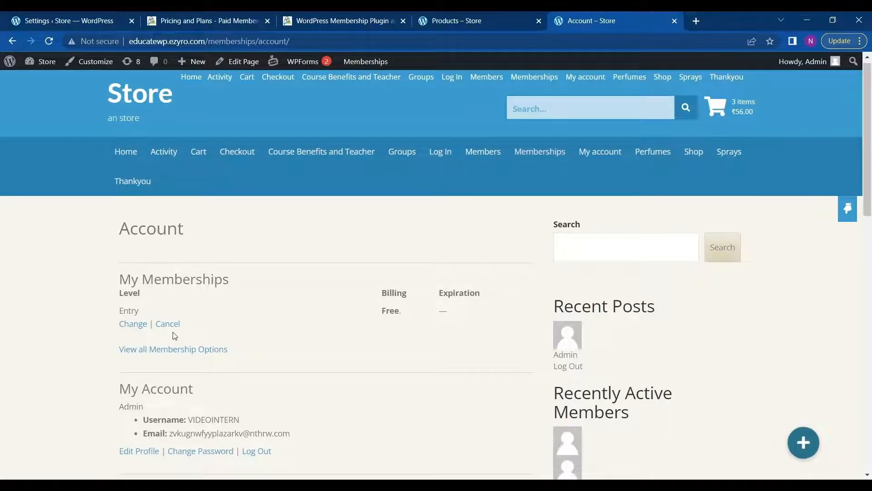
mouse_move(402, 325)
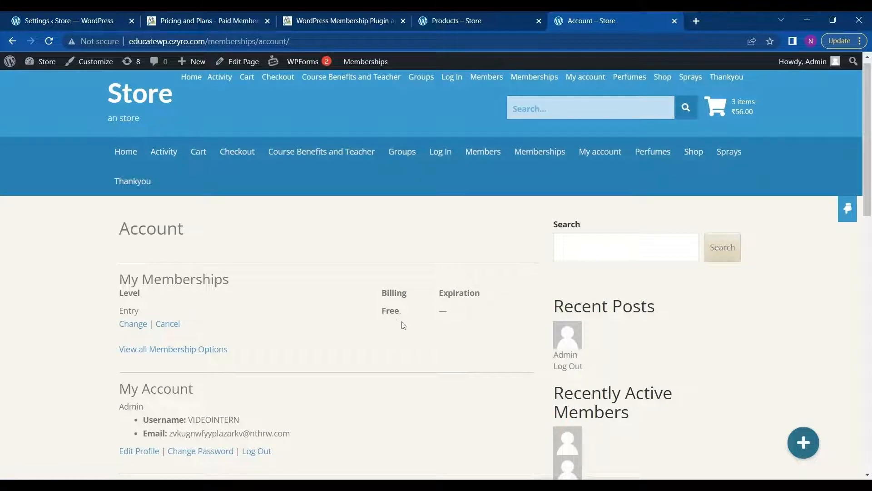
scroll(down, 3)
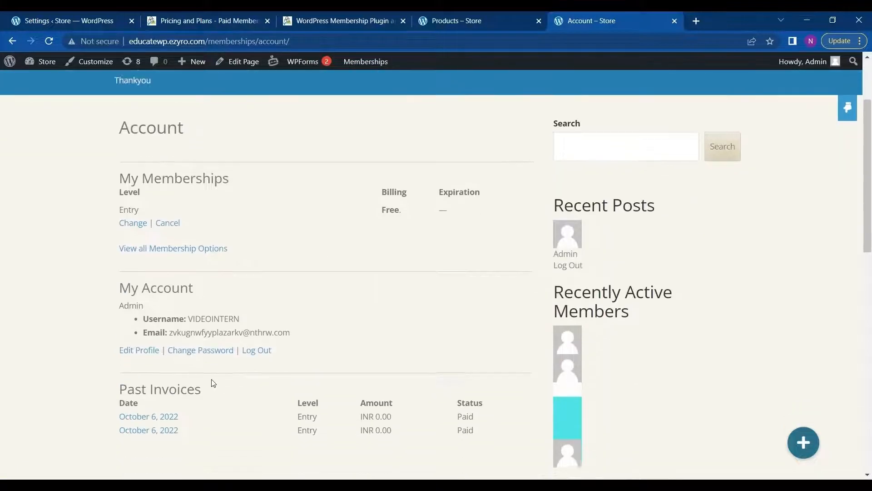
Reload the shop page to see the 2% Entry discount, with Album at ₹14.70.
click(456, 20)
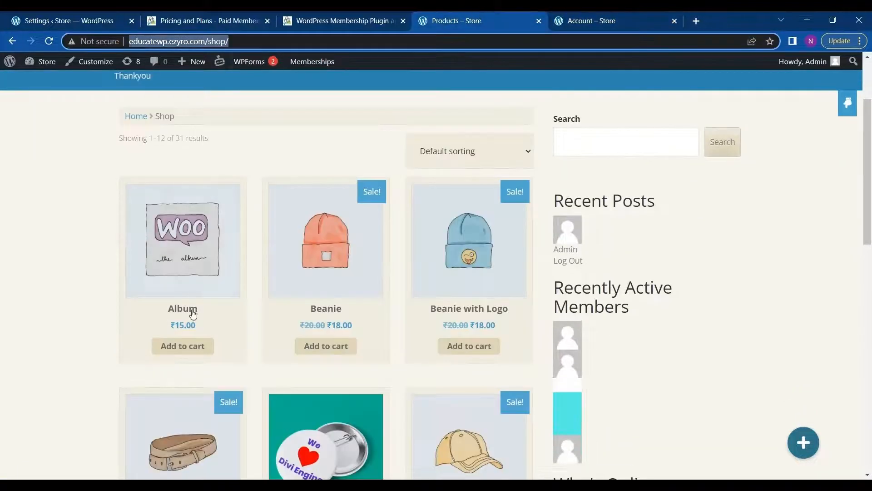
click(48, 40)
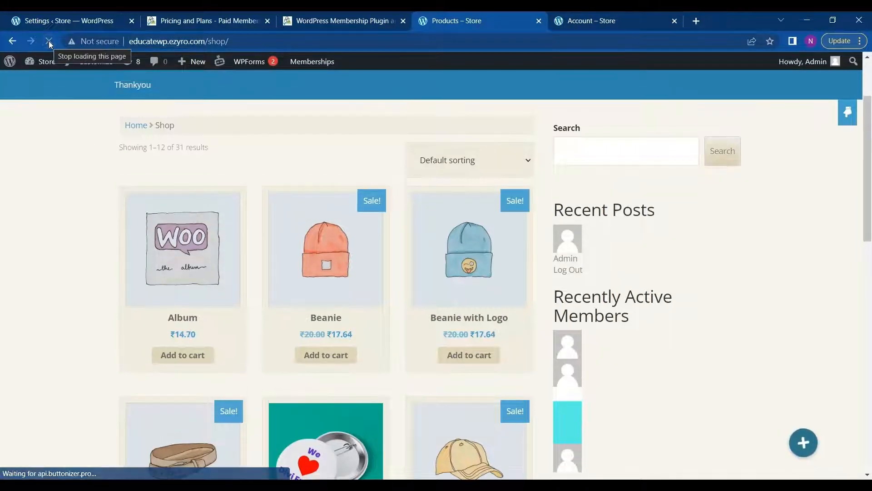
scroll(down, 3)
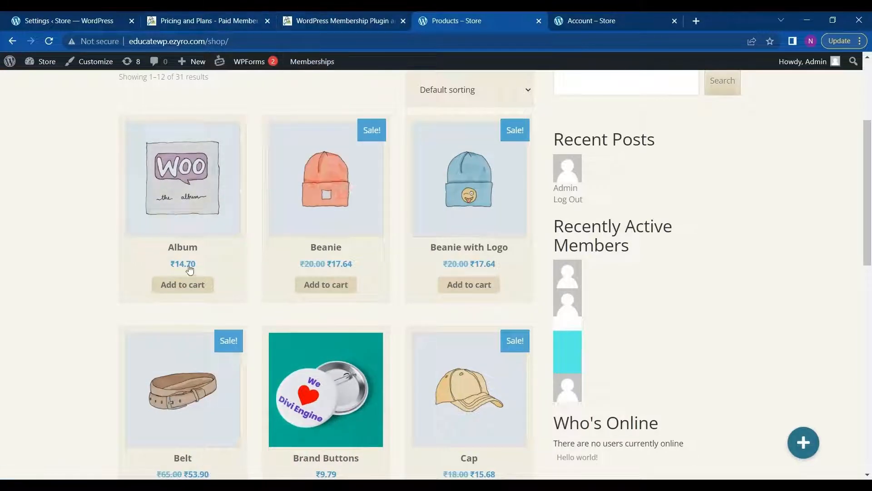
Back in the levels settings, reopen the Entry level, then switch to the store's Account page.
click(66, 21)
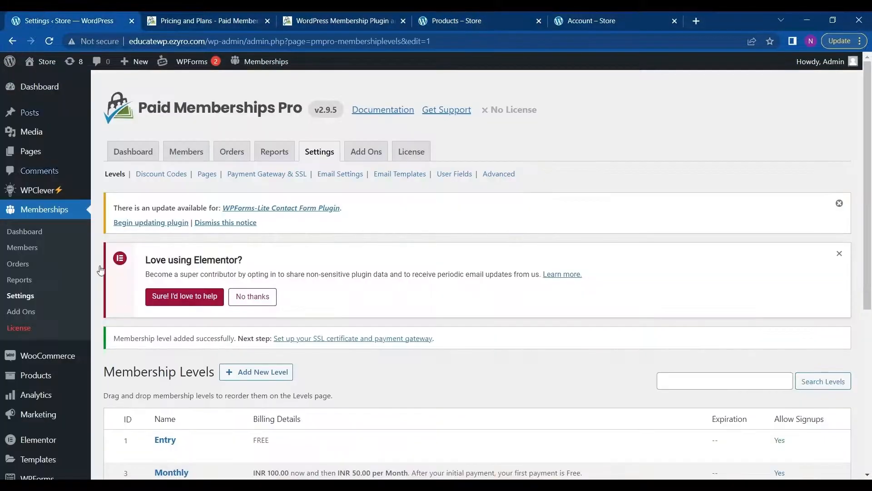
click(160, 453)
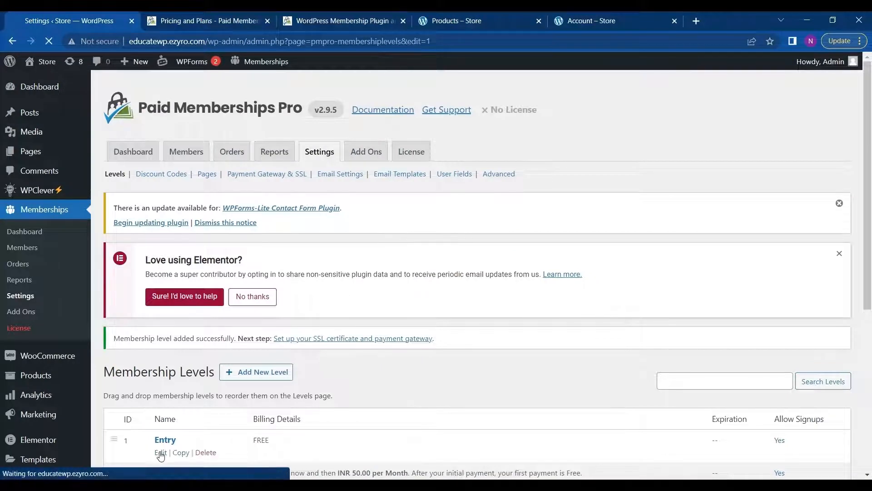
click(160, 452)
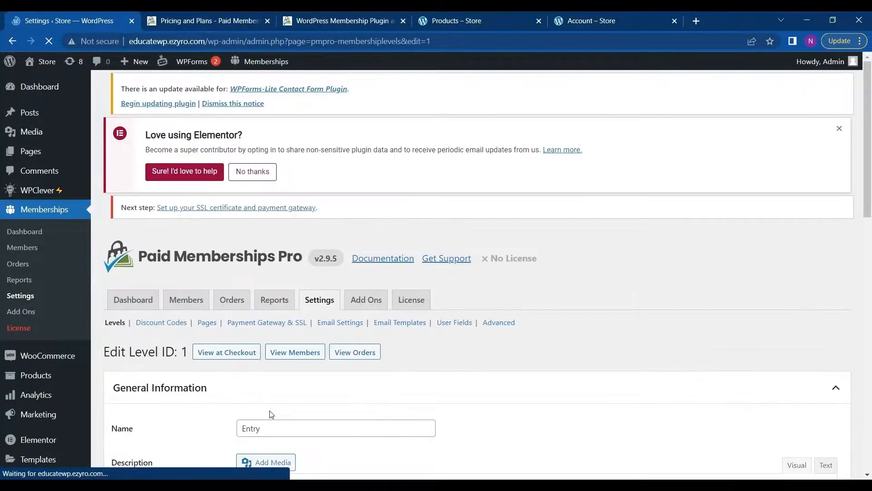
scroll(down, 3)
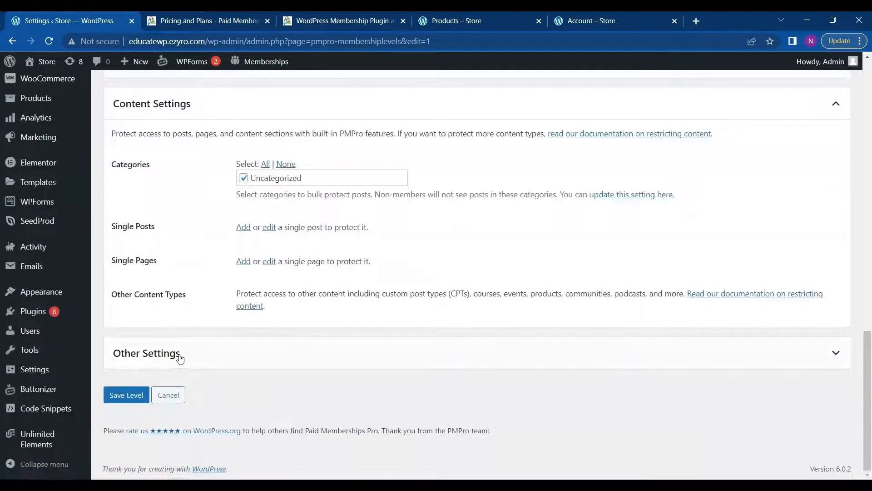
click(146, 352)
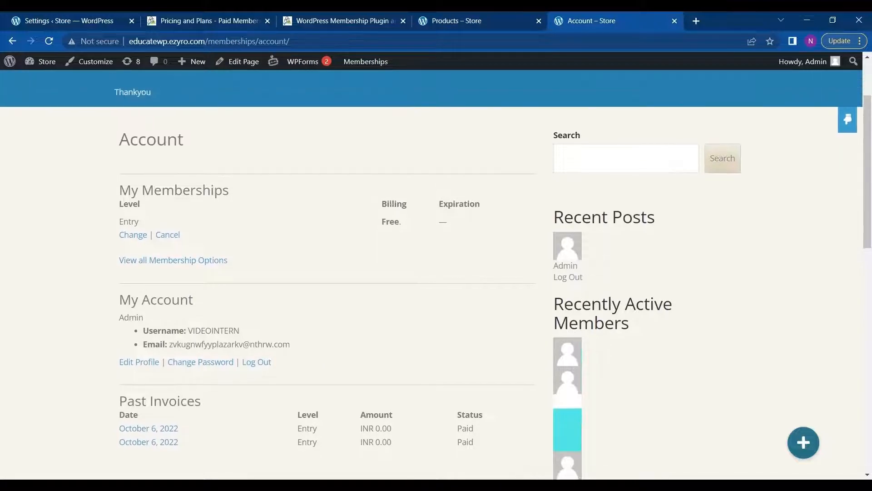
mouse_move(174, 260)
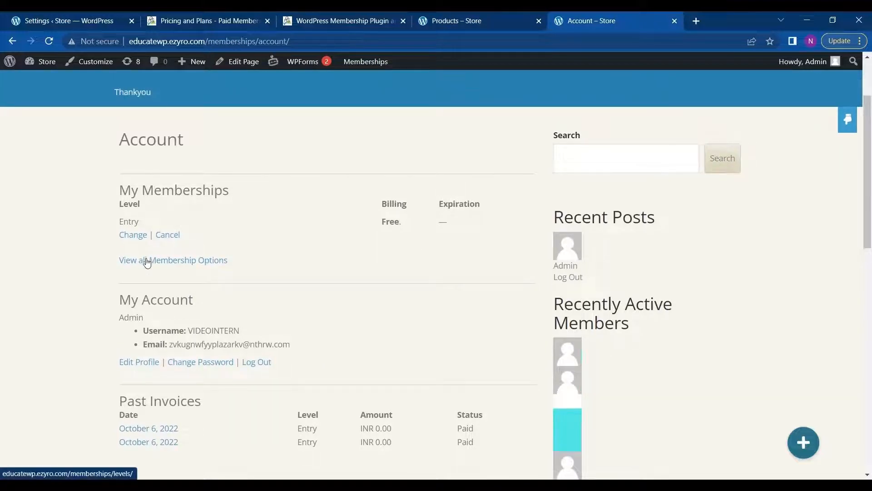
View all membership levels and select the Monthly level, showing INR 100 then INR 50 monthly.
click(173, 260)
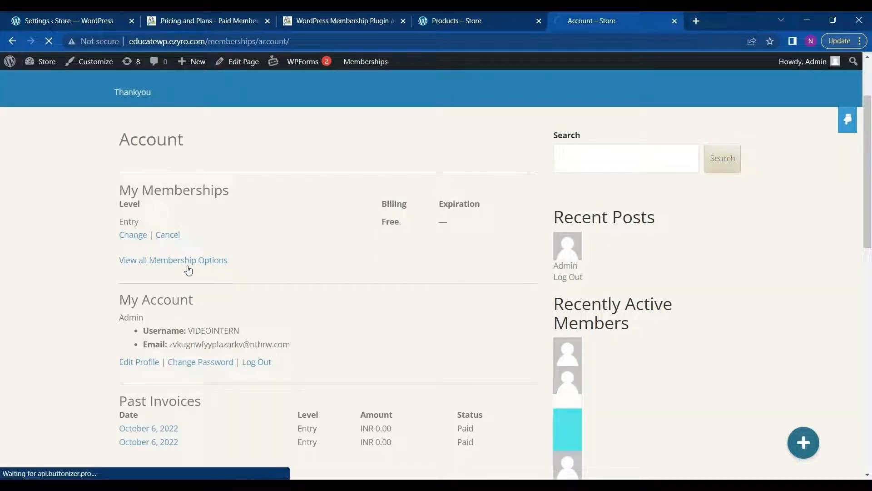
click(172, 260)
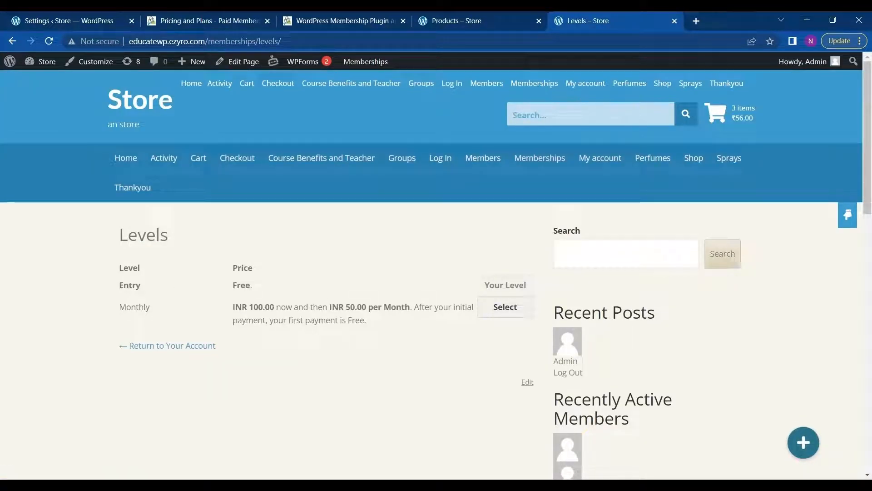
mouse_move(494, 319)
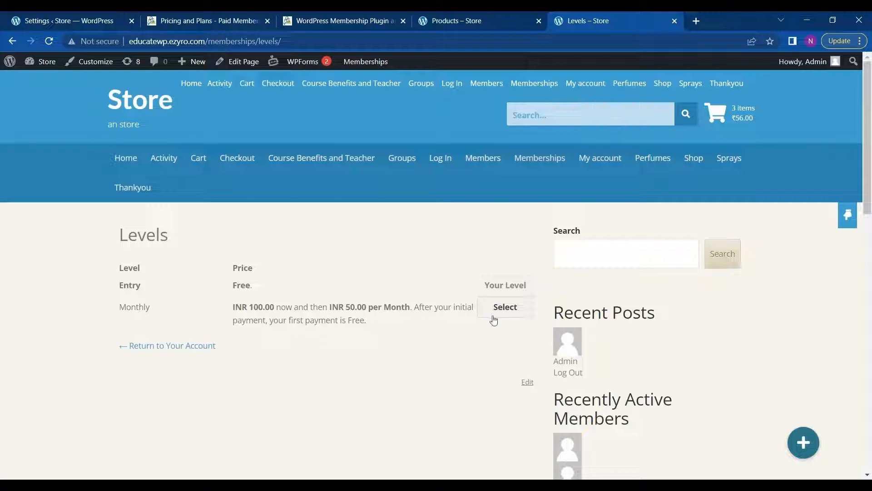
click(504, 306)
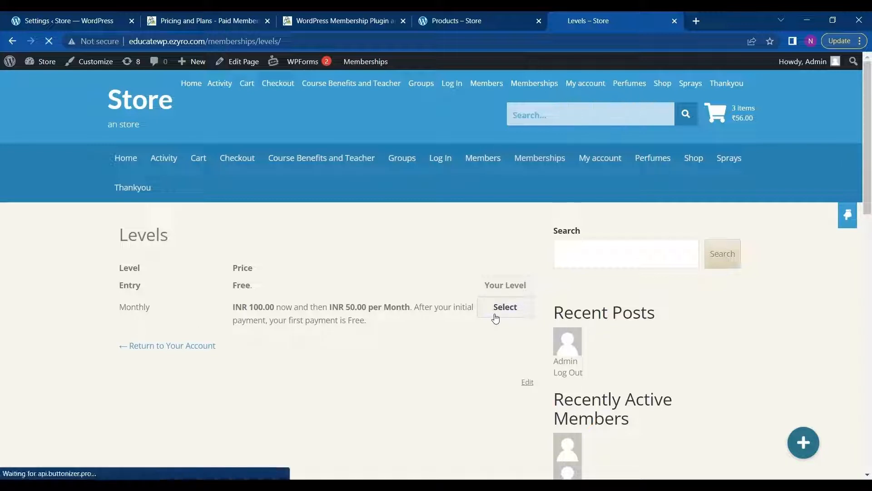
click(504, 306)
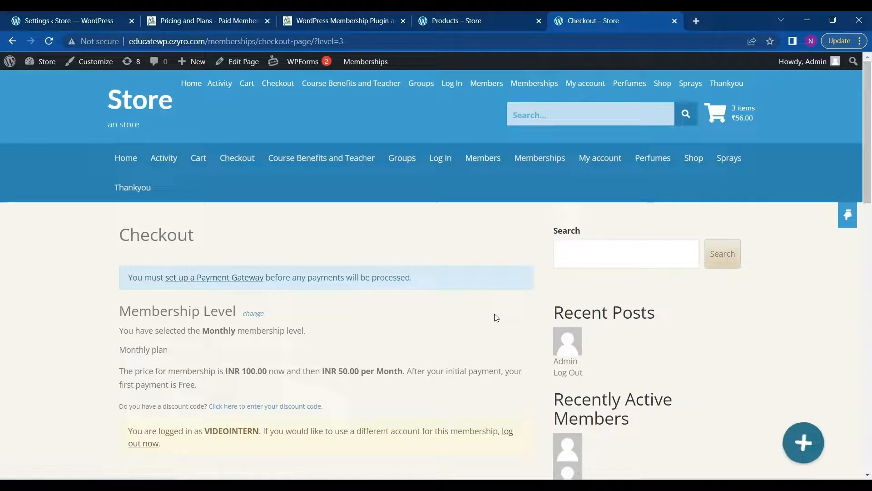
Move past billing and payment details and focus the Discount Code field.
scroll(down, 3)
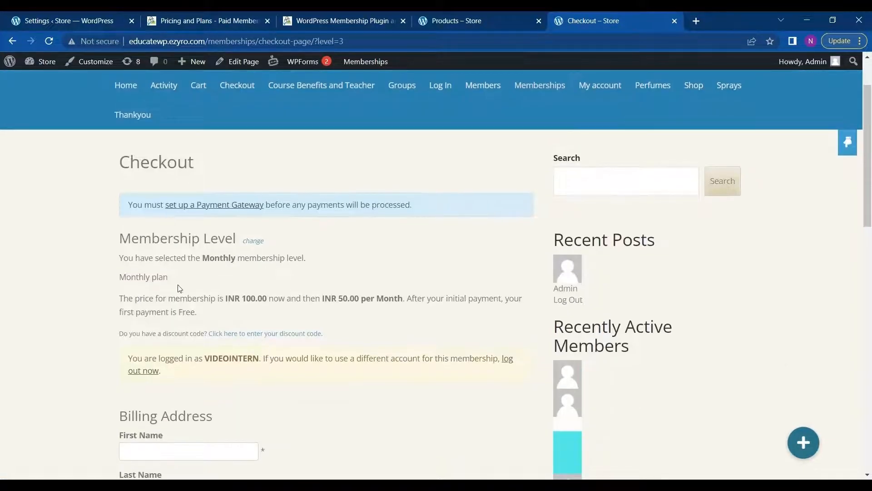
scroll(down, 3)
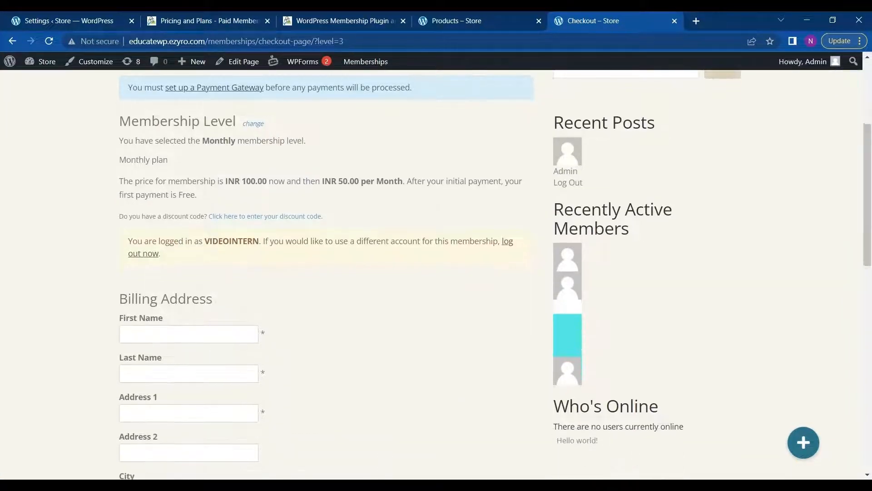
scroll(down, 3)
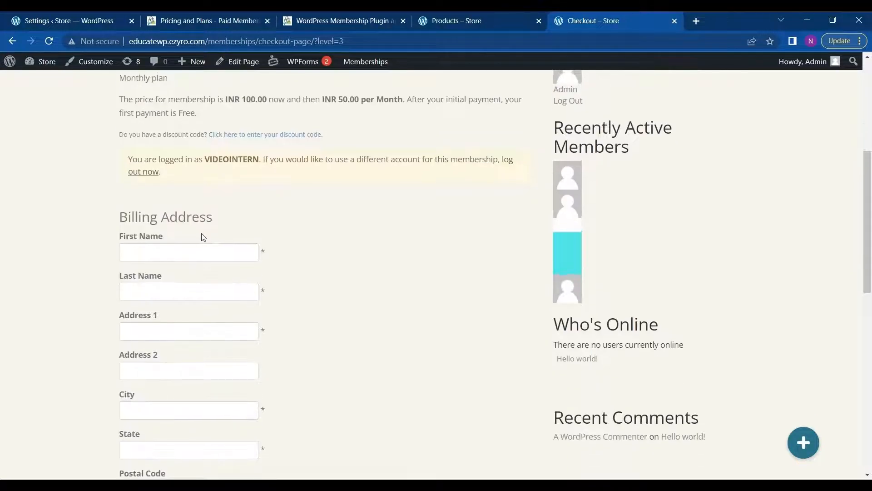
scroll(down, 3)
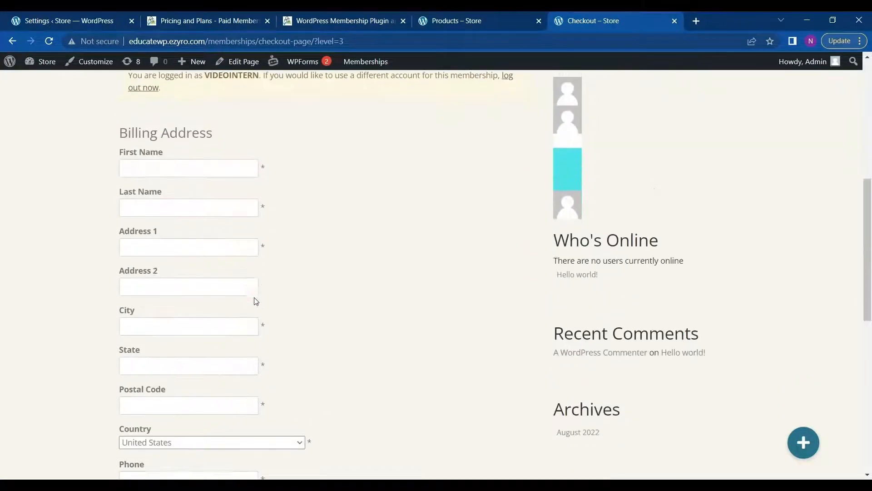
scroll(down, 3)
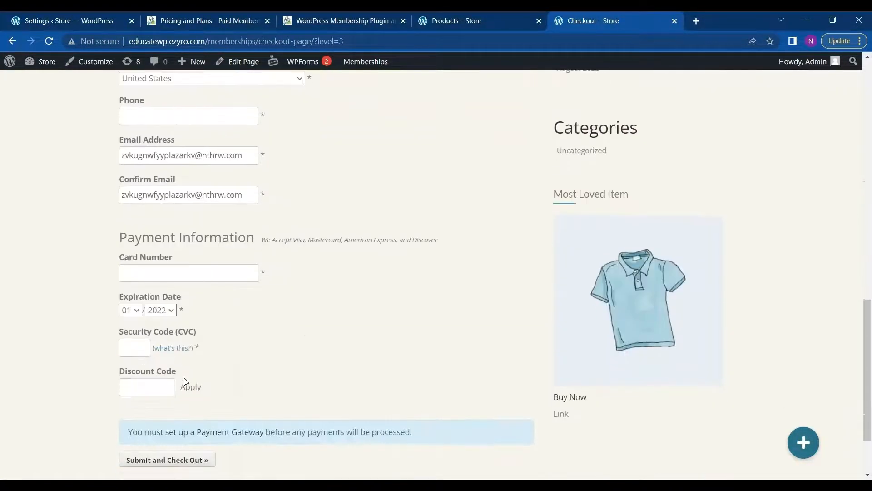
scroll(down, 3)
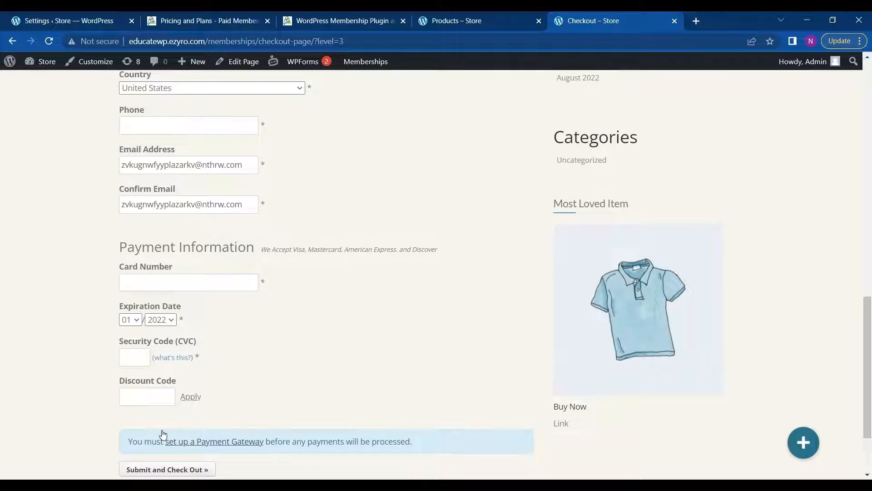
scroll(down, 3)
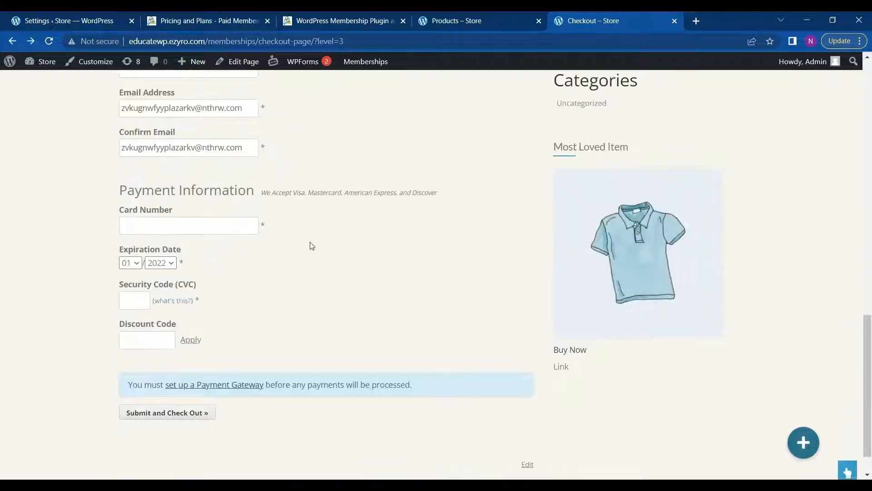
click(146, 339)
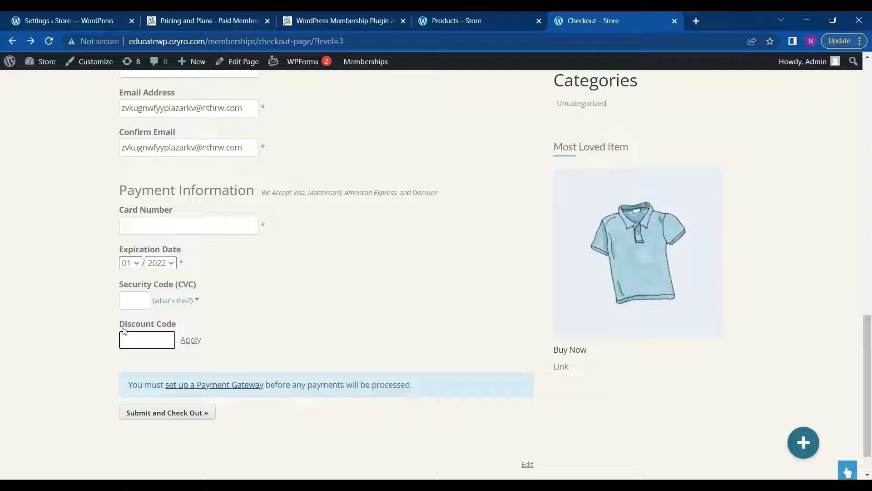
click(147, 340)
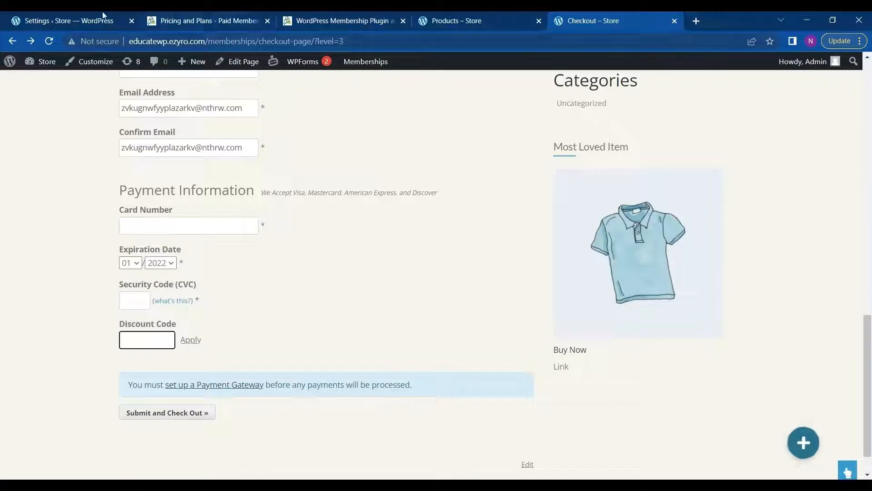
click(66, 21)
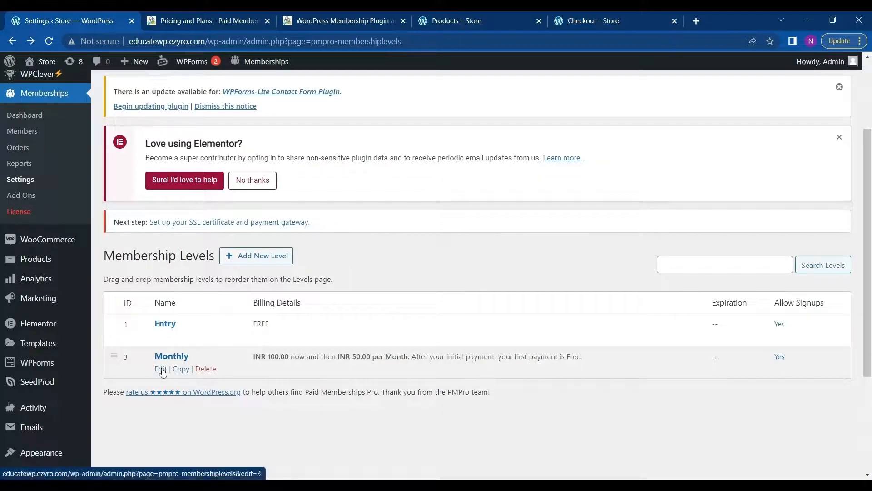
click(160, 368)
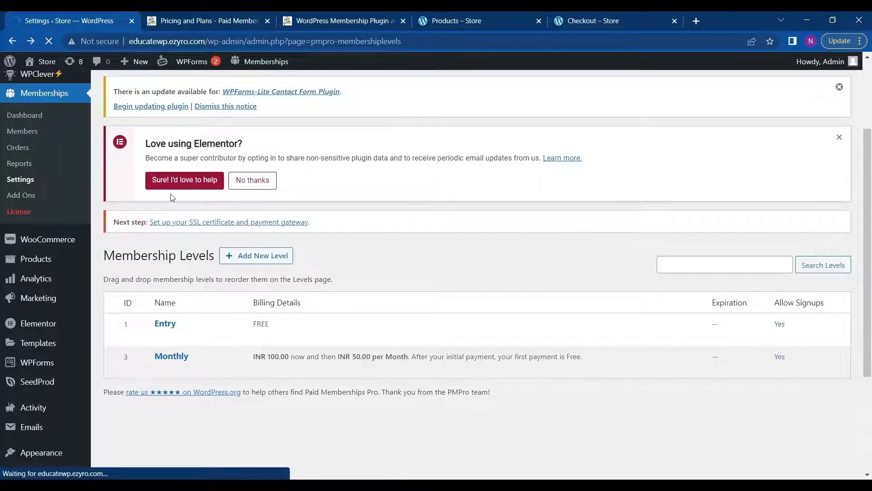
click(172, 355)
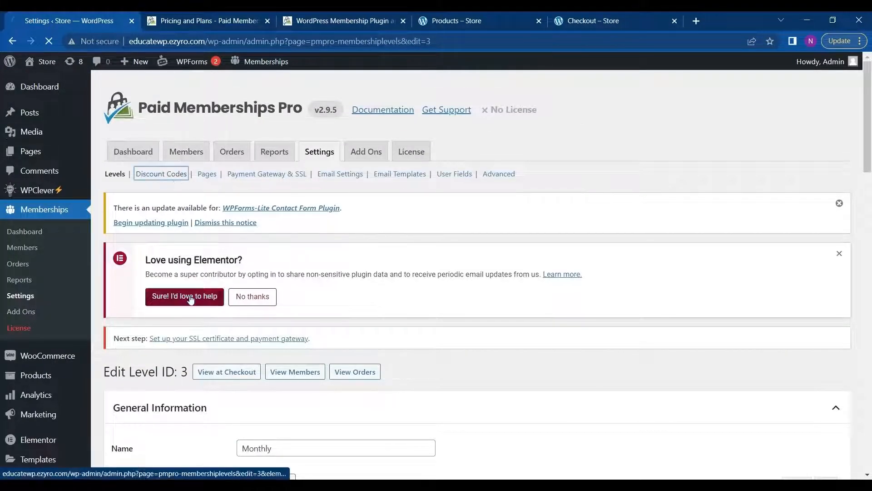
click(161, 174)
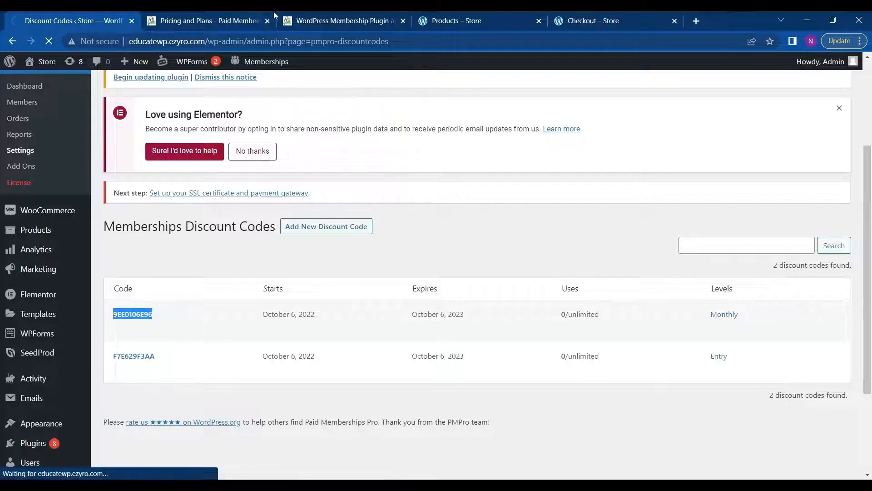
click(594, 20)
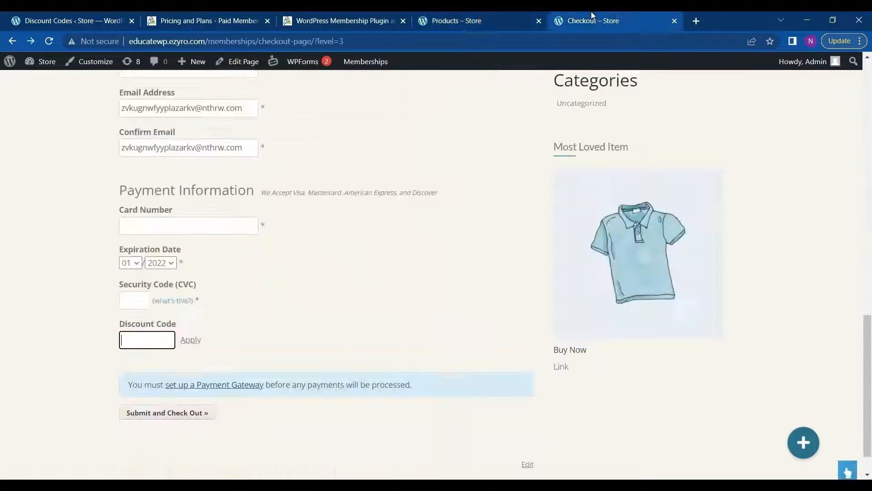
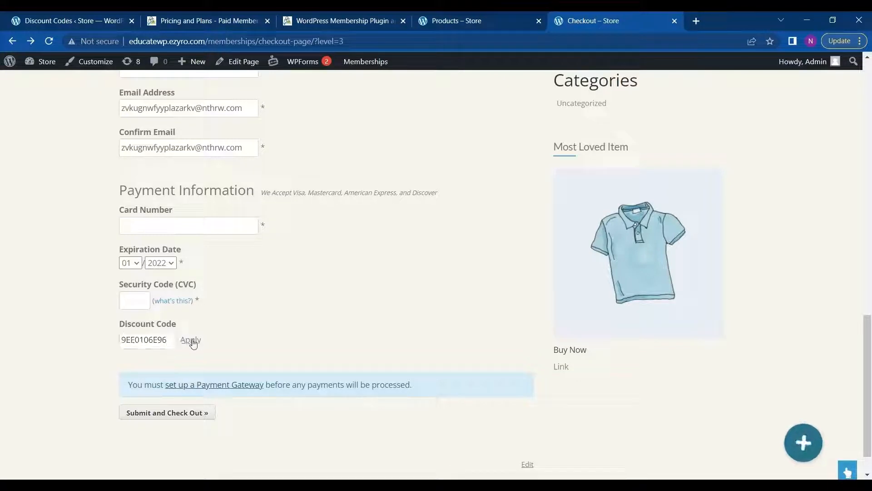
click(190, 339)
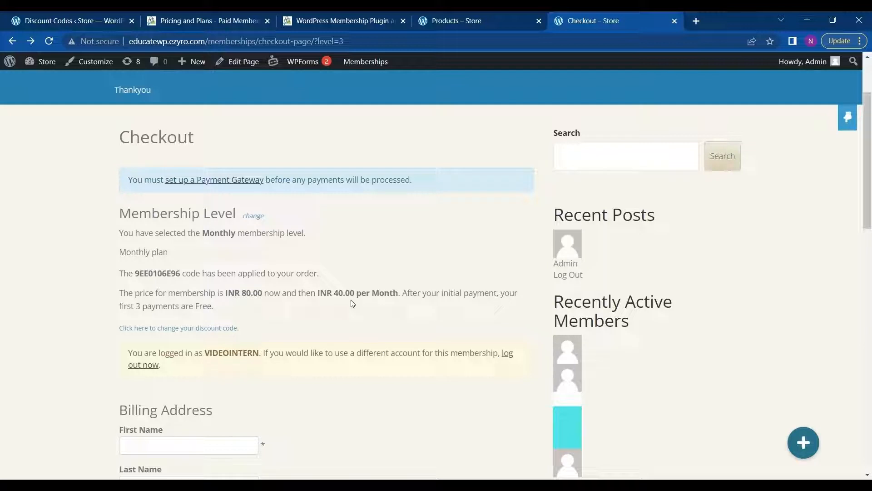
mouse_move(272, 321)
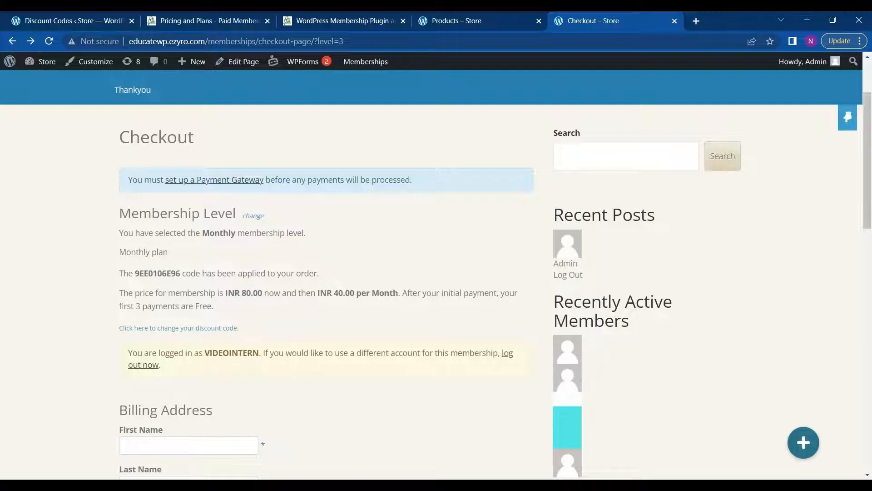
scroll(down, 3)
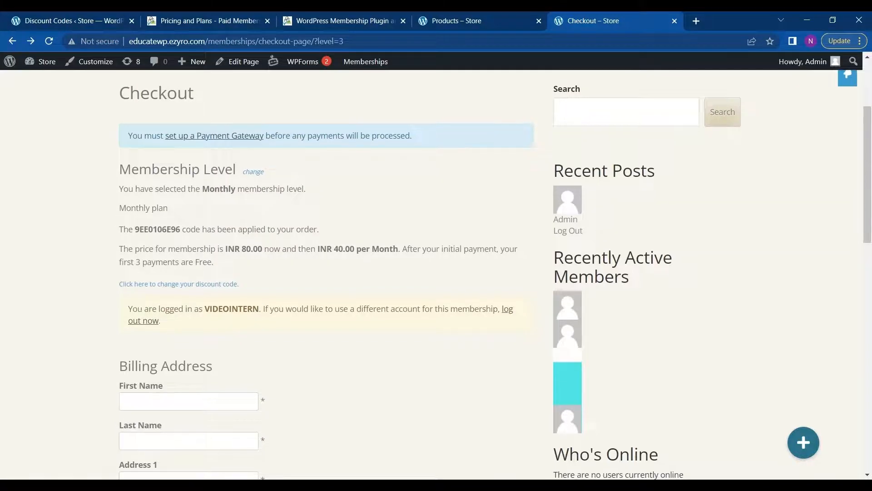
scroll(down, 3)
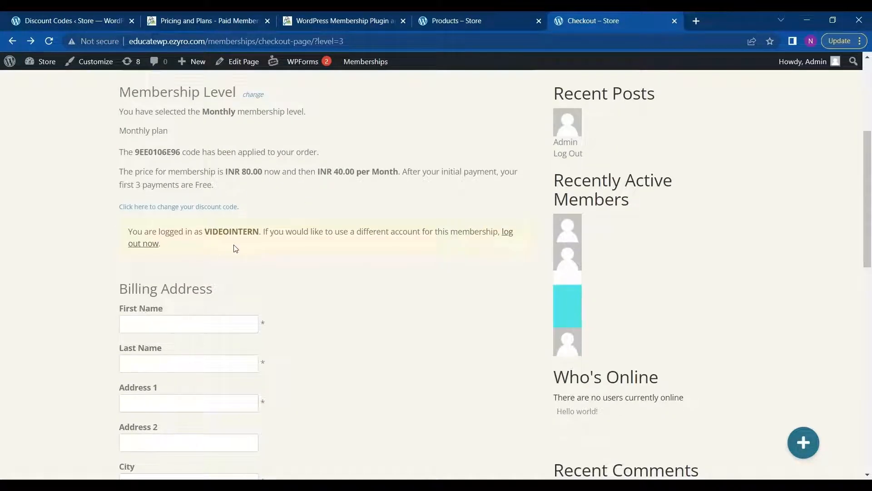
scroll(down, 3)
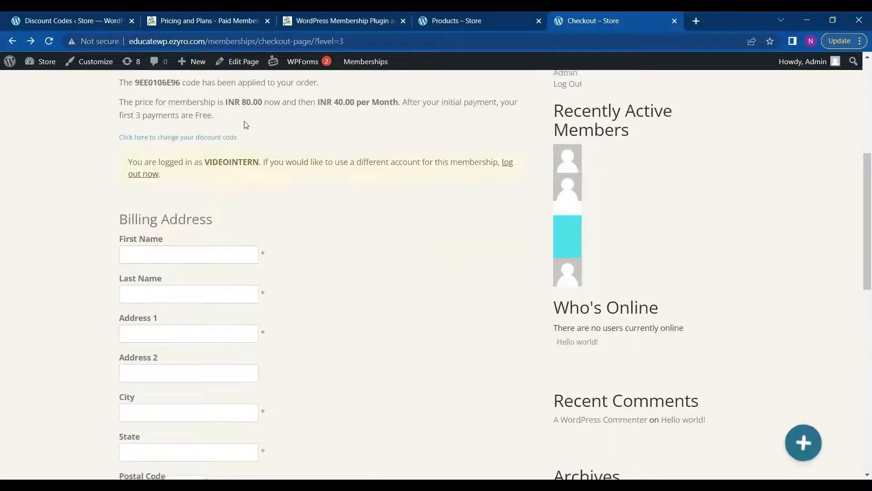
scroll(down, 3)
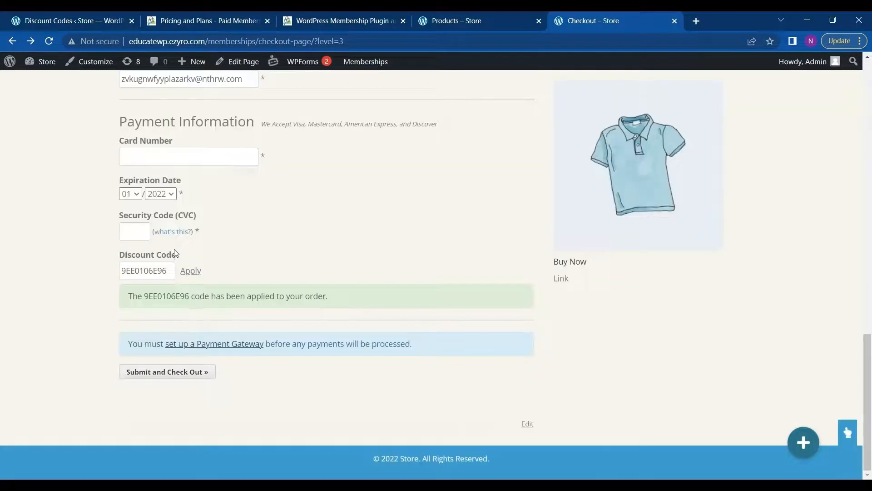
Reload the checkout so pricing returns to INR 100.00 now then INR 50.00 monthly.
click(146, 271)
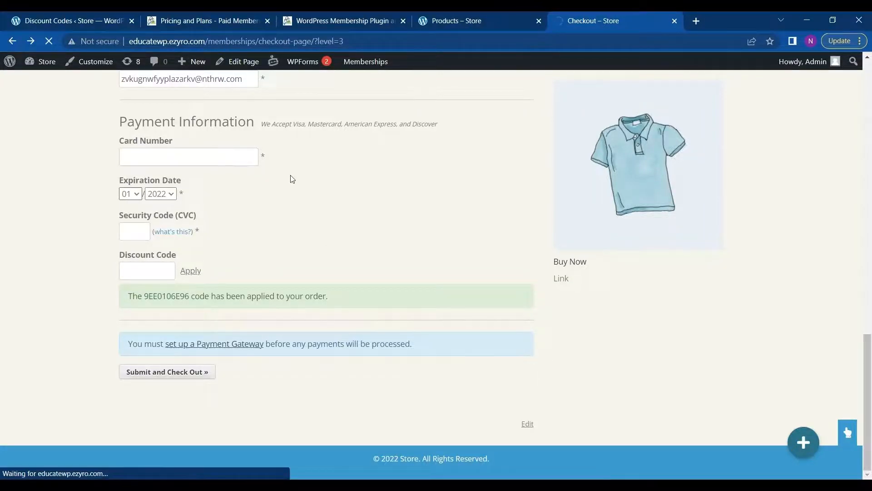
click(166, 371)
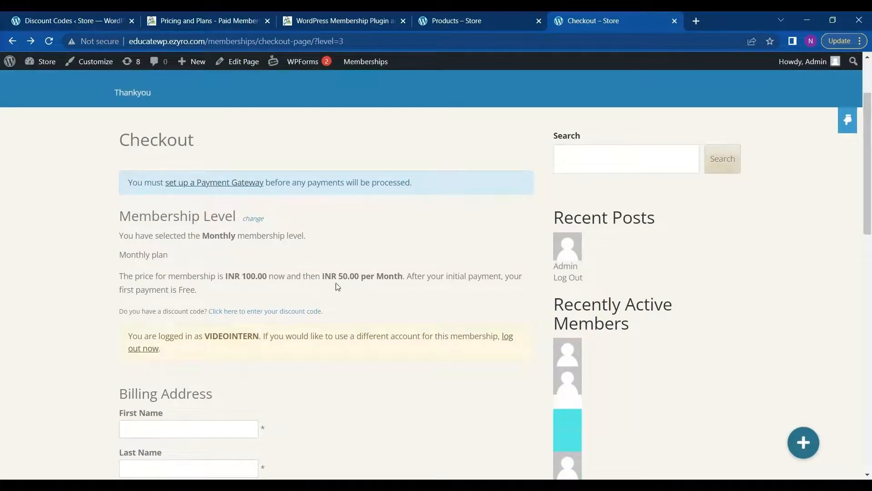
mouse_move(298, 295)
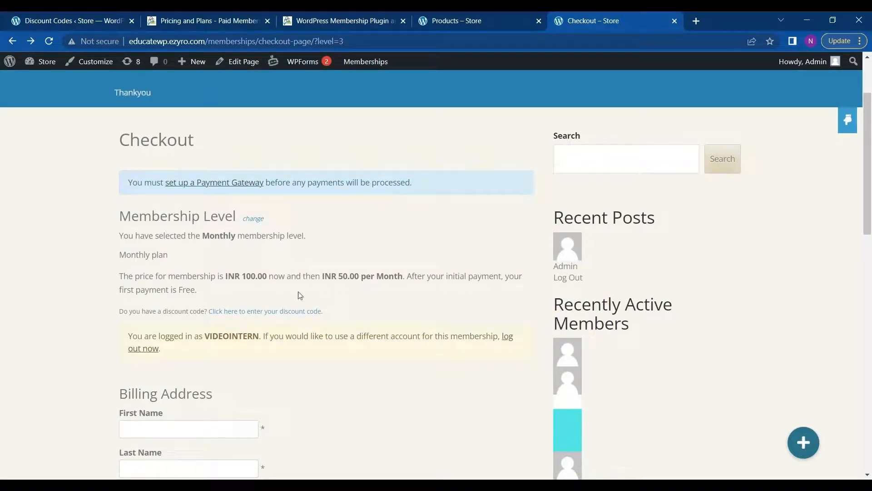